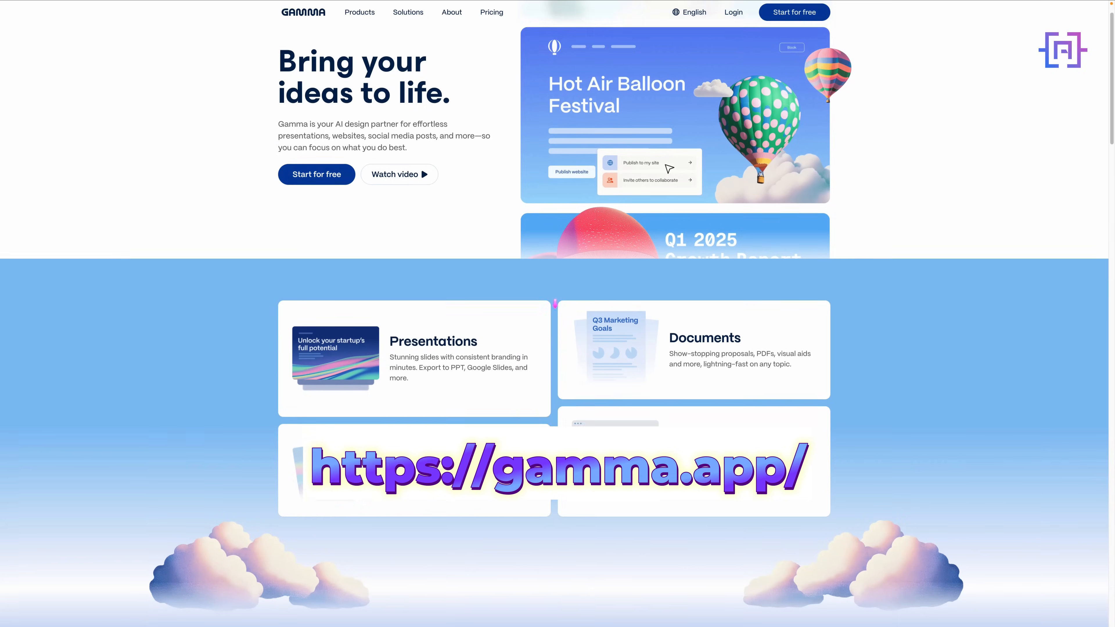
# Scroll through the dashboard and enter the personal workspace of gammas
pyautogui.scroll(-3)
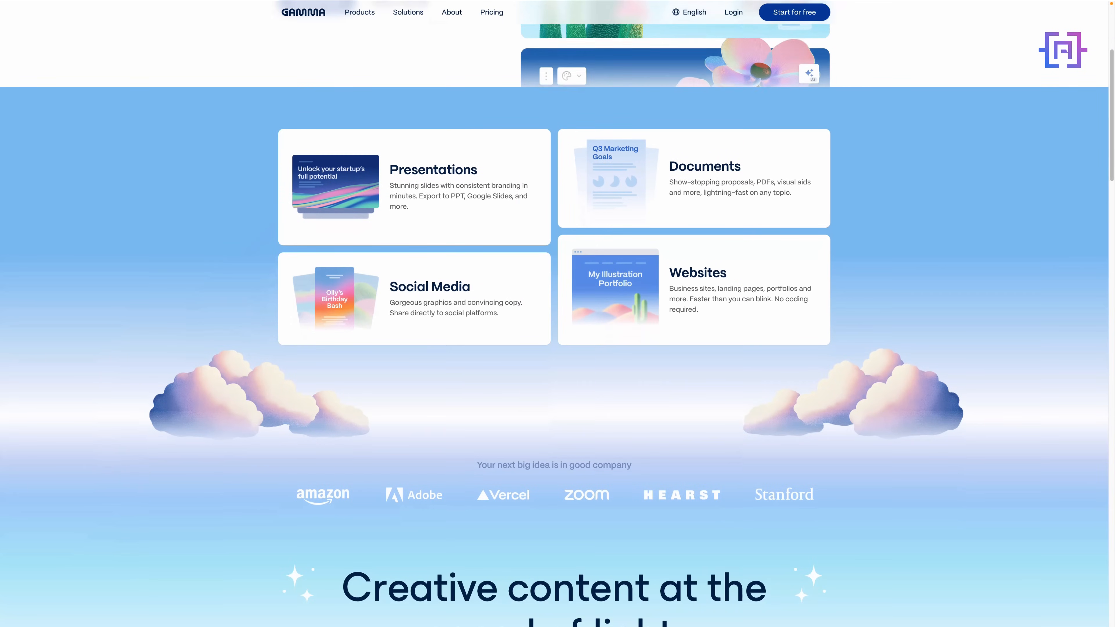
pyautogui.scroll(-3)
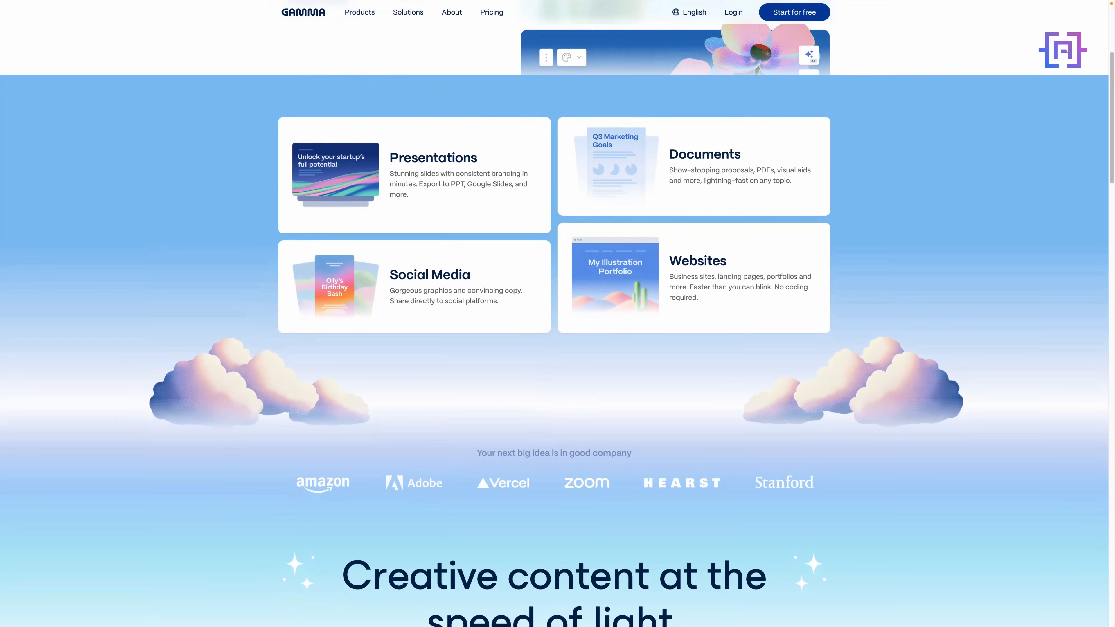
pyautogui.scroll(-3)
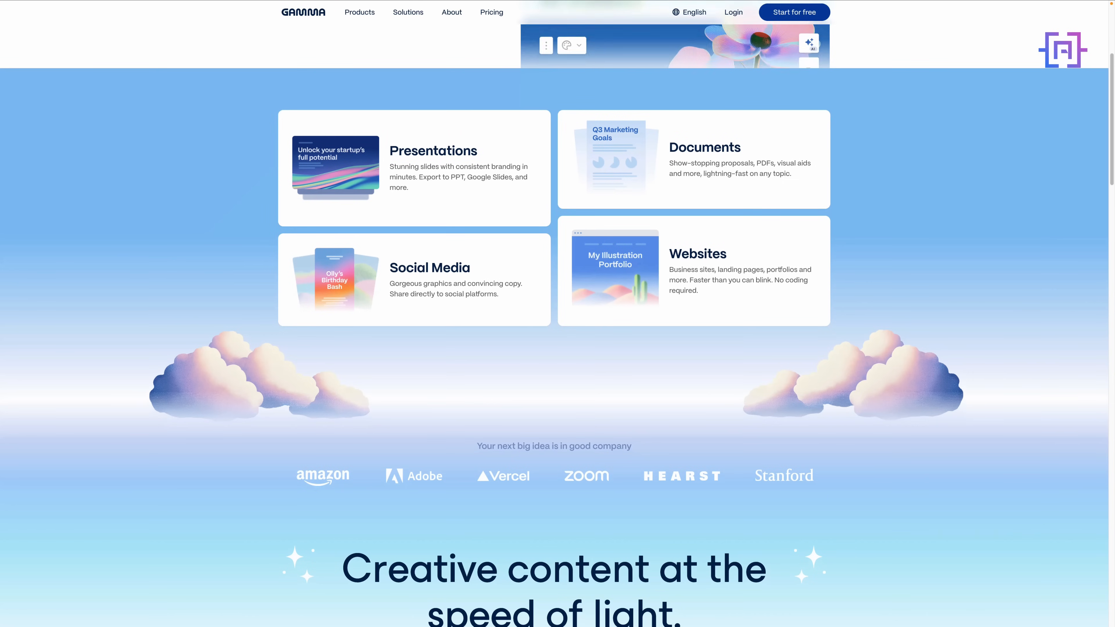
pyautogui.scroll(3)
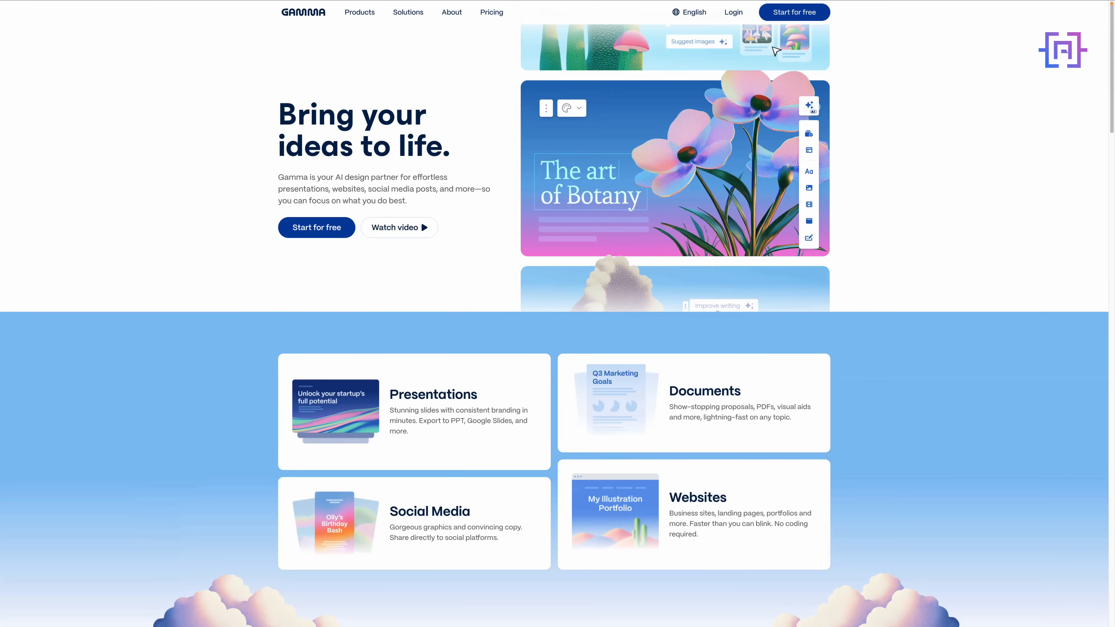
pyautogui.scroll(-3)
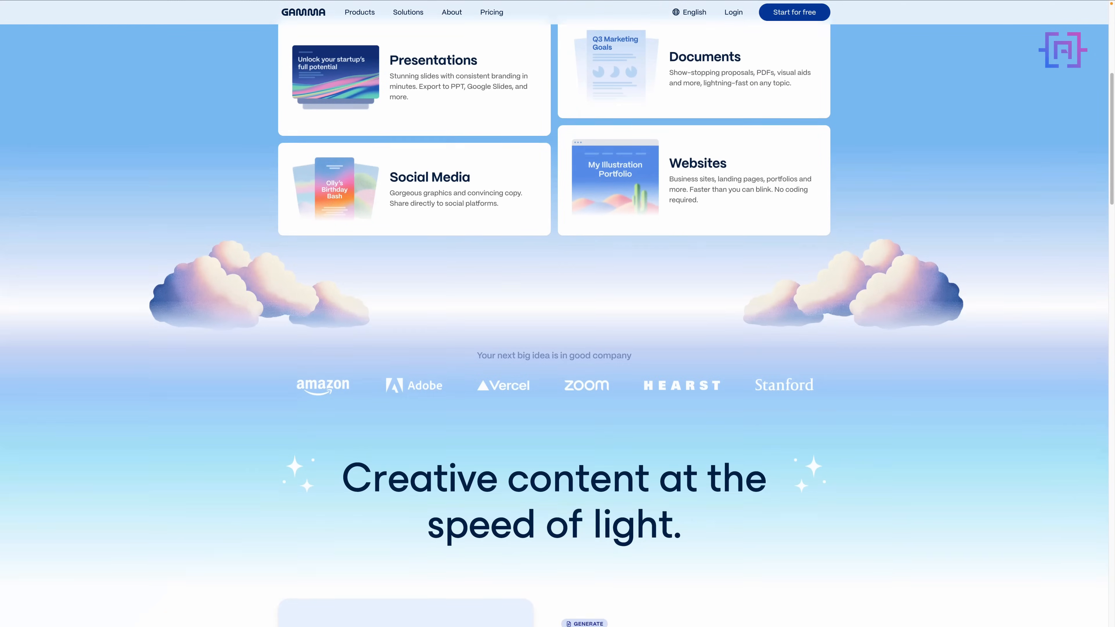
pyautogui.scroll(-3)
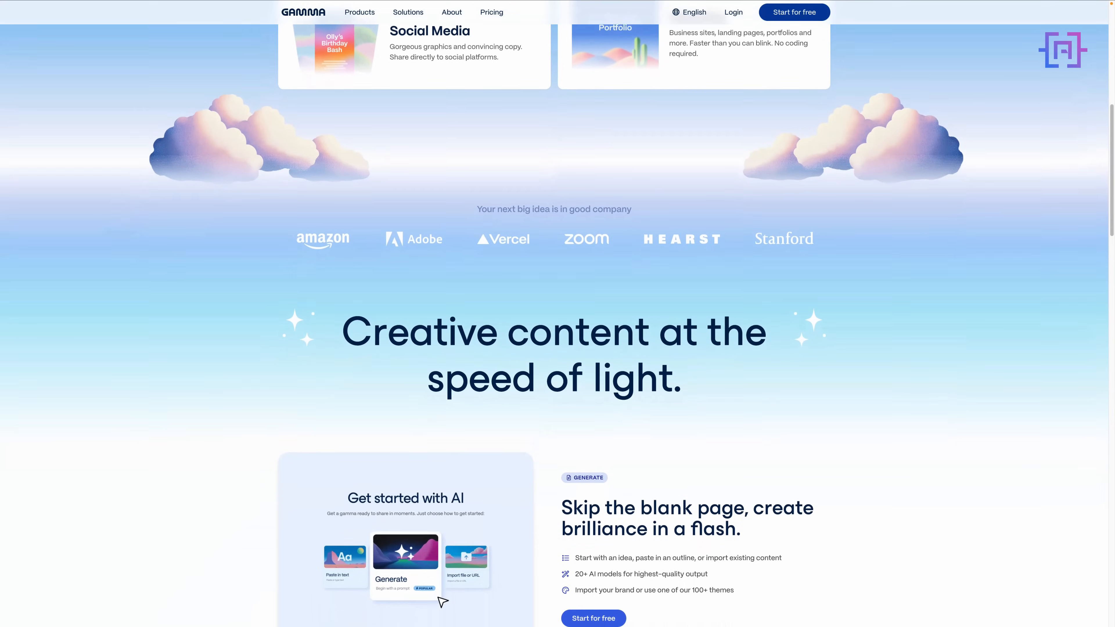
pyautogui.scroll(-3)
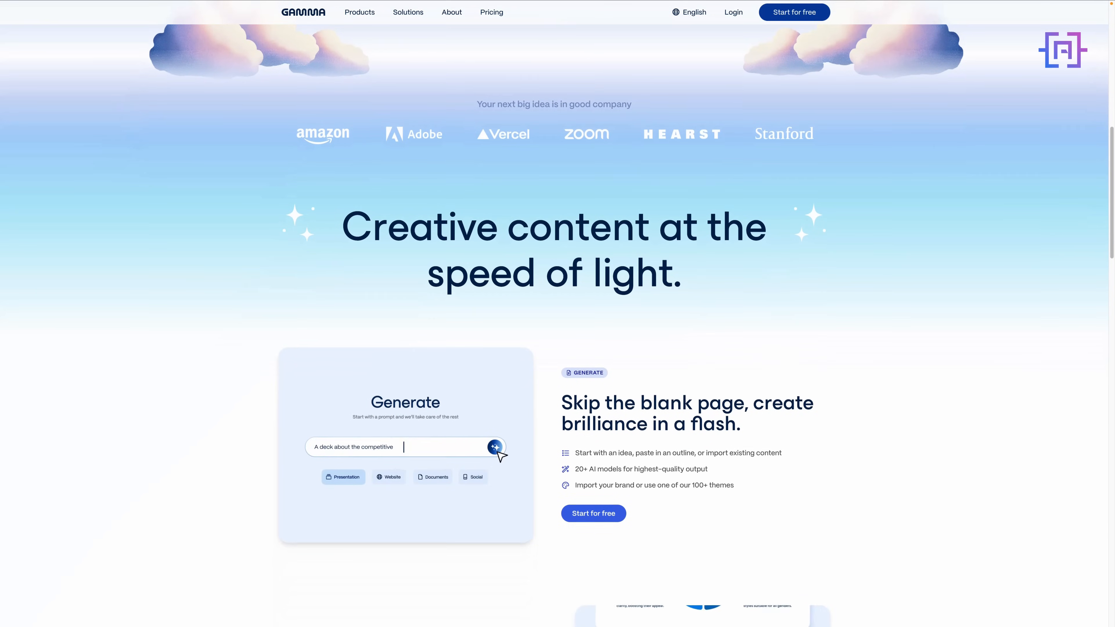
pyautogui.scroll(-3)
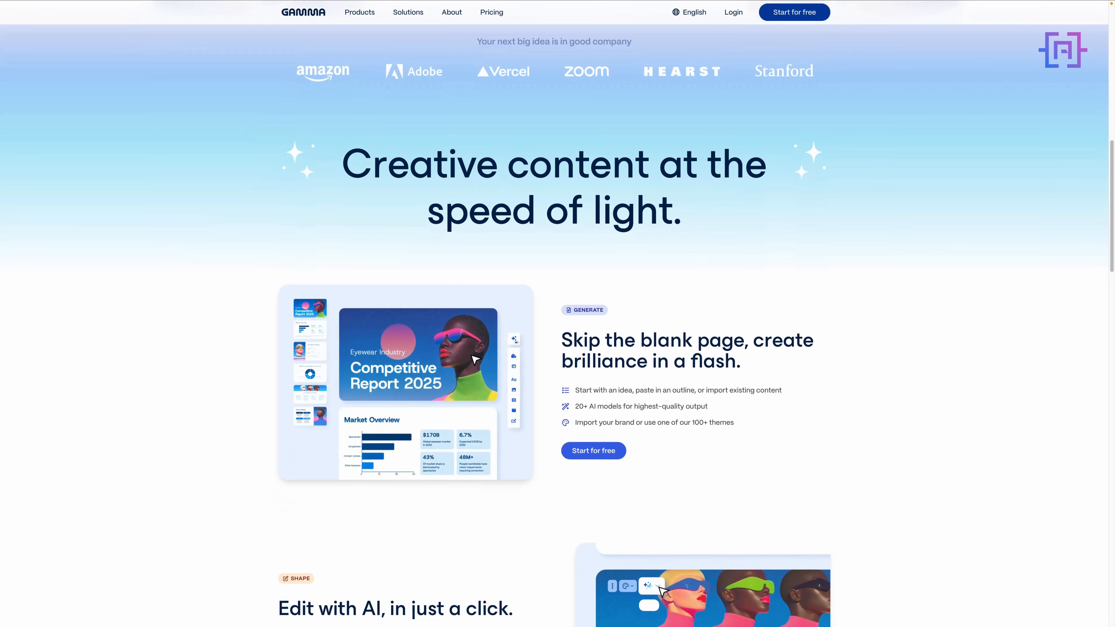
pyautogui.scroll(-3)
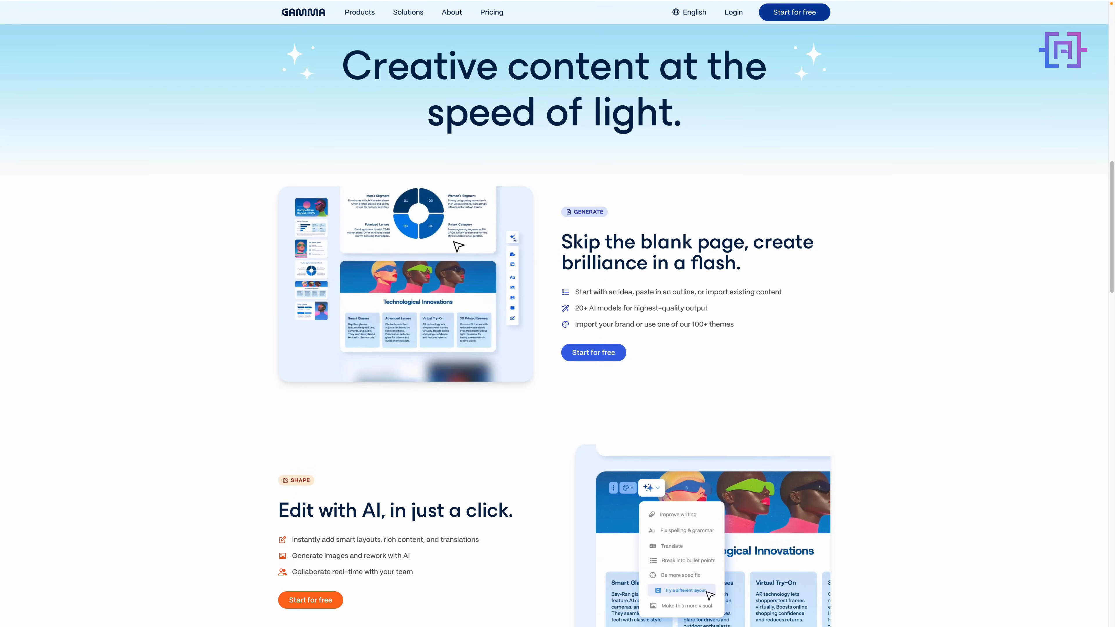
pyautogui.click(733, 12)
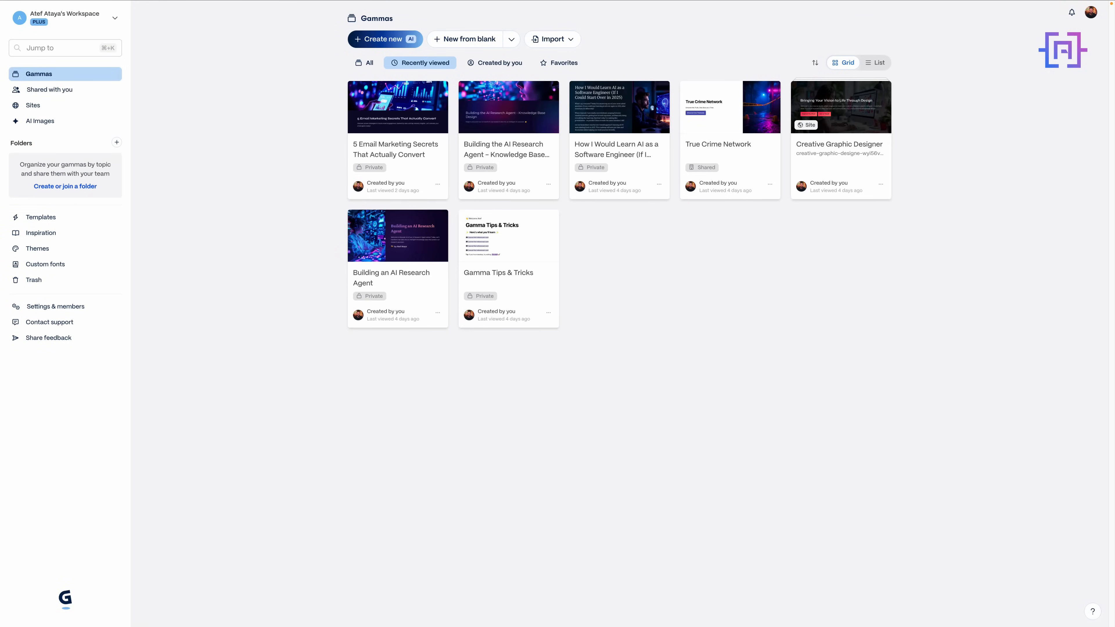
# Tour Shared with you (All), Sites and the AI Images gallery, ending on Themes
pyautogui.click(50, 89)
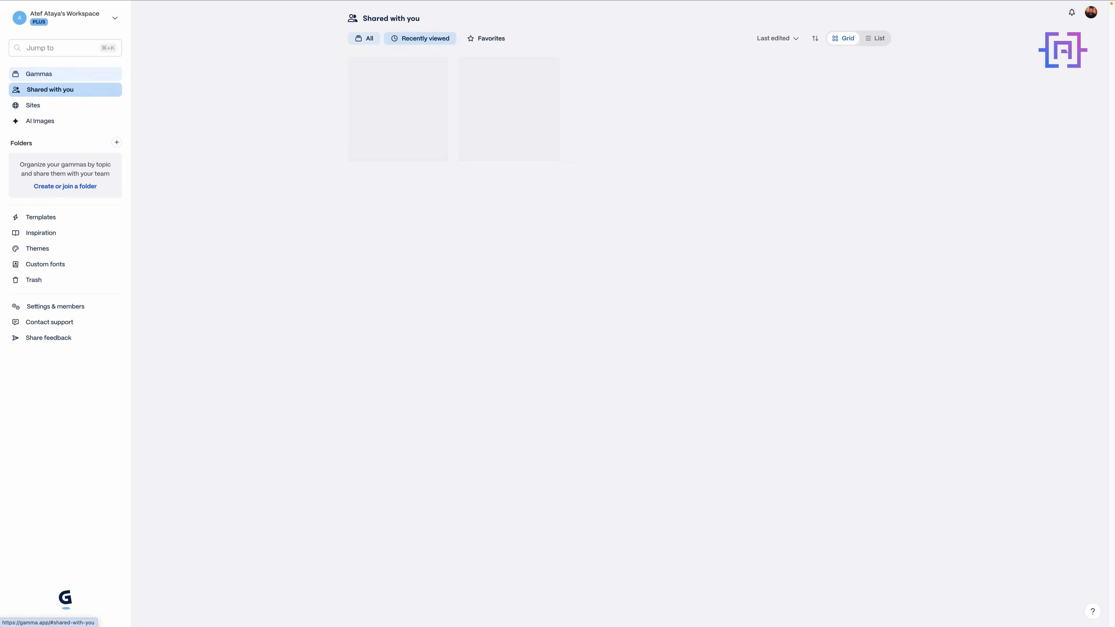
pyautogui.click(368, 39)
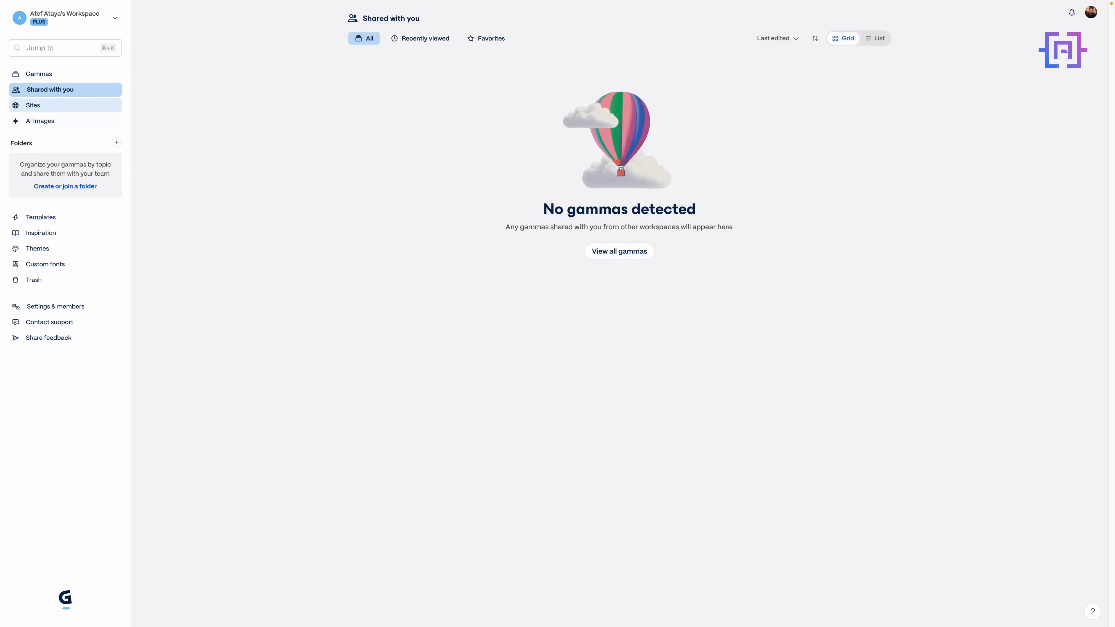
pyautogui.click(32, 106)
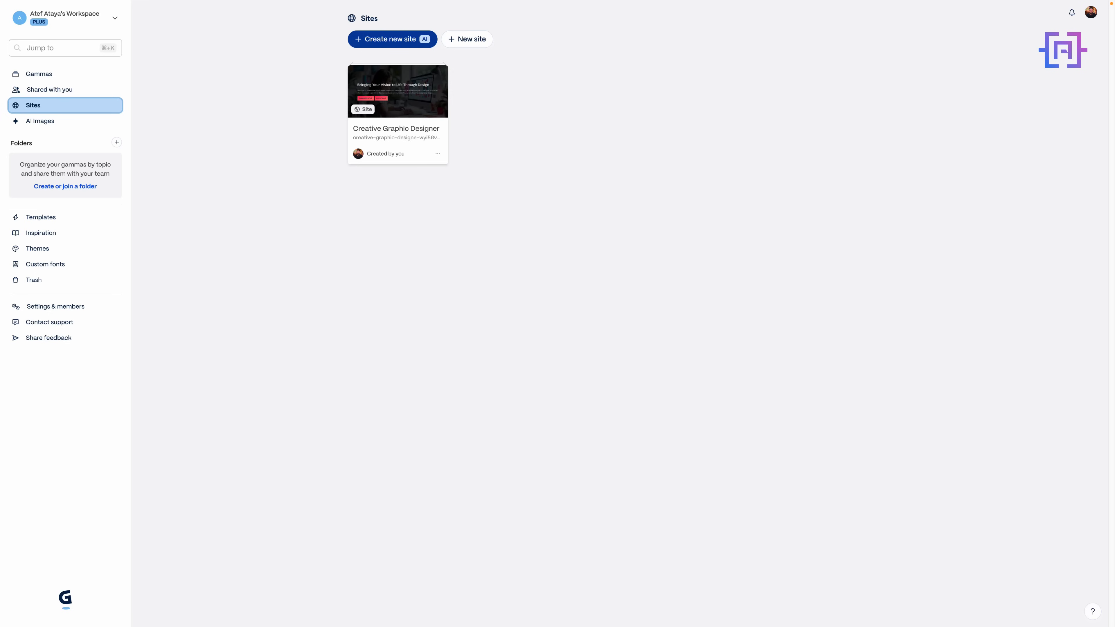
pyautogui.click(40, 120)
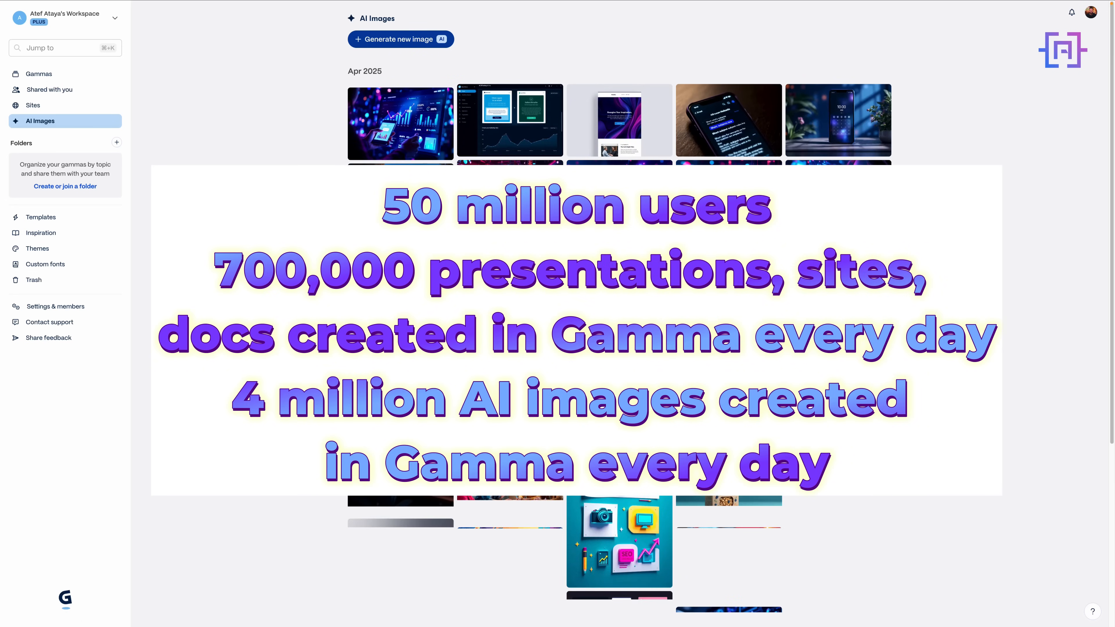
pyautogui.scroll(-3)
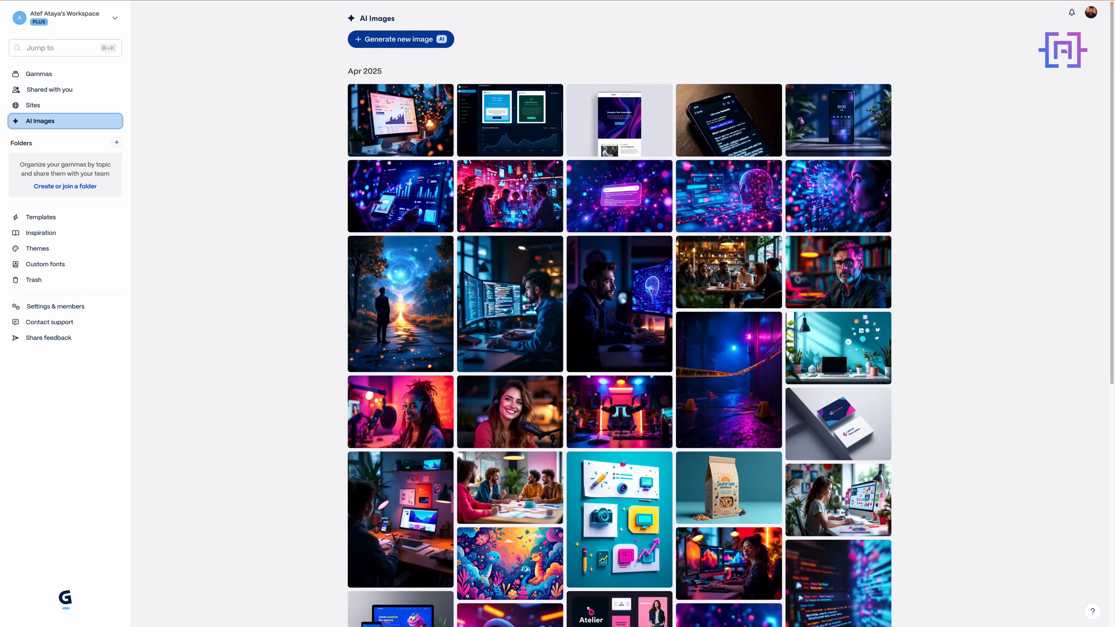
pyautogui.click(37, 248)
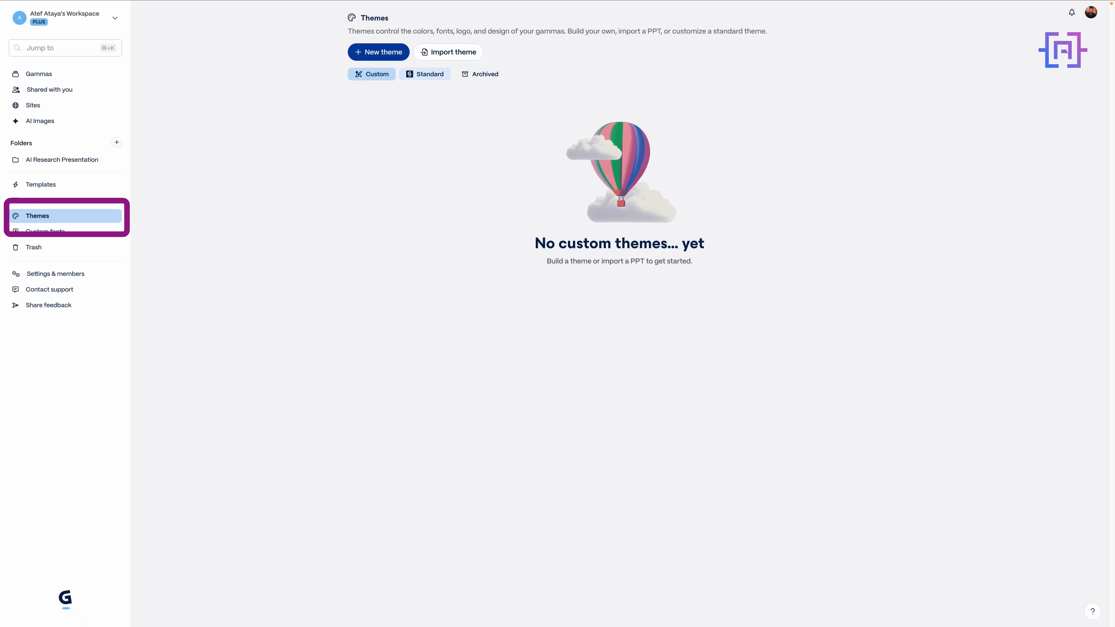
# Switch between the Standard and Archived theme collections
pyautogui.click(425, 74)
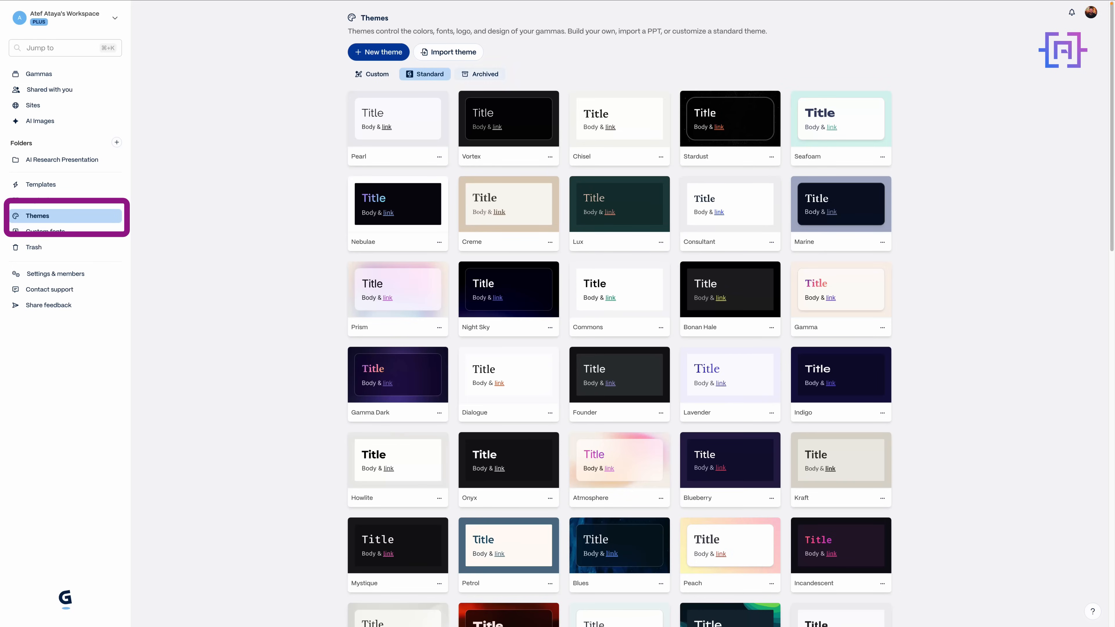
pyautogui.click(483, 73)
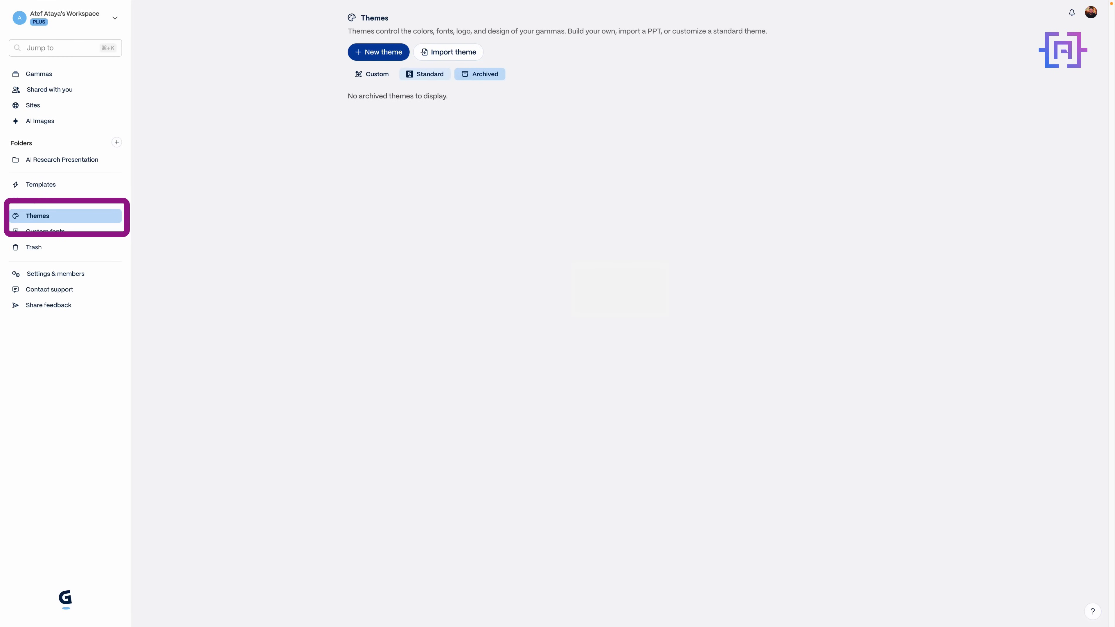
pyautogui.click(425, 74)
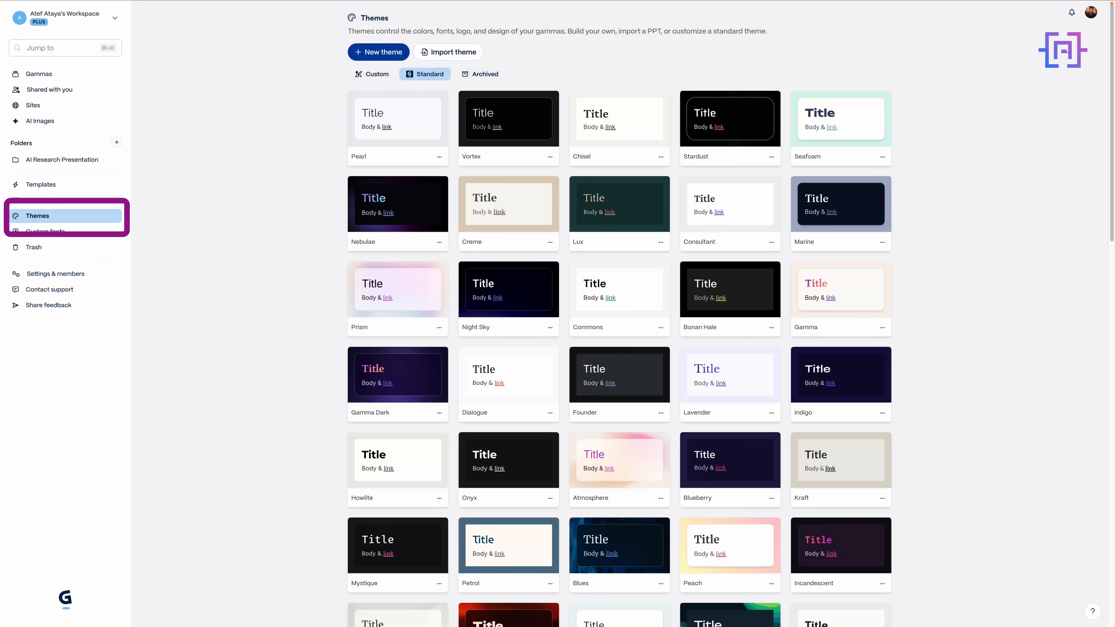
# Browse Inspiration examples and Templates, then start creating or joining a folder
pyautogui.click(41, 199)
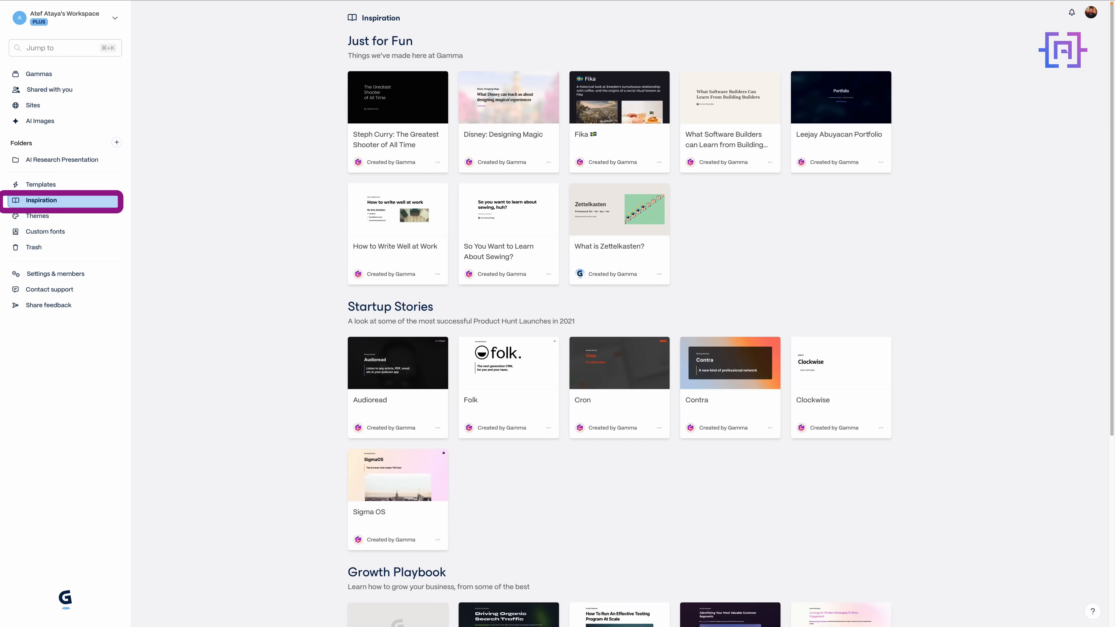
pyautogui.click(40, 184)
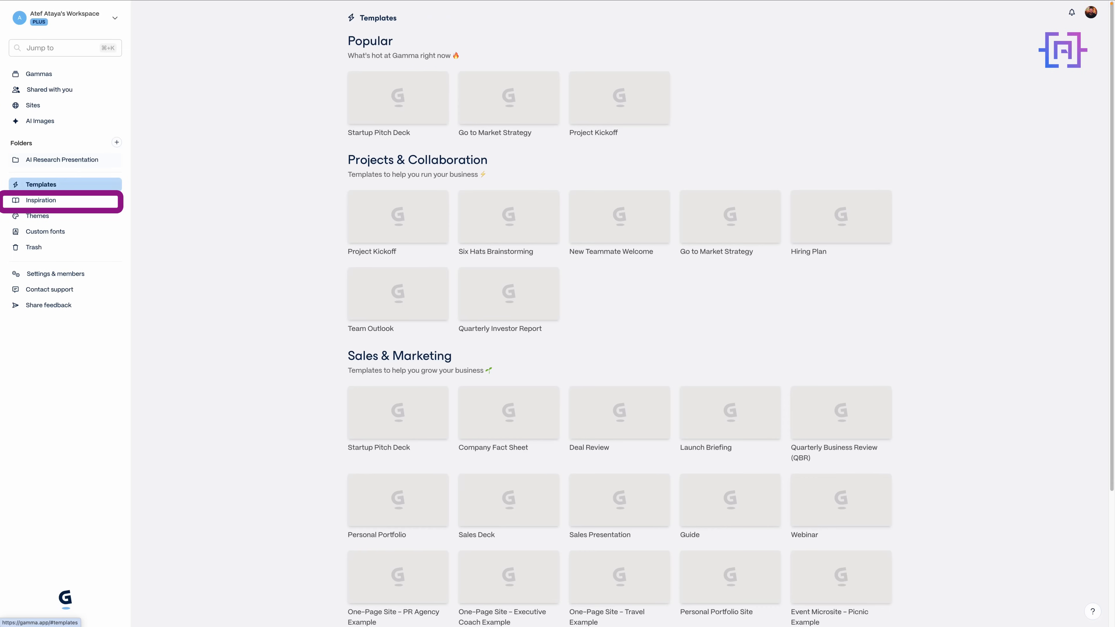
pyautogui.click(40, 185)
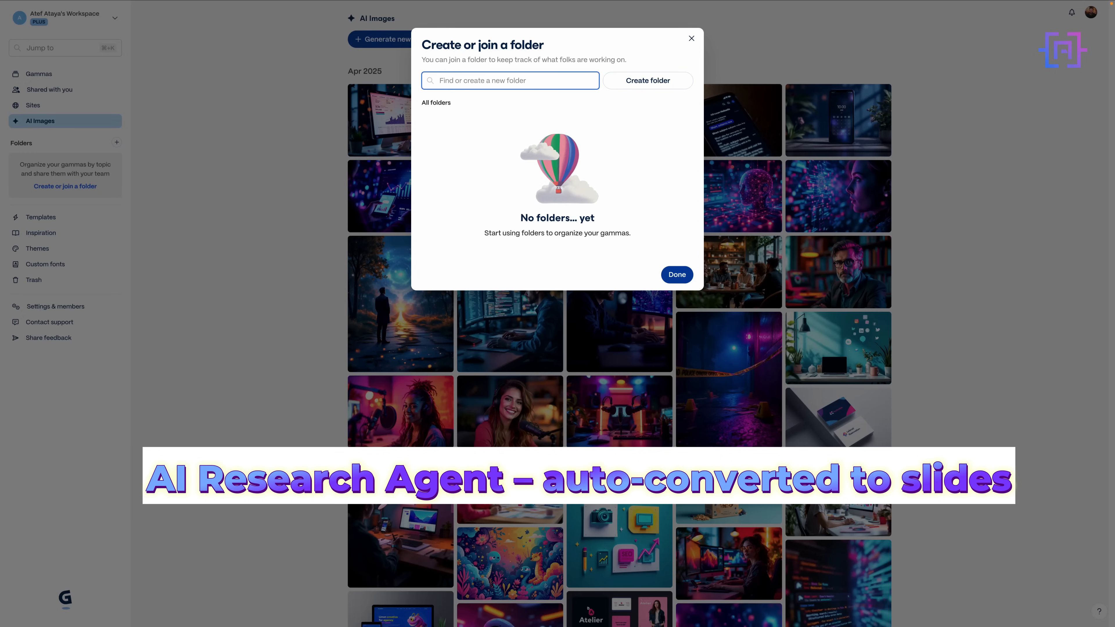
# Create a workspace folder named 'AI Research Presentation'
pyautogui.write('AI')
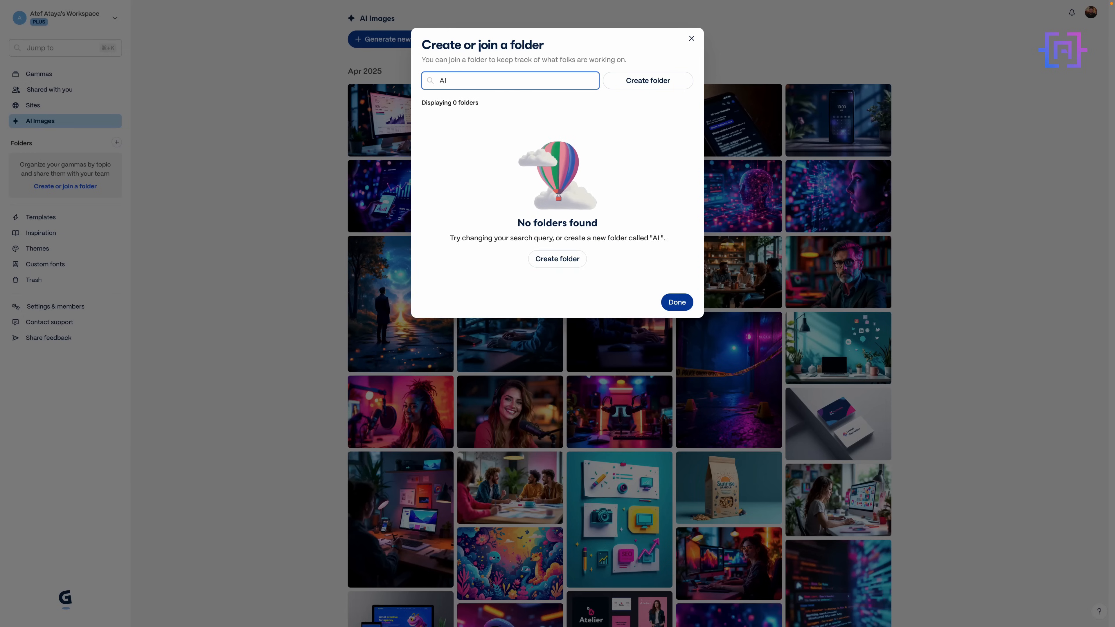
pyautogui.write('Resear')
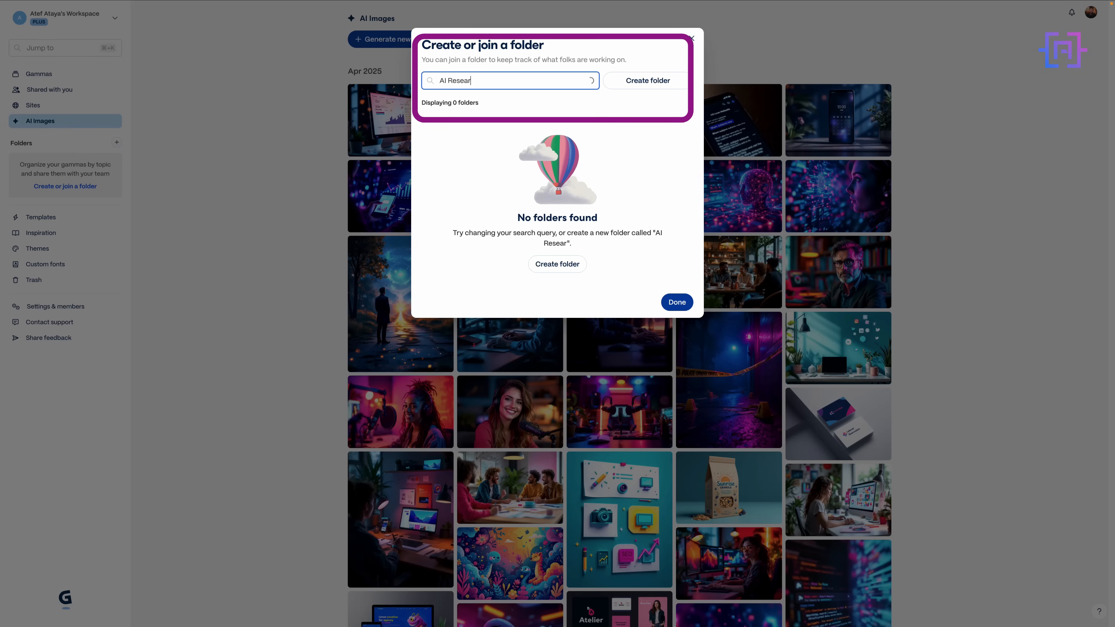
pyautogui.write('ch')
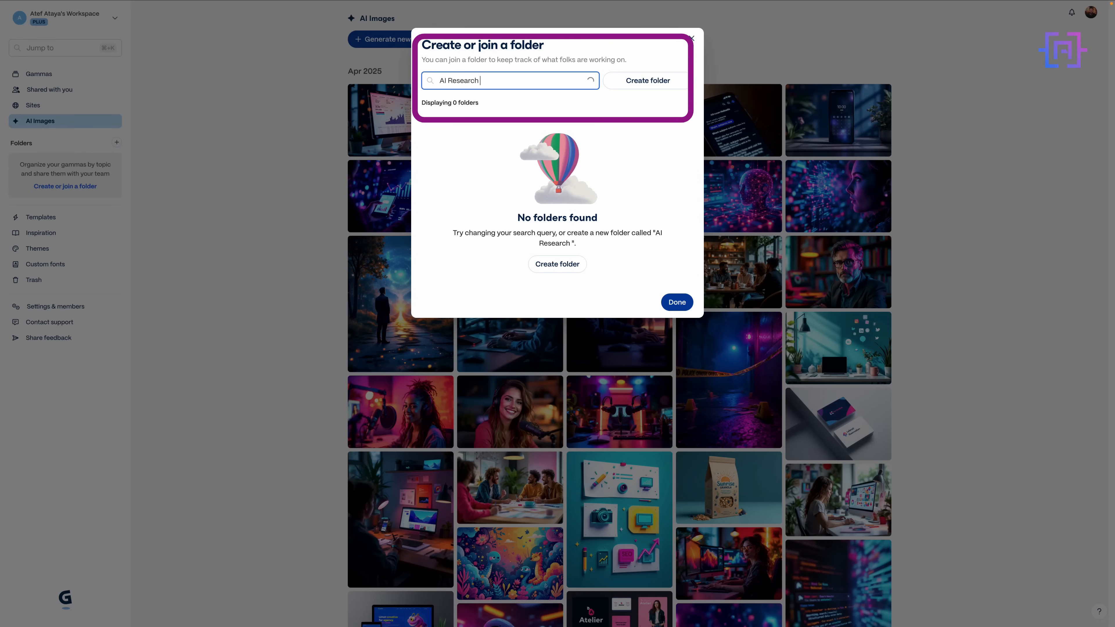
pyautogui.write('Present')
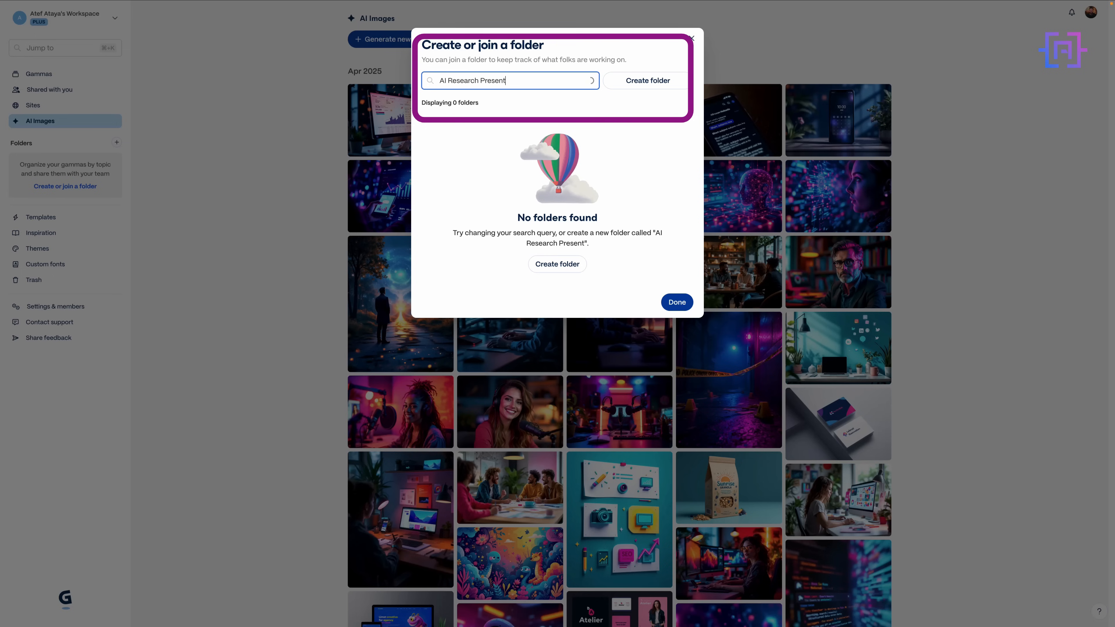
pyautogui.write('ation')
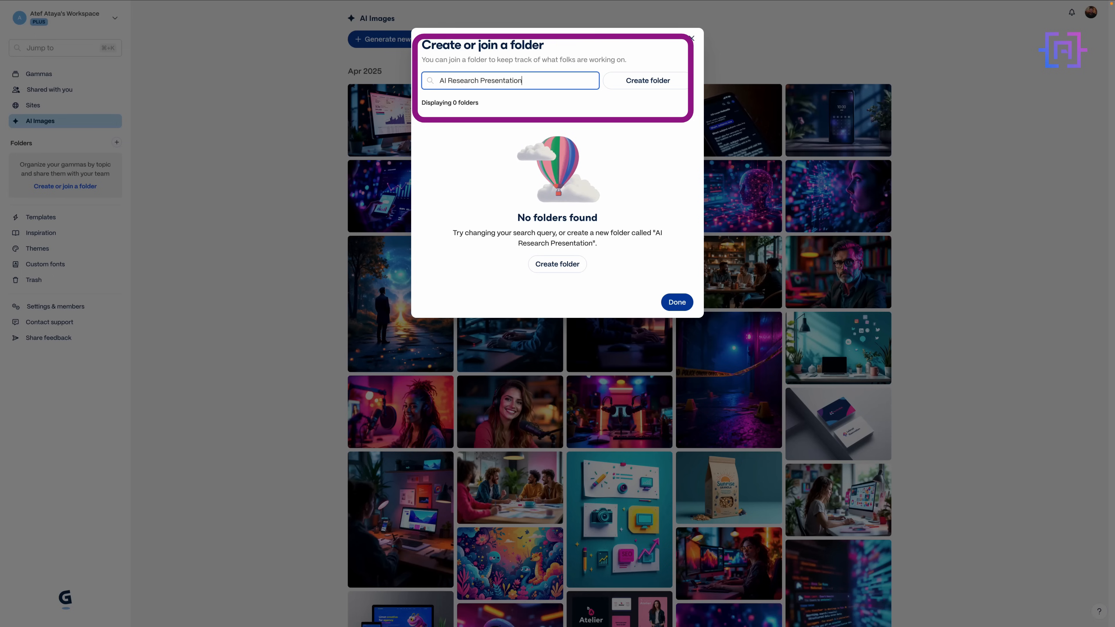
pyautogui.click(647, 81)
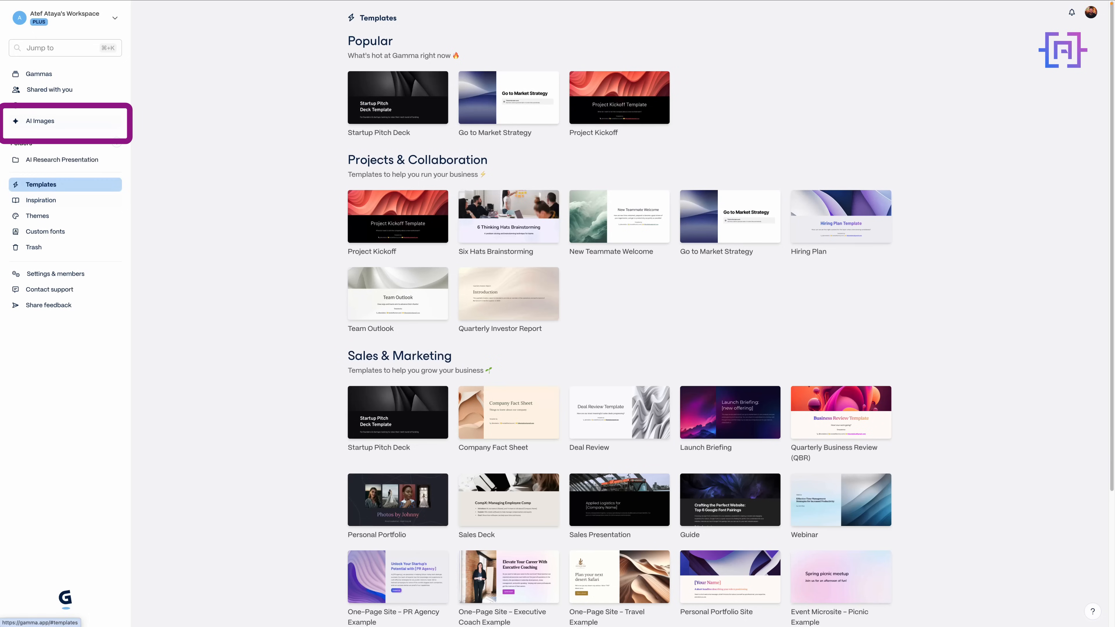
# Preview the Personal Portfolio template and make a new gamma from it
pyautogui.scroll(-3)
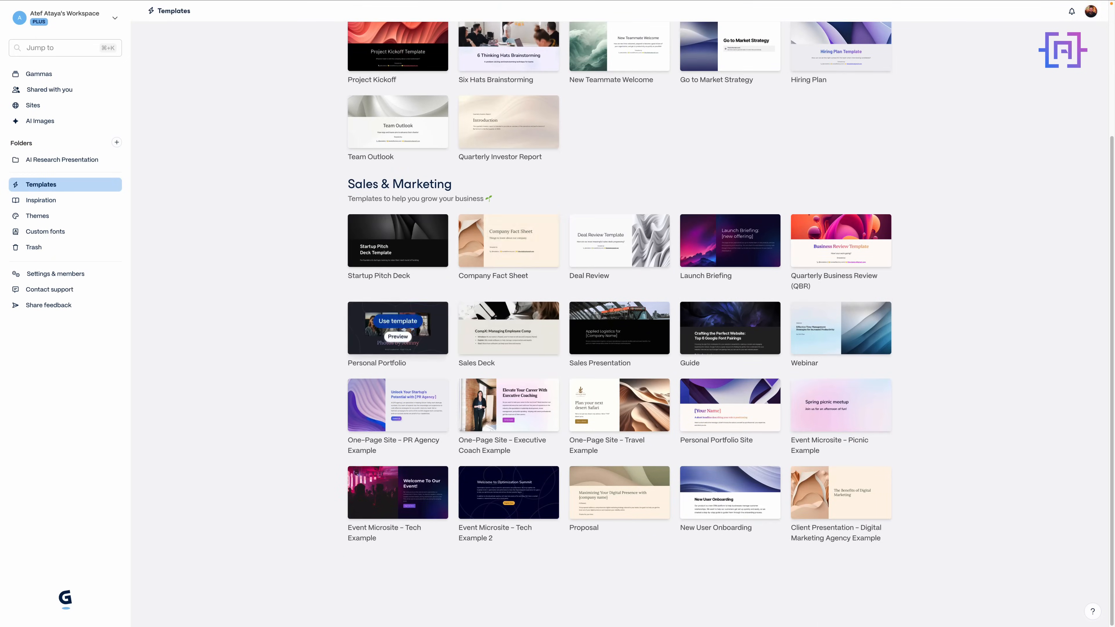
pyautogui.click(397, 337)
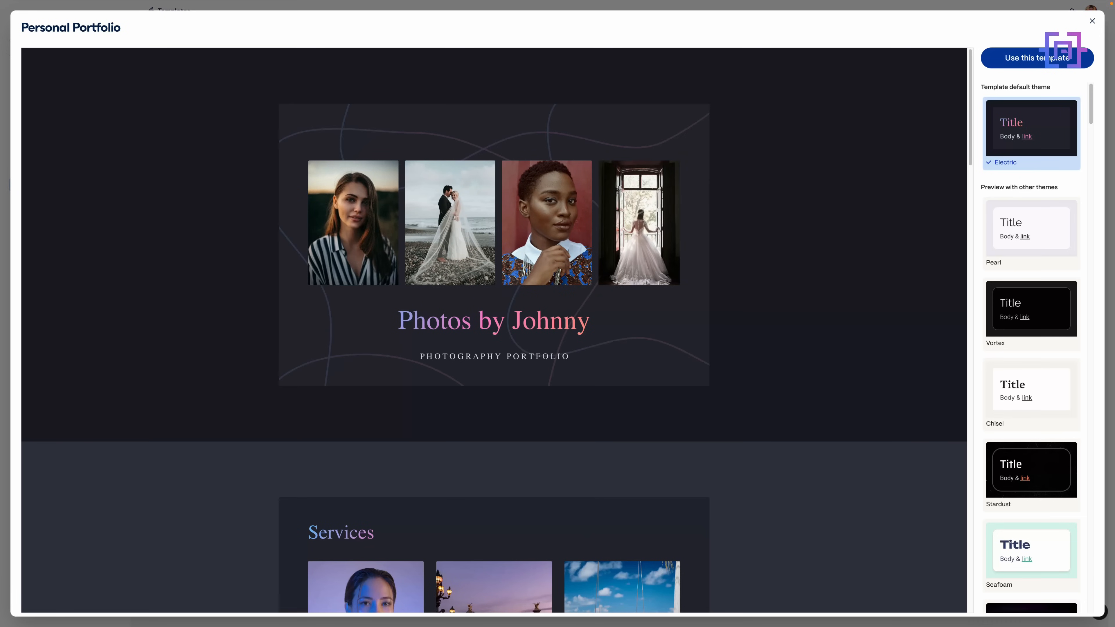
pyautogui.scroll(-3)
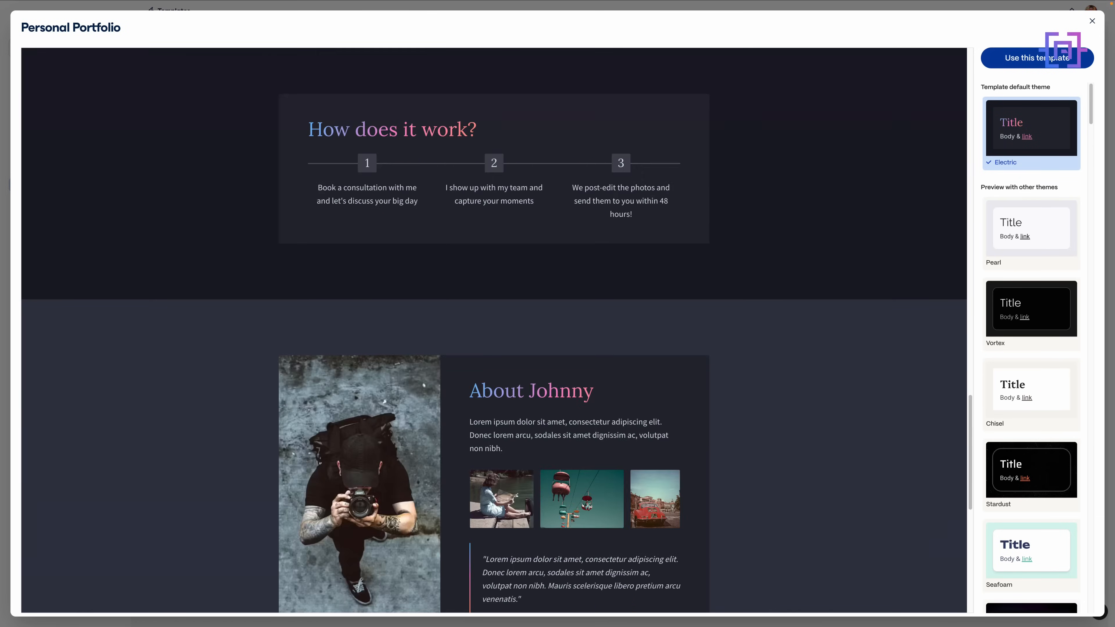
pyautogui.click(1037, 58)
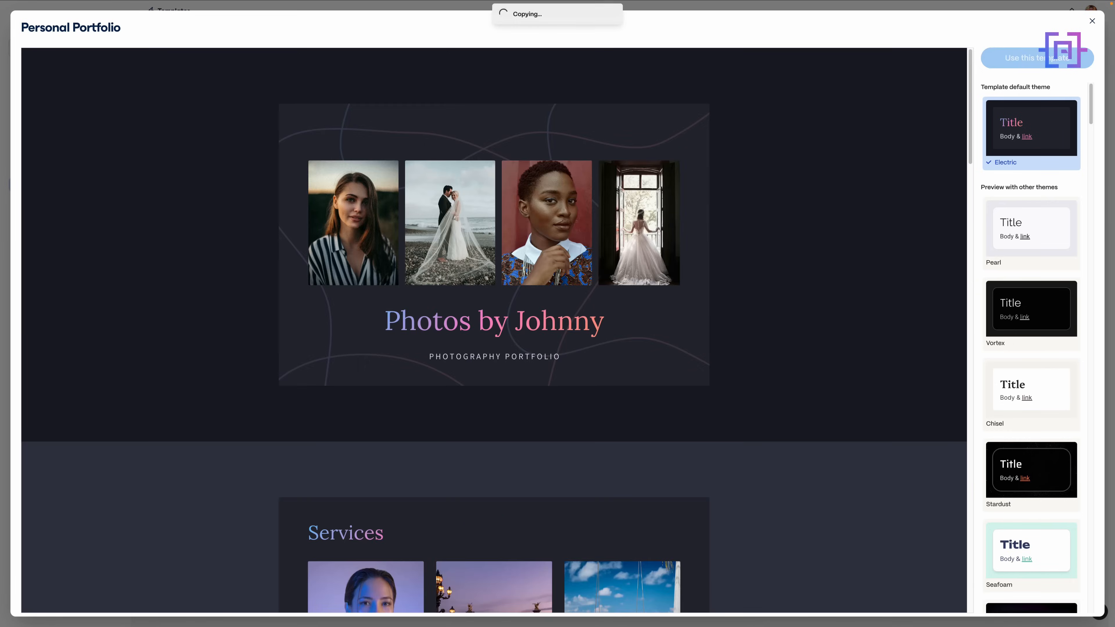
pyautogui.click(1028, 57)
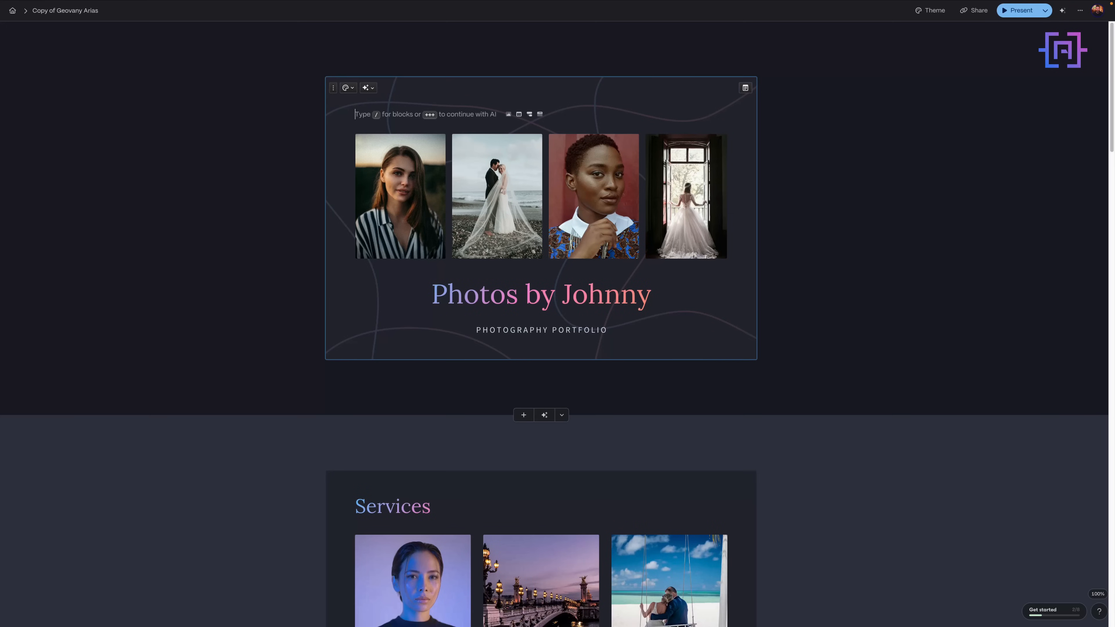
pyautogui.click(978, 10)
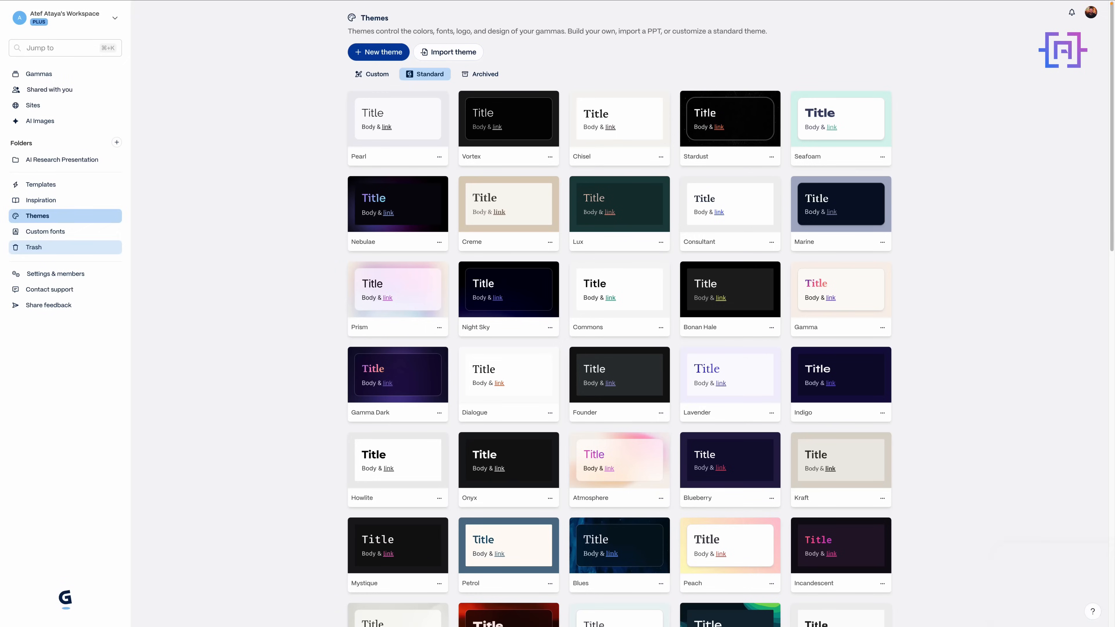
# View the standard themes, then reopen the Personal Portfolio copy with its card outline
pyautogui.click(45, 231)
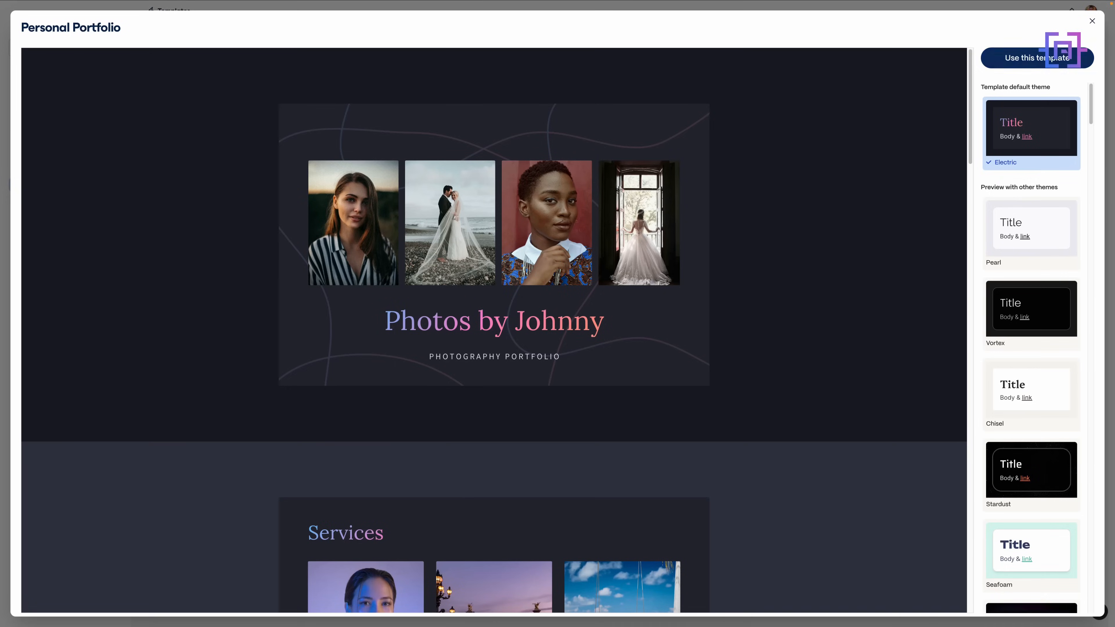
pyautogui.click(1037, 58)
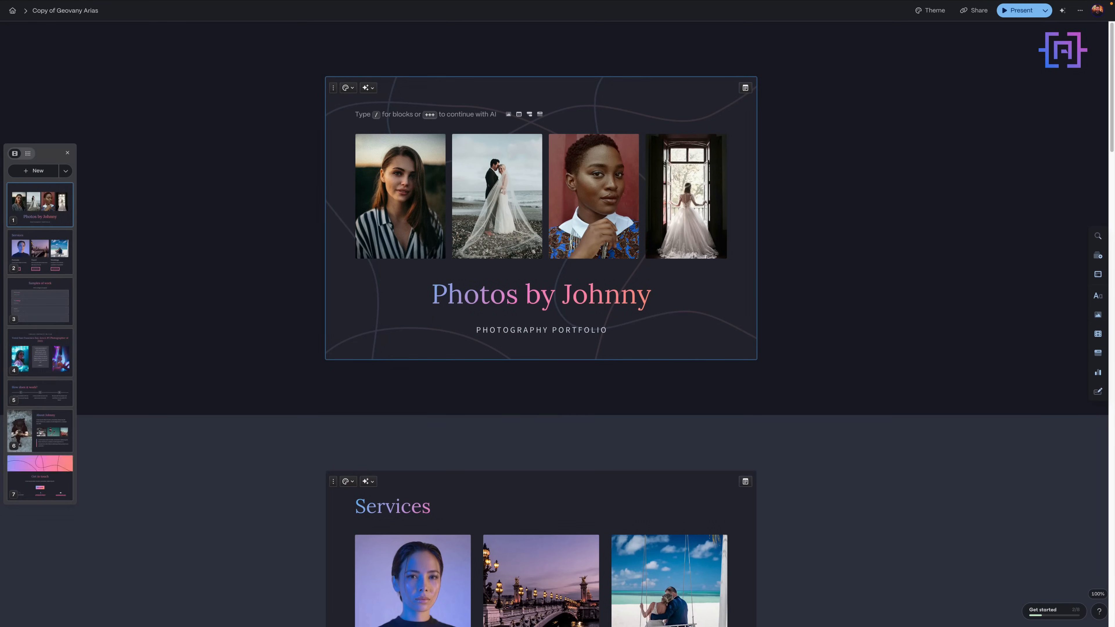
pyautogui.moveTo(784, 437)
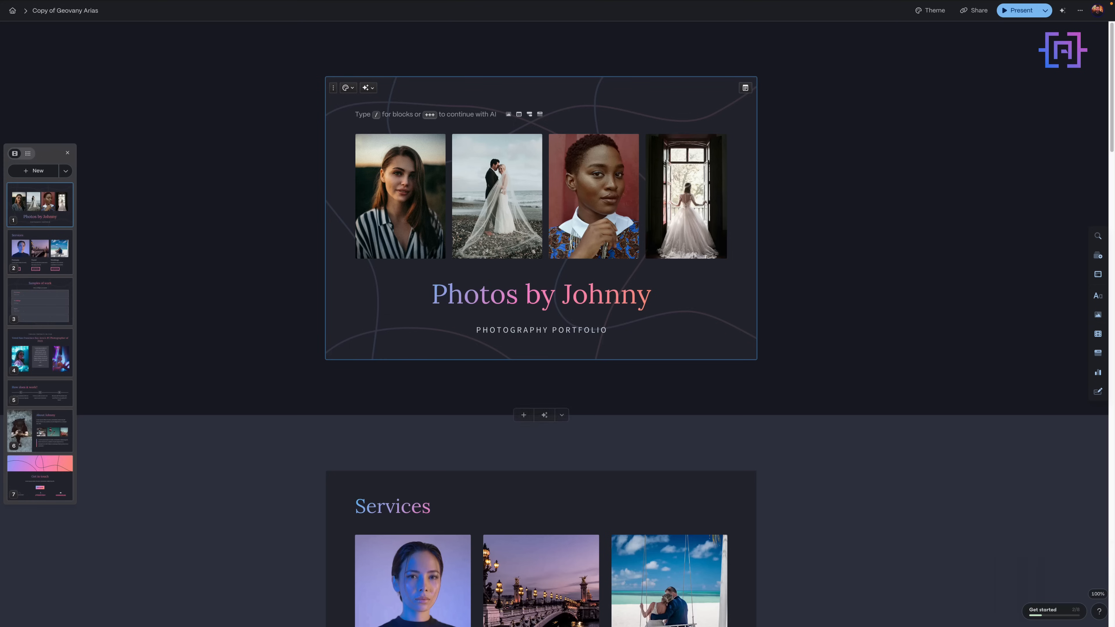
# Scroll through the seven cards of the portfolio deck
pyautogui.scroll(-3)
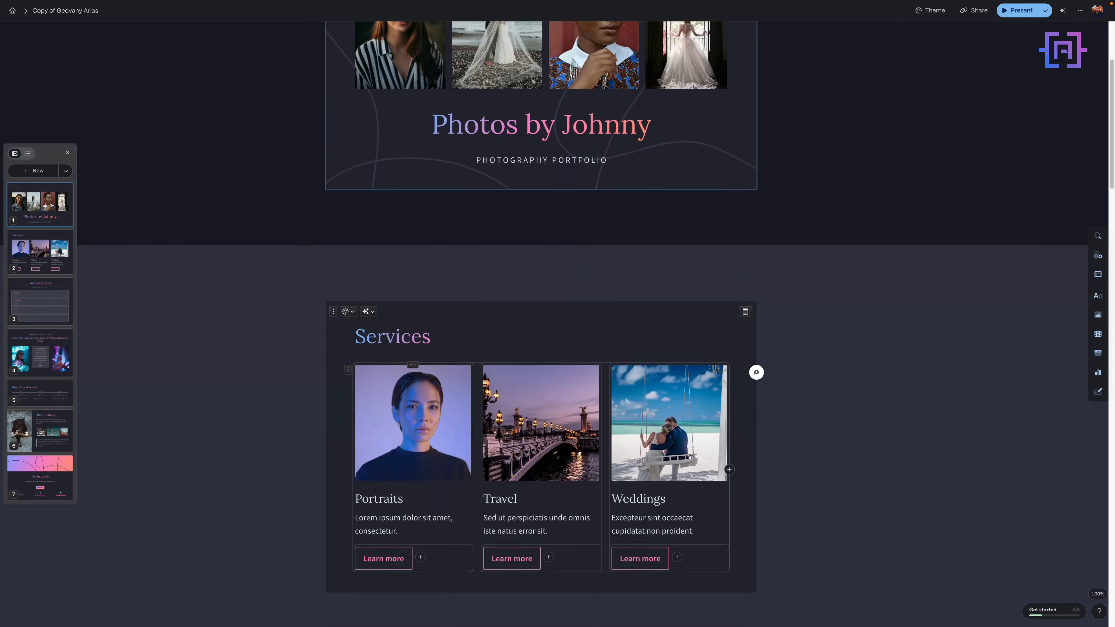
pyautogui.scroll(-3)
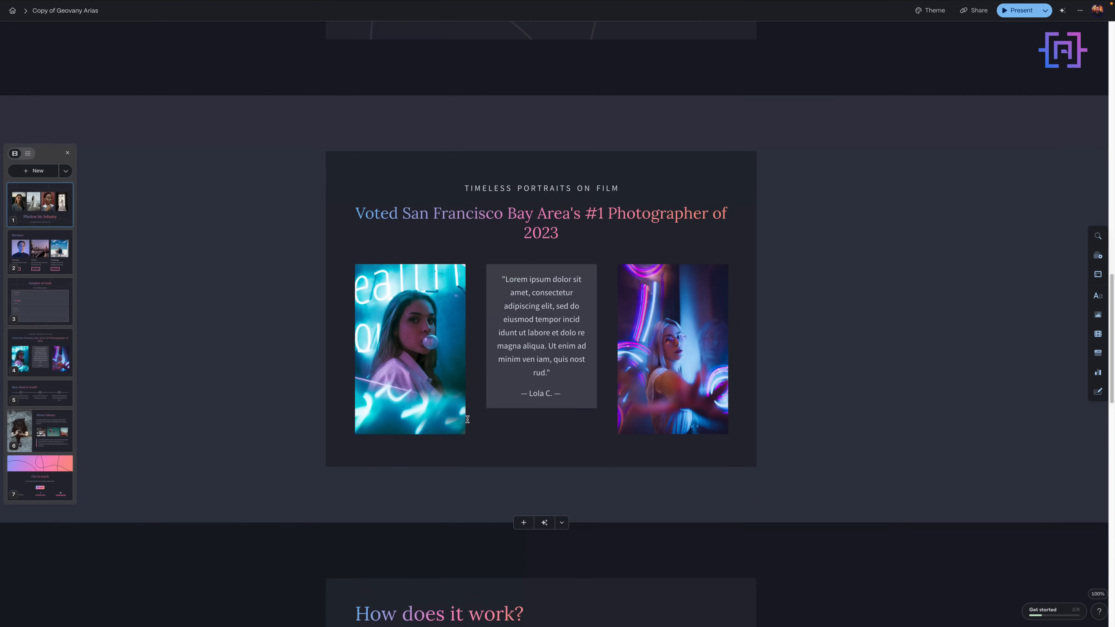
pyautogui.scroll(3)
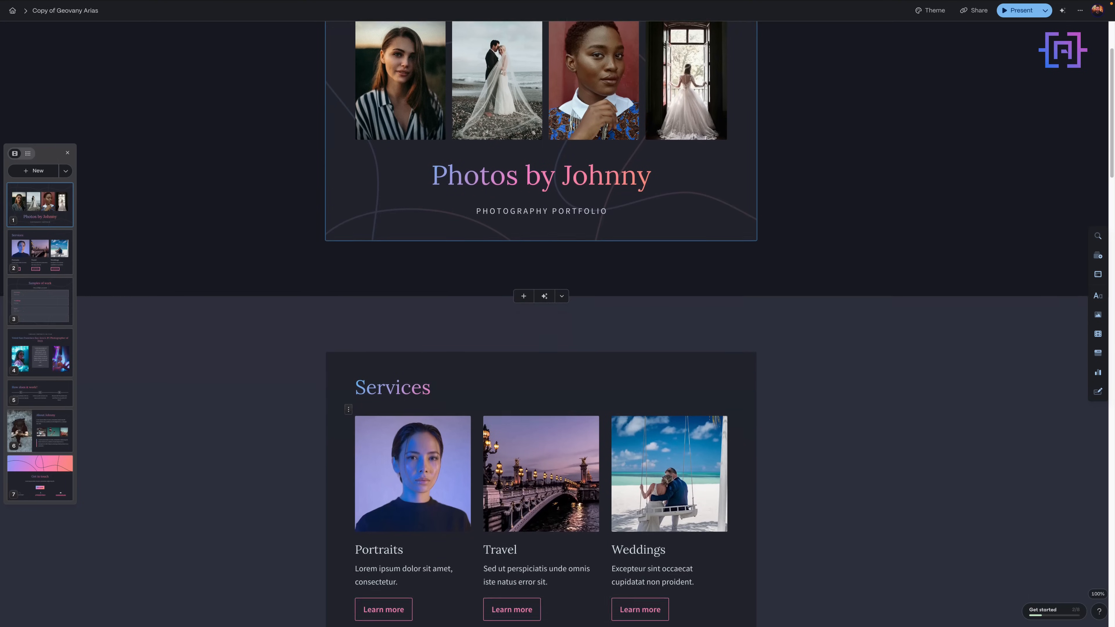
pyautogui.scroll(-3)
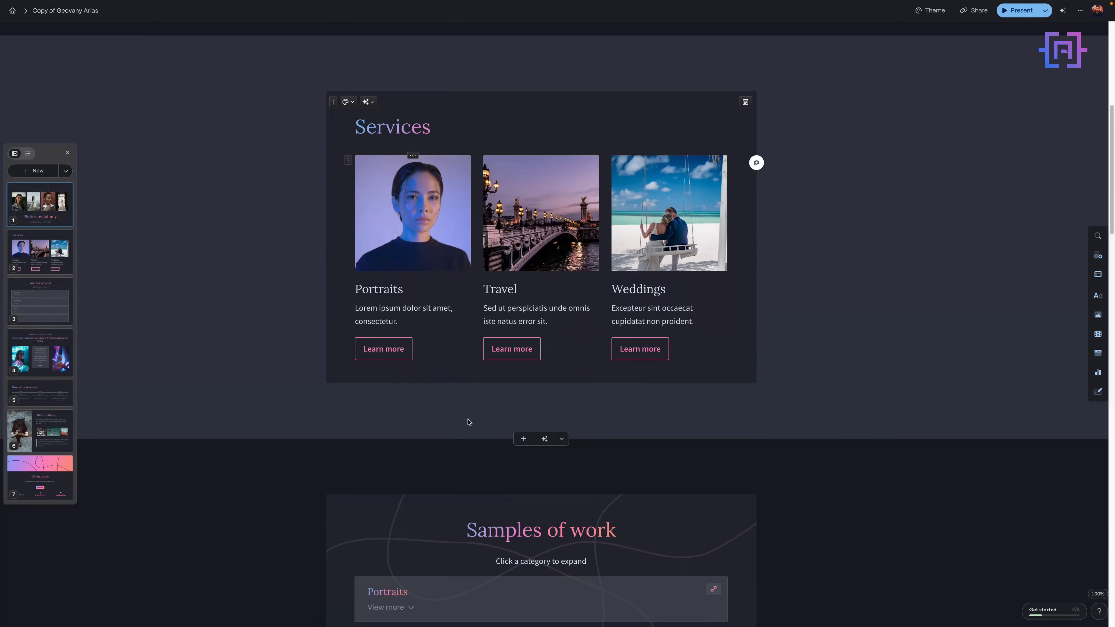
pyautogui.scroll(-3)
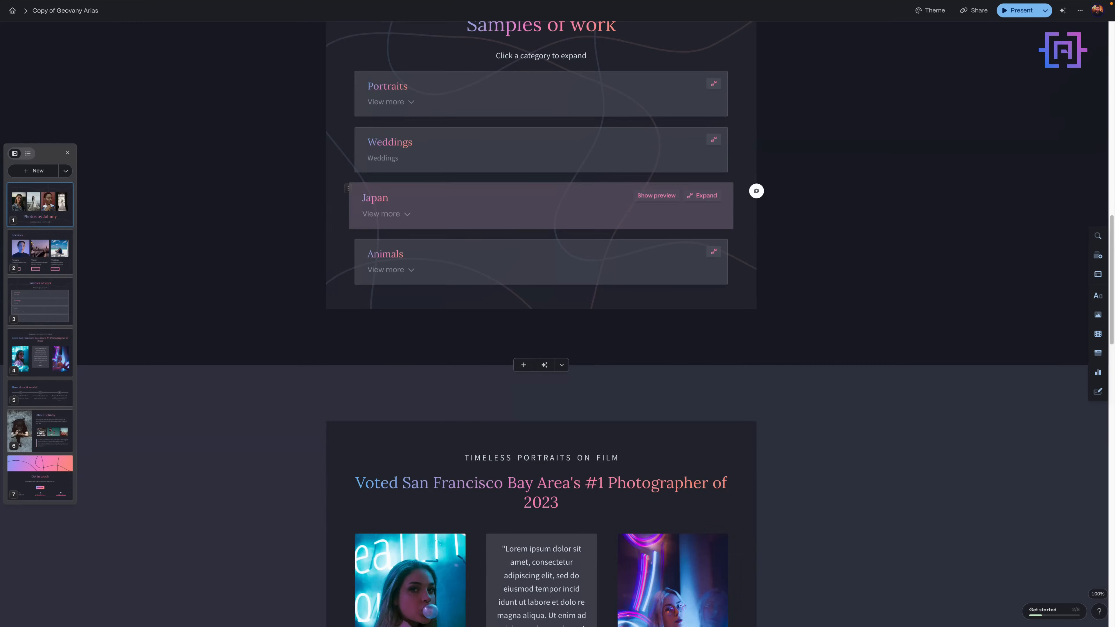
pyautogui.scroll(-3)
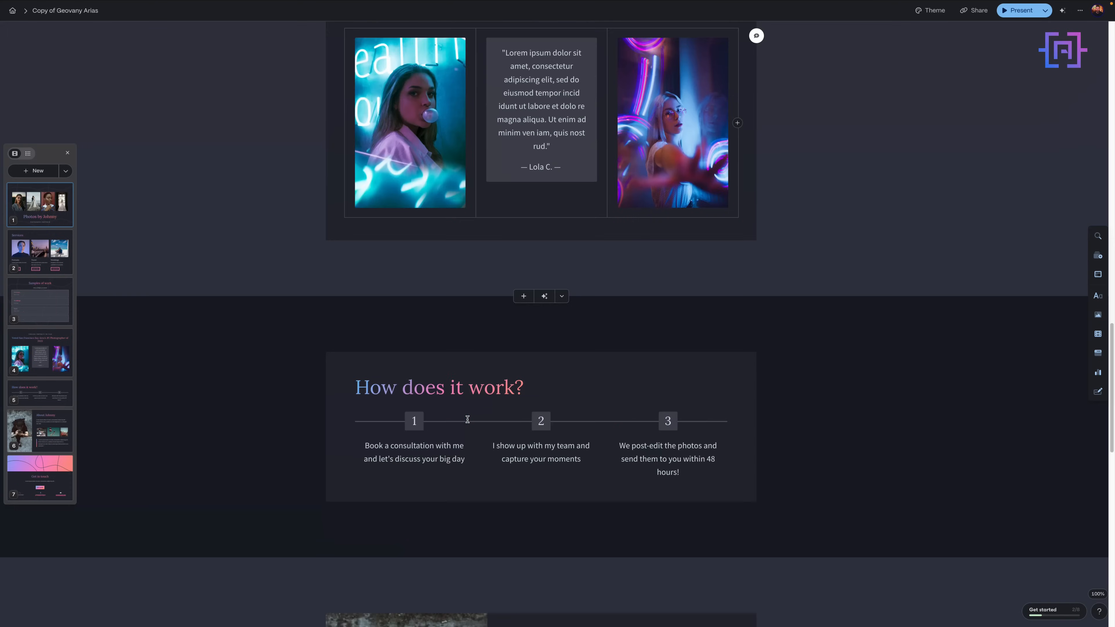
pyautogui.scroll(-3)
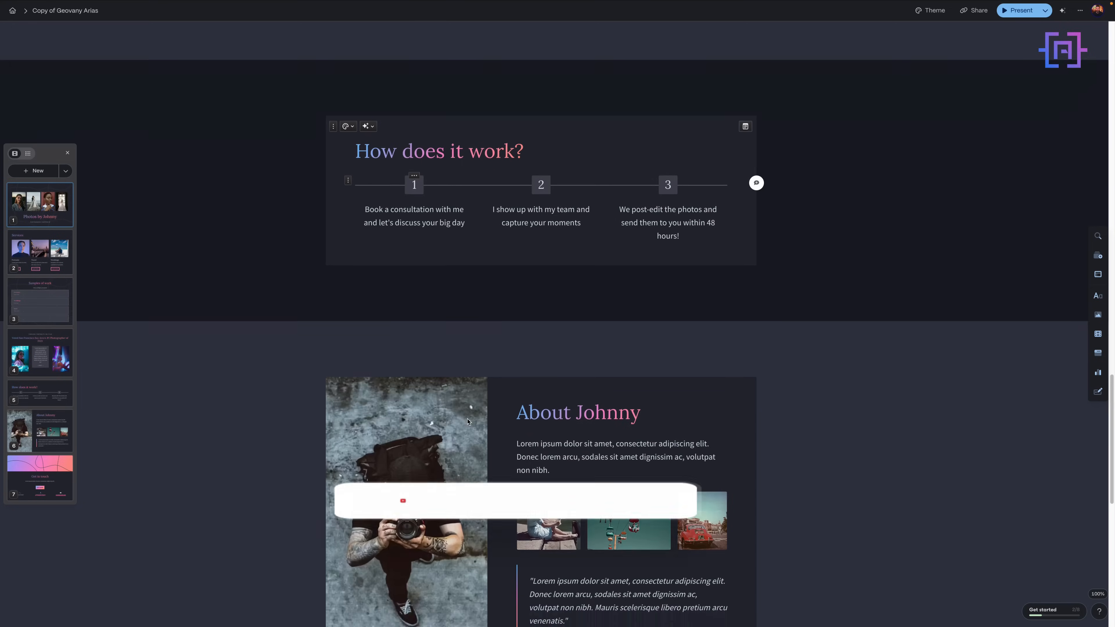
pyautogui.scroll(-3)
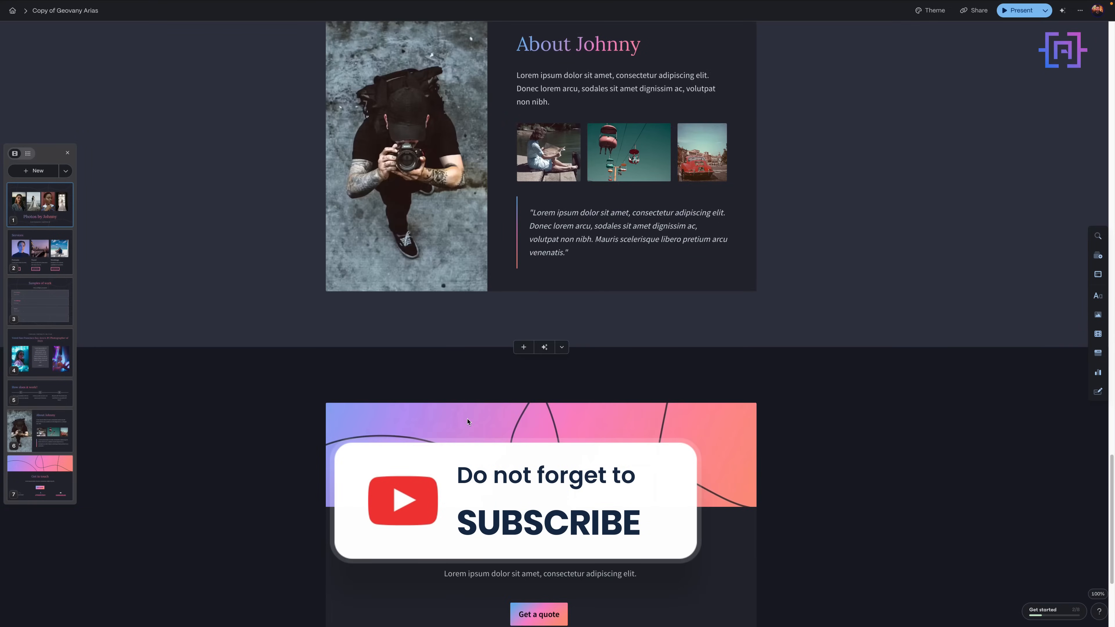
pyautogui.scroll(-3)
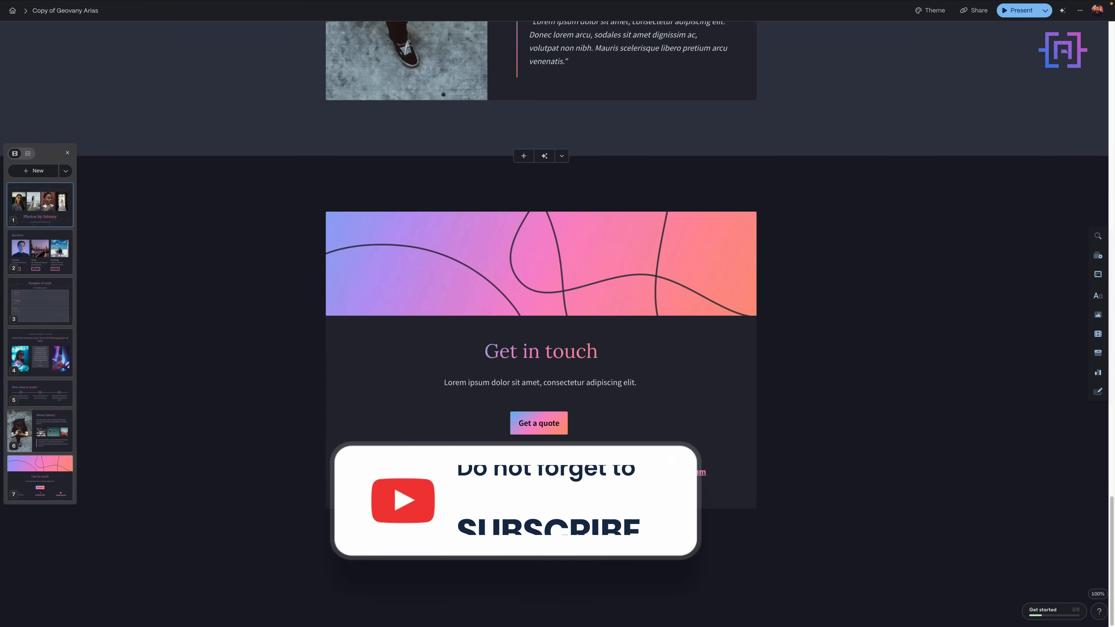
# Apply the Orbit theme to the whole deck and bring up its sharing options
pyautogui.click(929, 10)
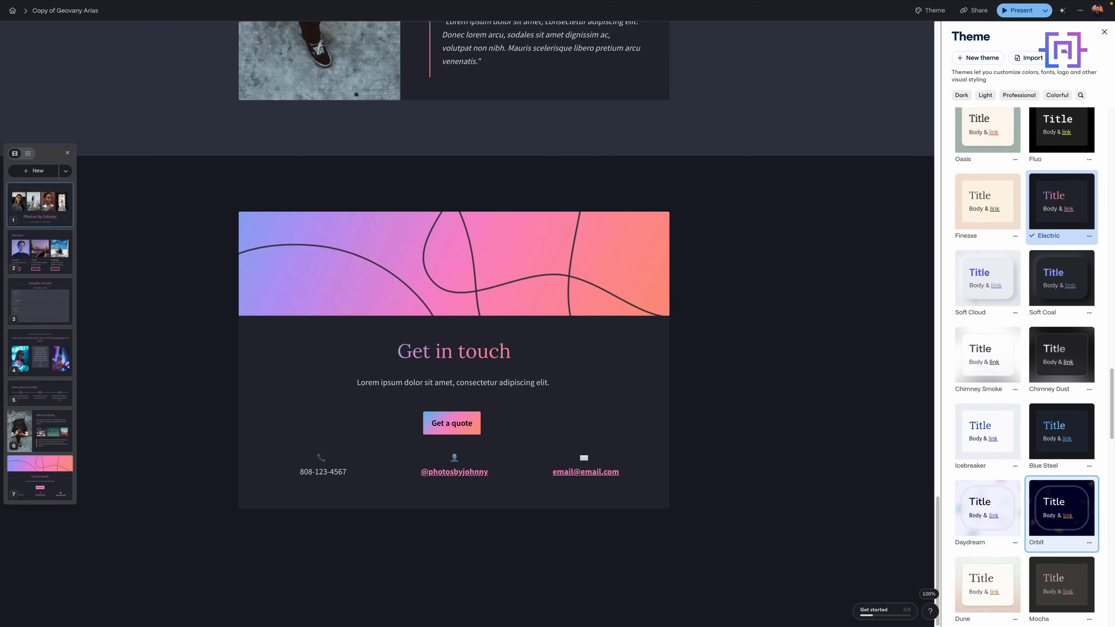
pyautogui.click(1061, 508)
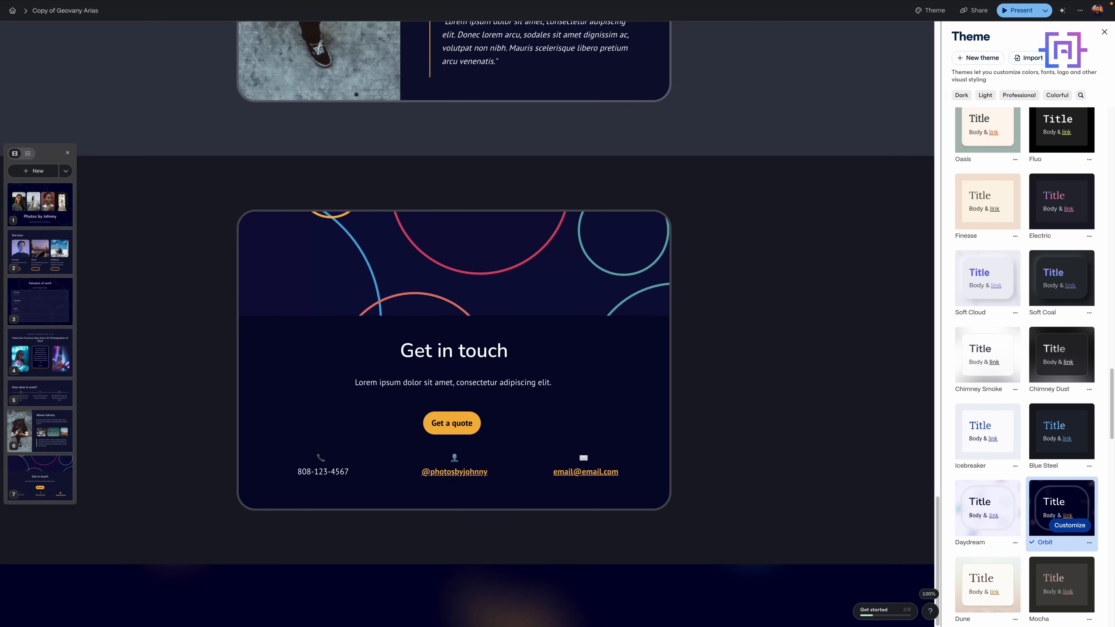
pyautogui.click(453, 359)
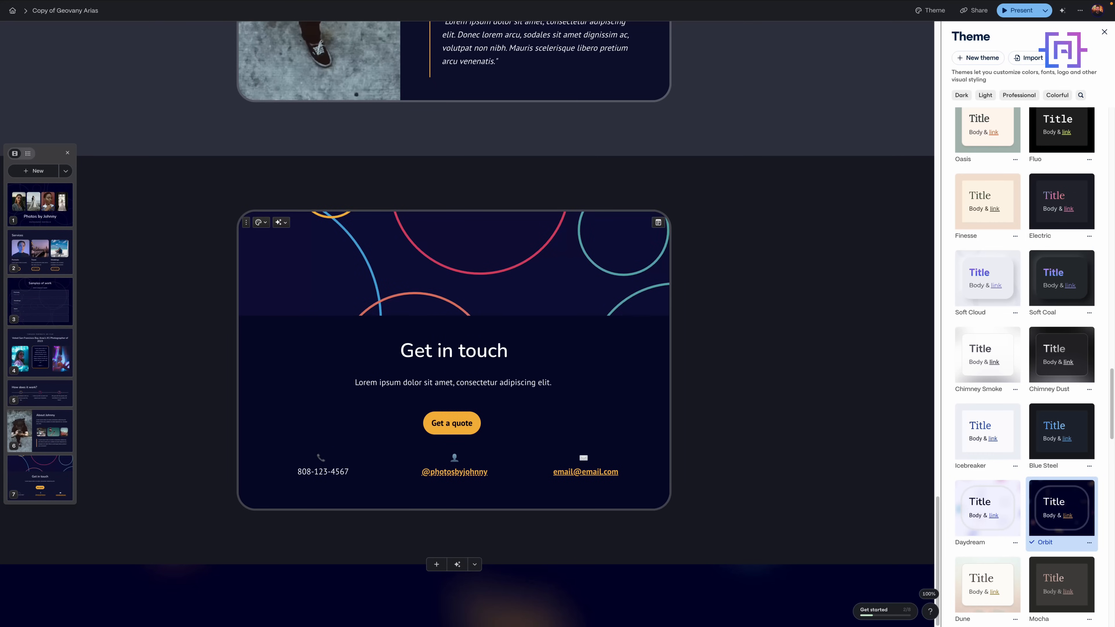
pyautogui.scroll(3)
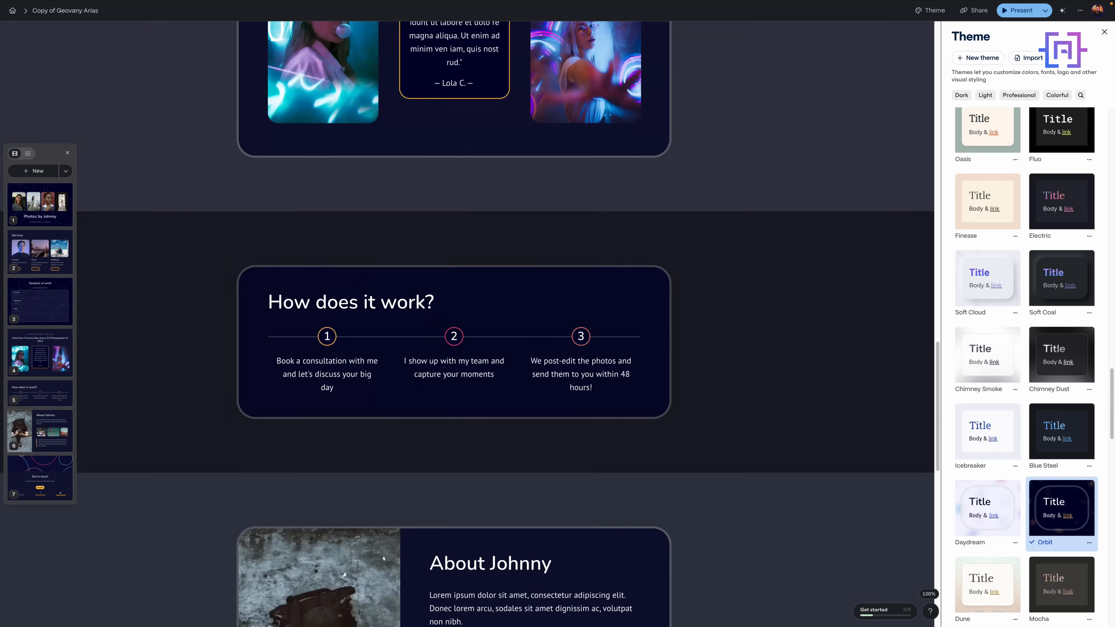
pyautogui.scroll(3)
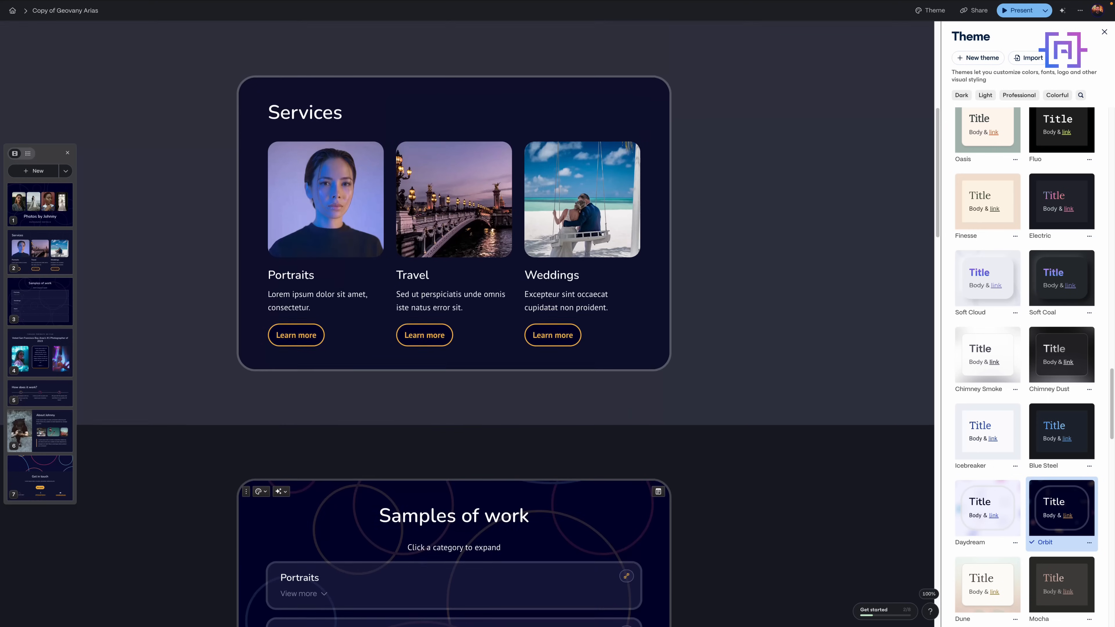
pyautogui.scroll(3)
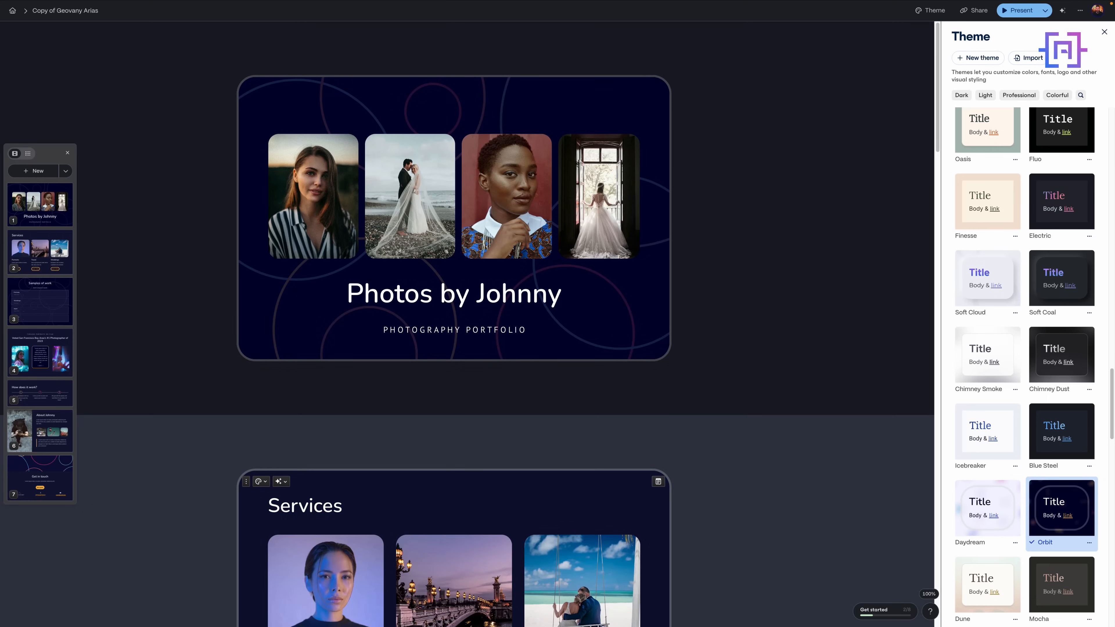
pyautogui.click(975, 10)
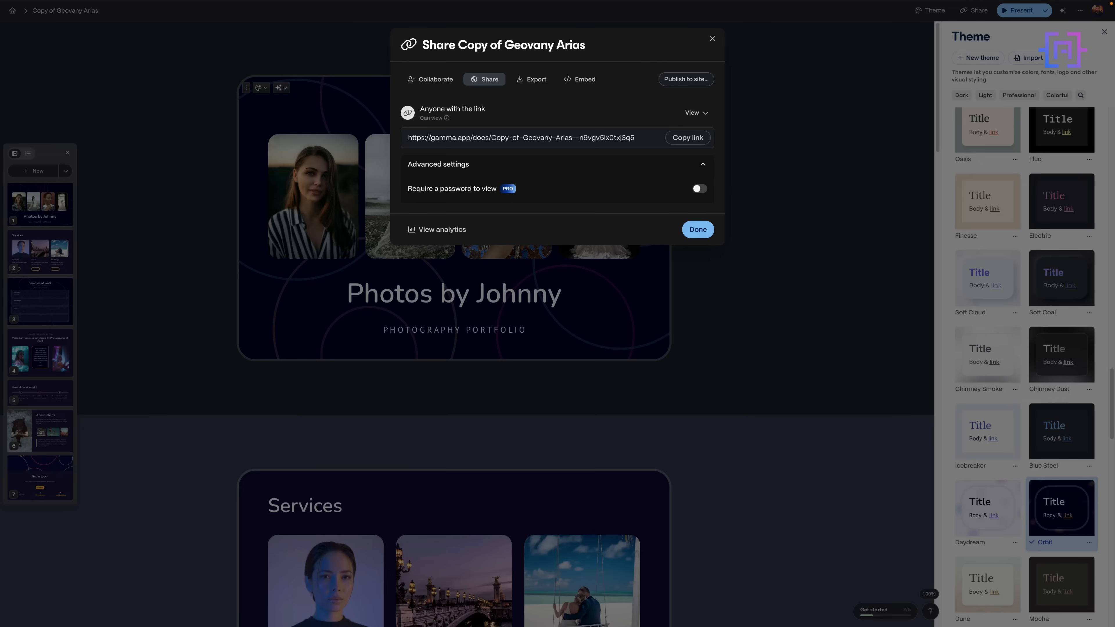
# Review the Export formats and Embed code, then close the Share dialog
pyautogui.click(532, 79)
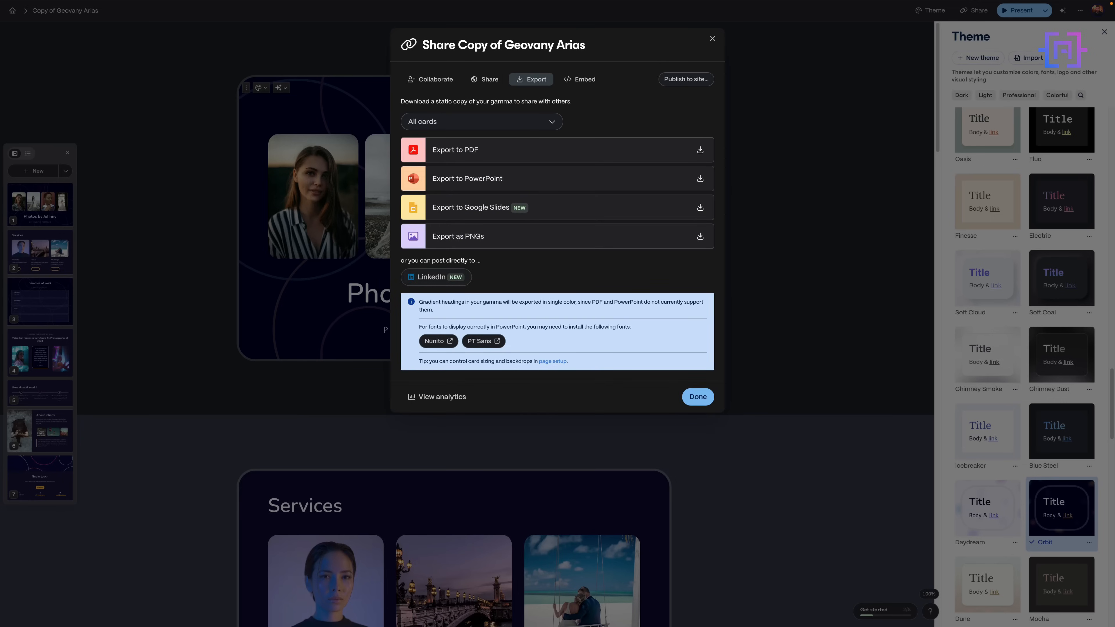
pyautogui.click(580, 79)
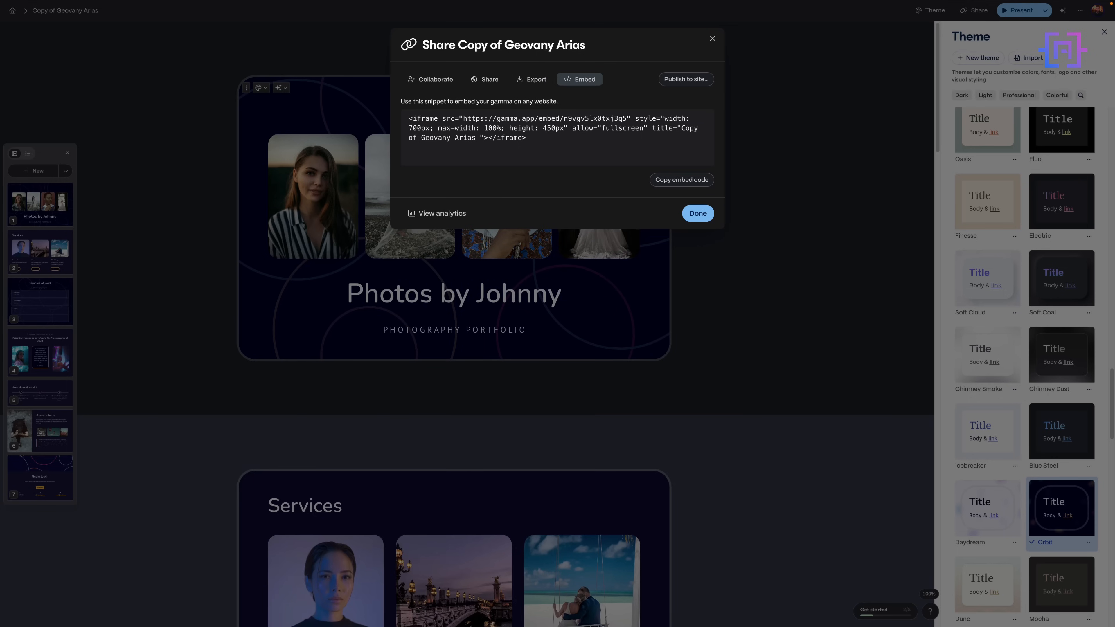
pyautogui.click(697, 213)
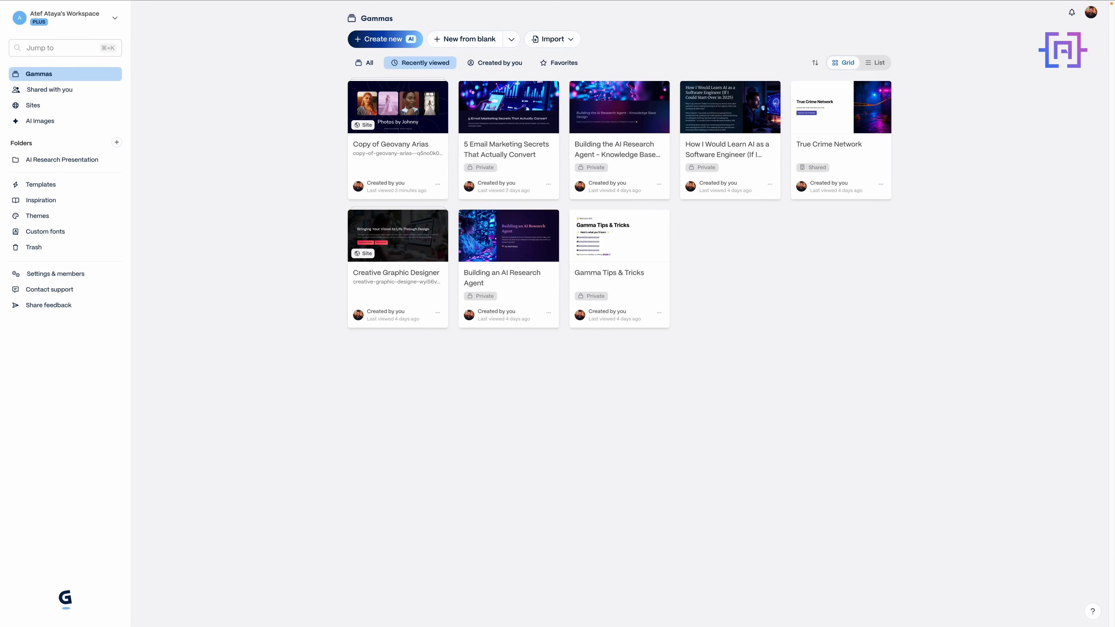
# From Create with AI, view the Import file or URL options and go back
pyautogui.click(381, 39)
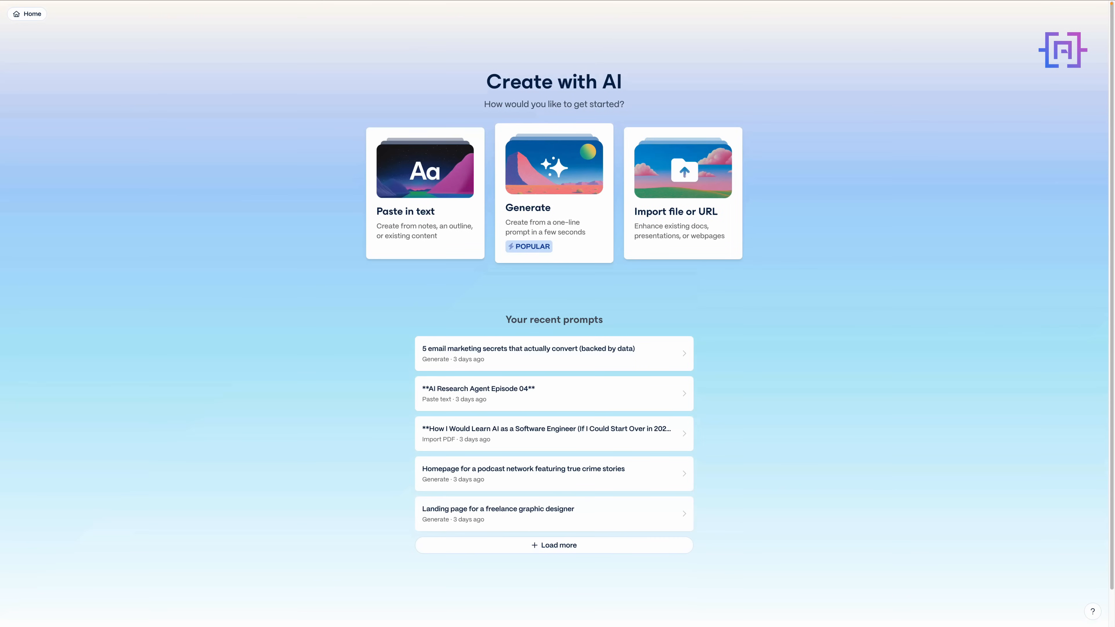
pyautogui.click(682, 194)
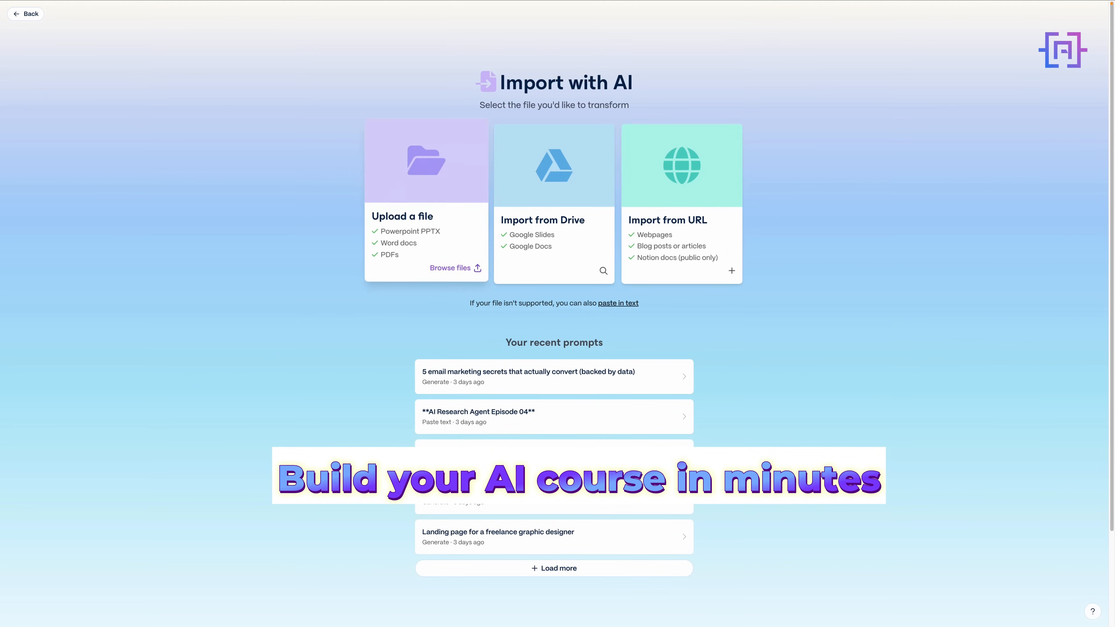
pyautogui.click(450, 269)
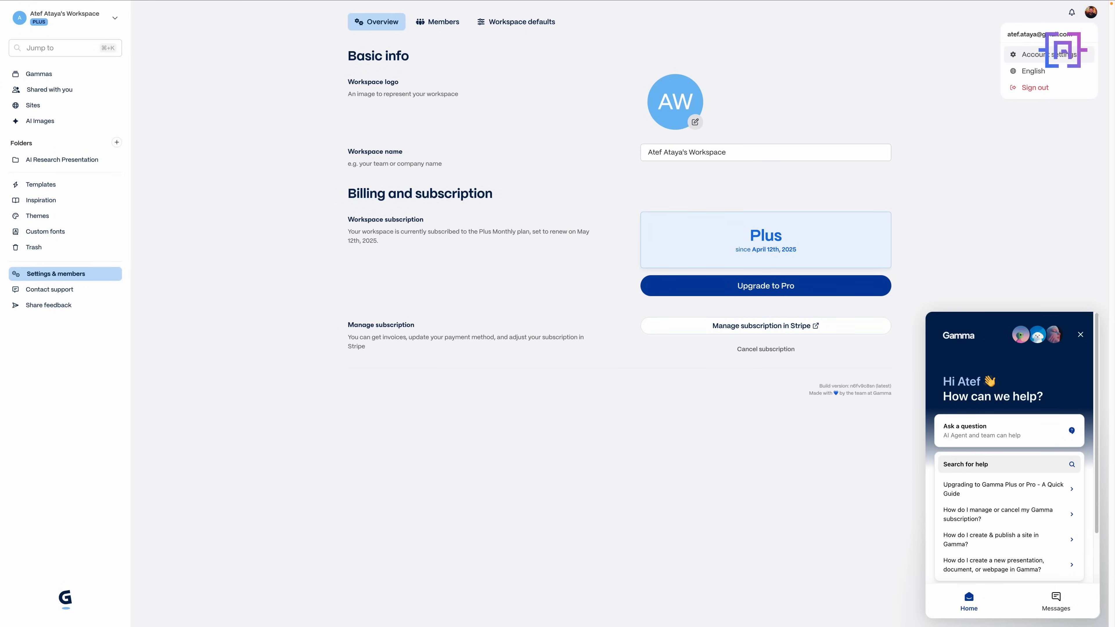
# Review the account settings and custom fonts page, then return to the portfolio's themes
pyautogui.click(1041, 54)
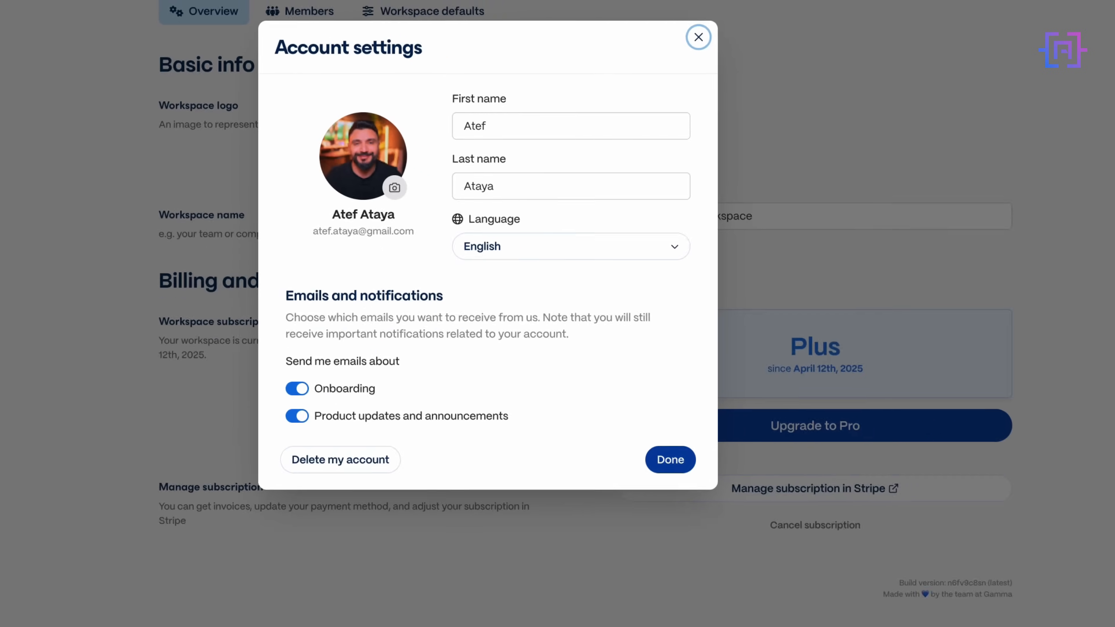
pyautogui.click(669, 460)
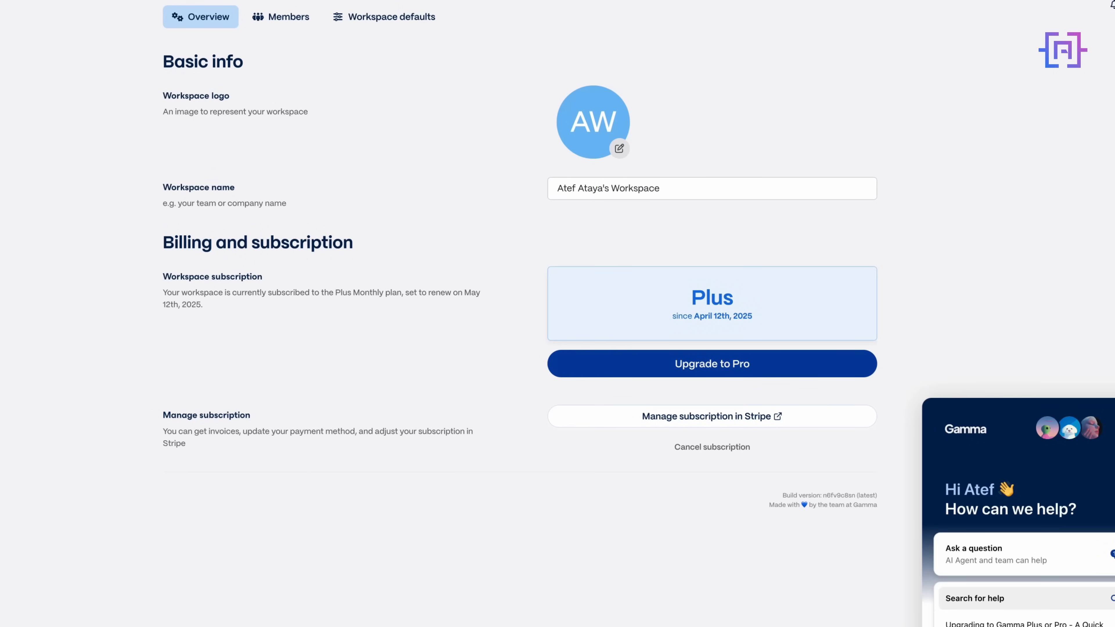
pyautogui.click(390, 16)
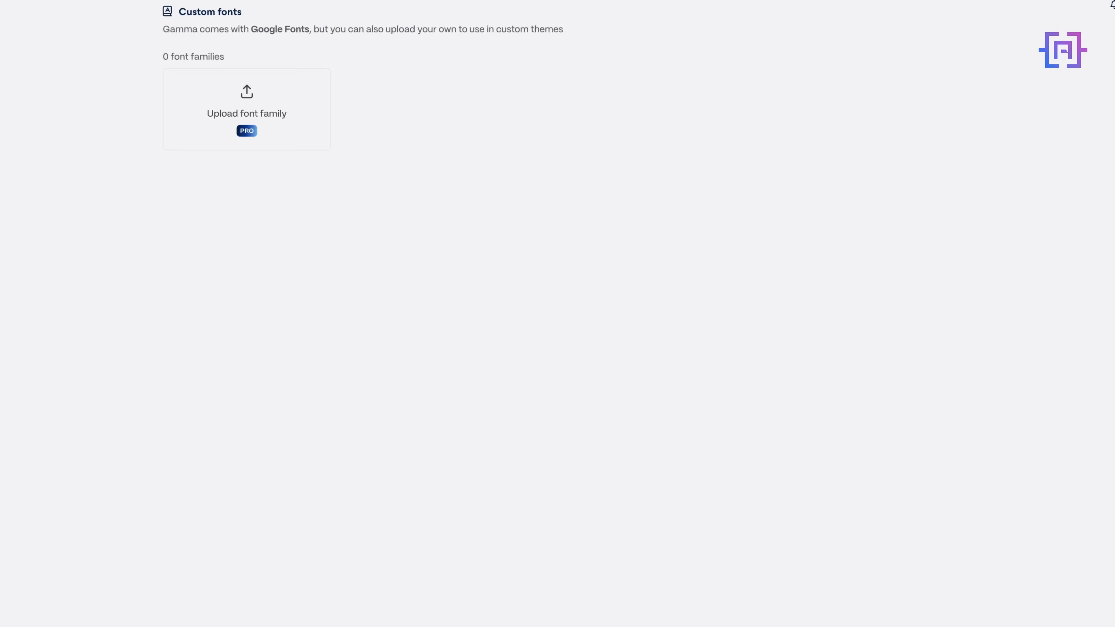
pyautogui.click(34, 246)
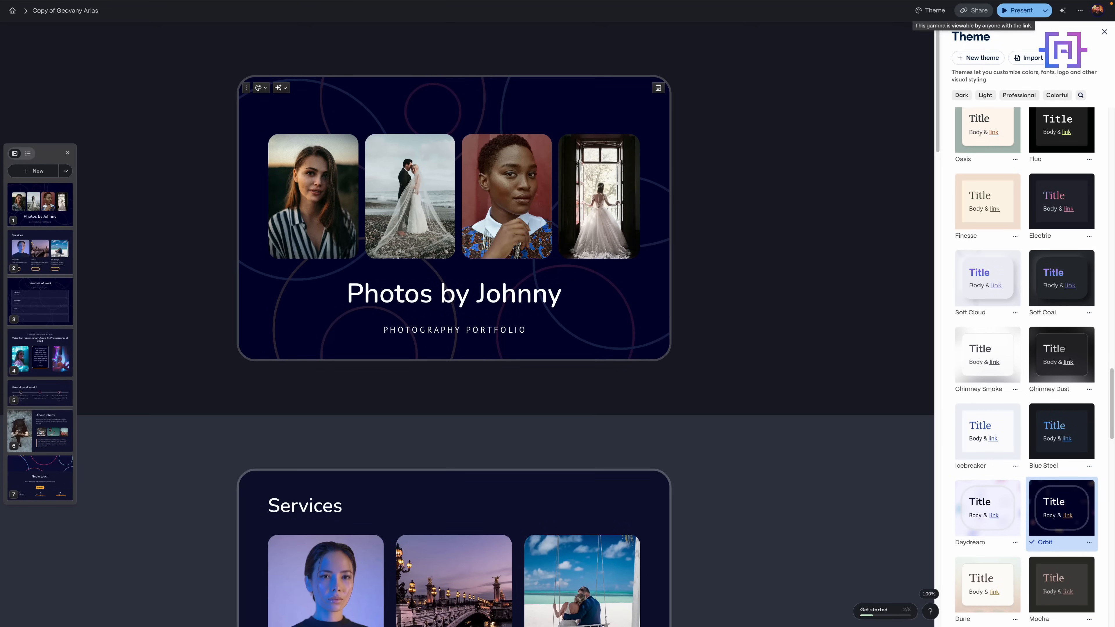
# Publish the portfolio so anyone with the link can view, then close sharing
pyautogui.click(973, 10)
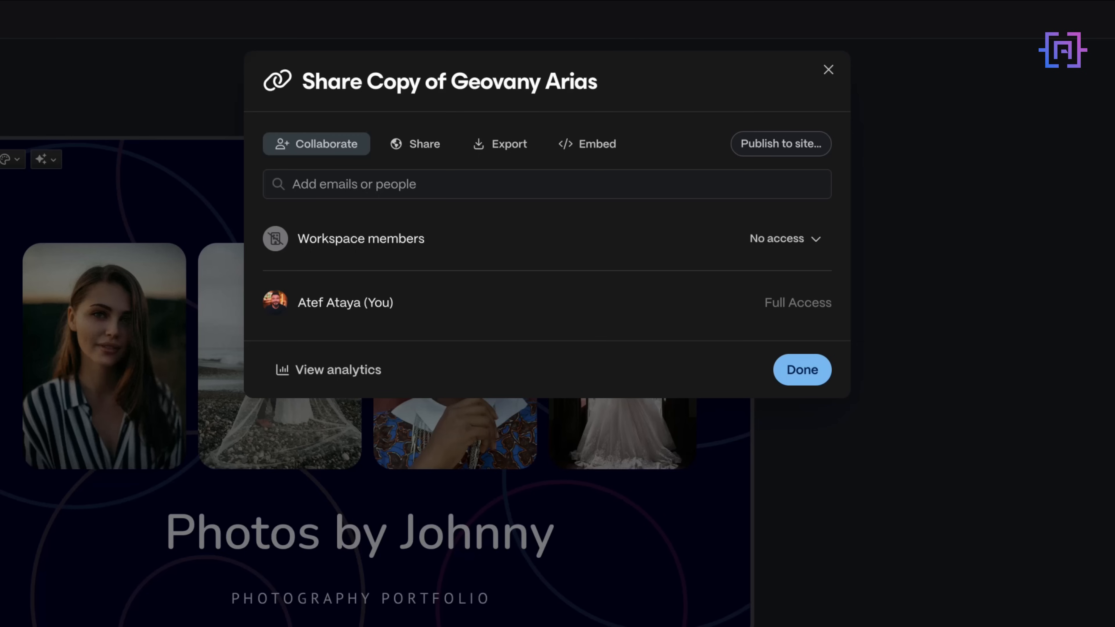
pyautogui.click(802, 370)
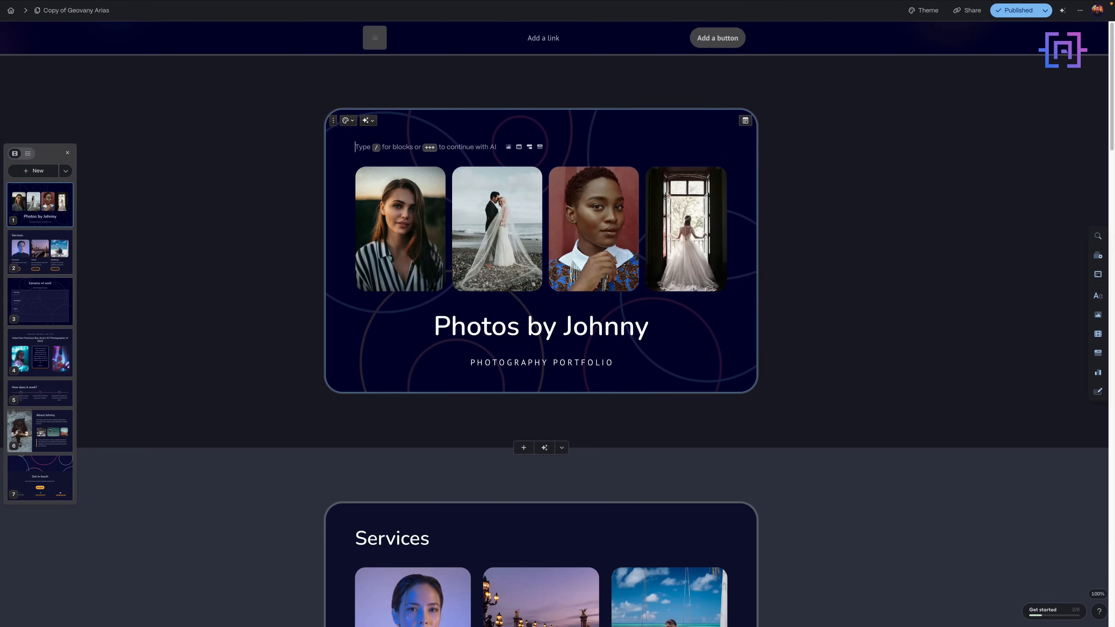
# Apply golden-hour lighting to the first cover portrait, then bring up AI edits for the wedding photo
pyautogui.click(399, 229)
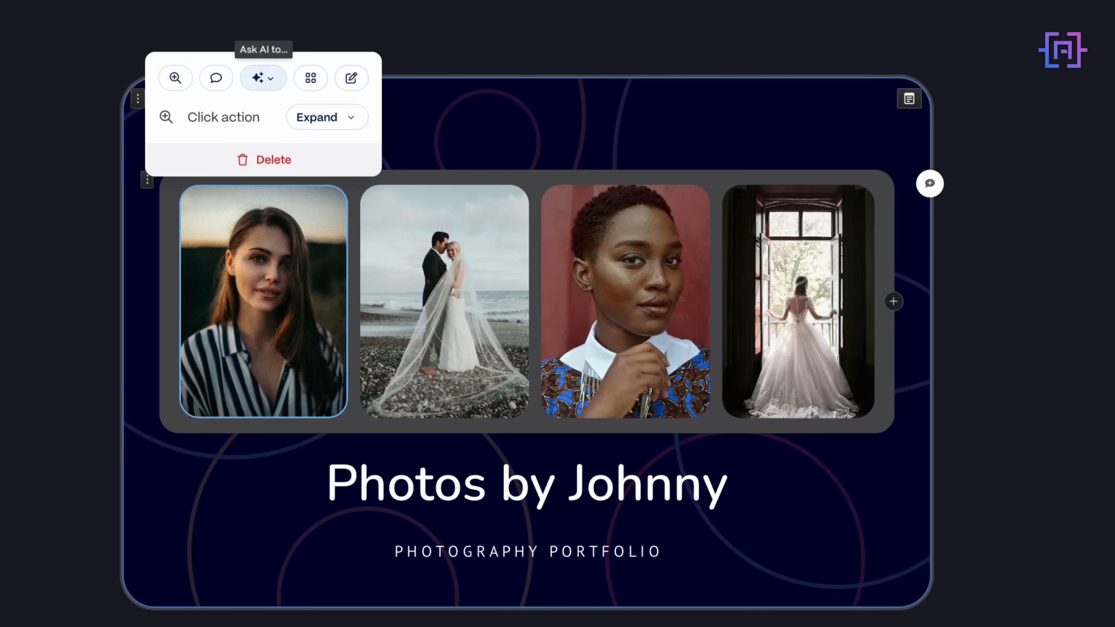
pyautogui.click(262, 77)
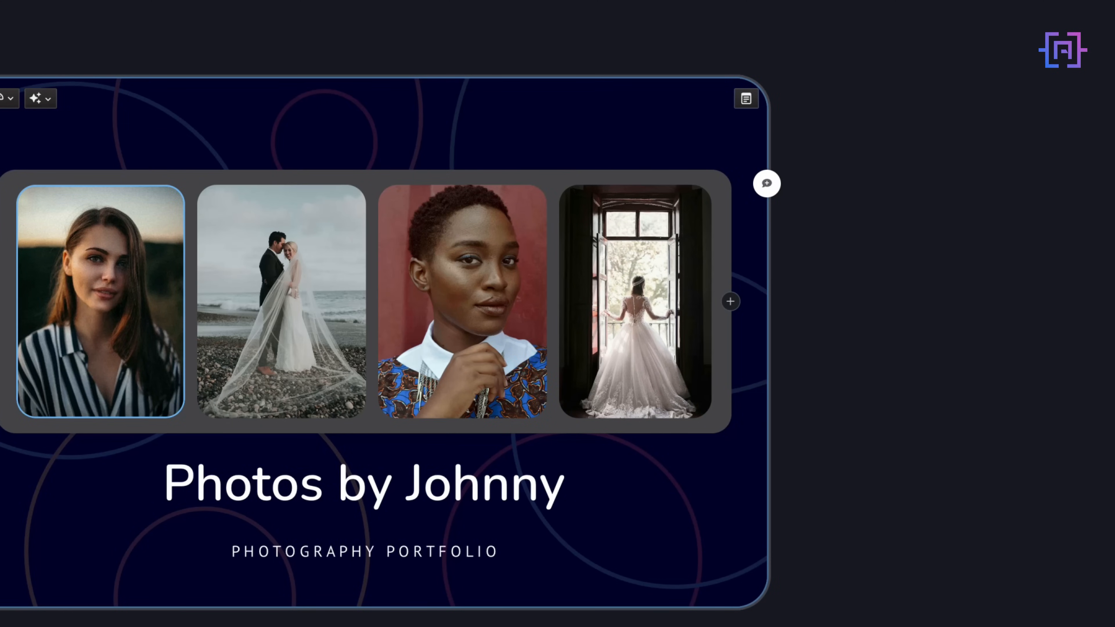
pyautogui.click(767, 183)
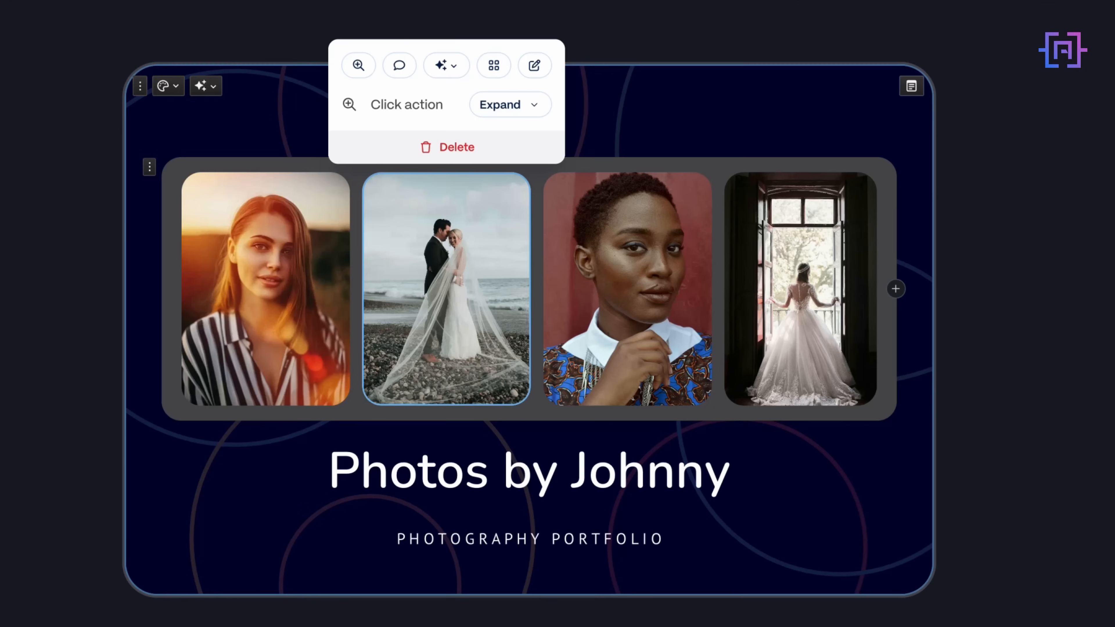
pyautogui.moveTo(493, 64)
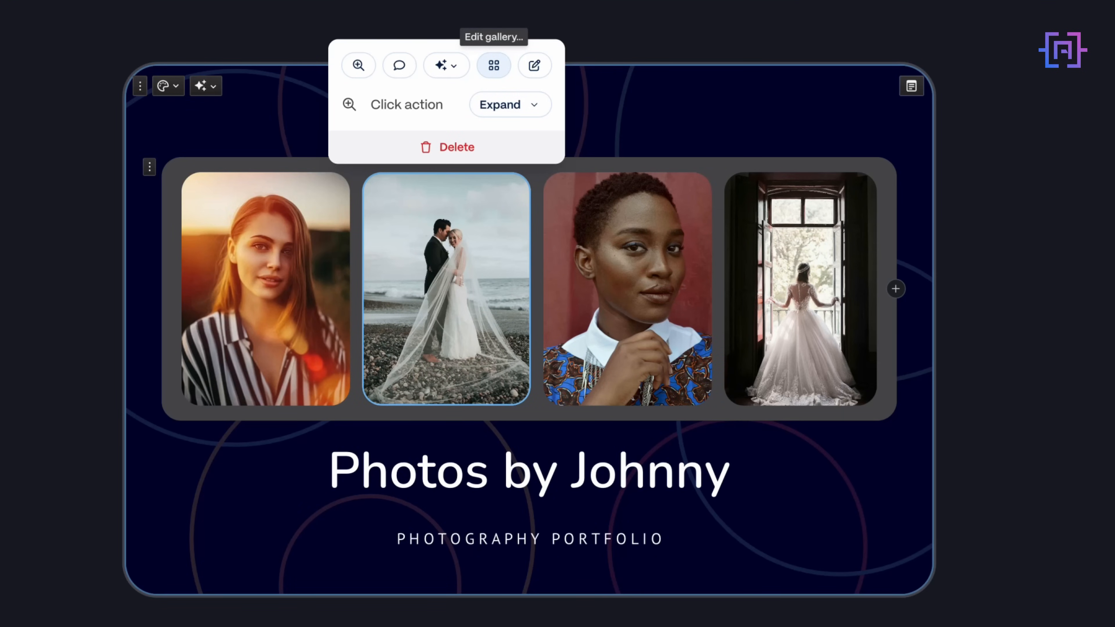
pyautogui.click(441, 66)
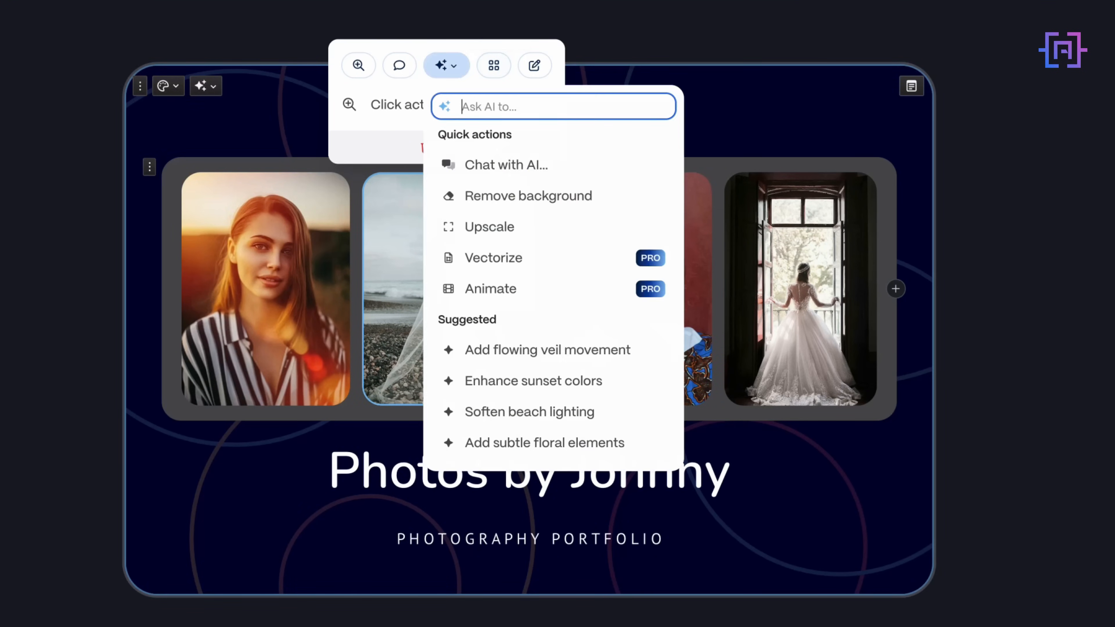
pyautogui.moveTo(463, 70)
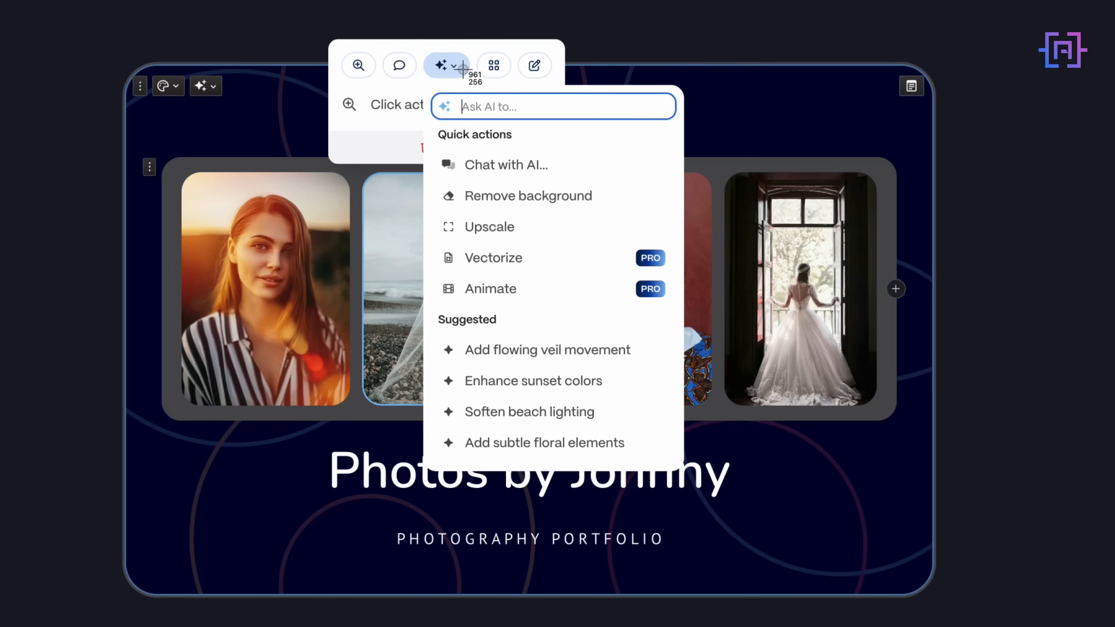
pyautogui.moveTo(529, 412)
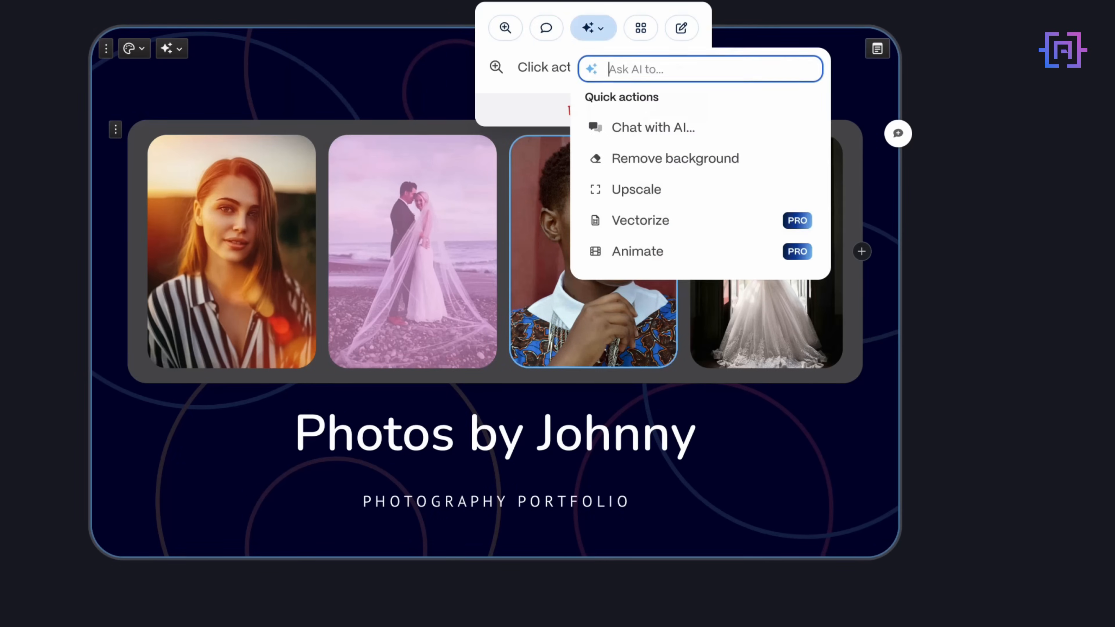
pyautogui.moveTo(675, 158)
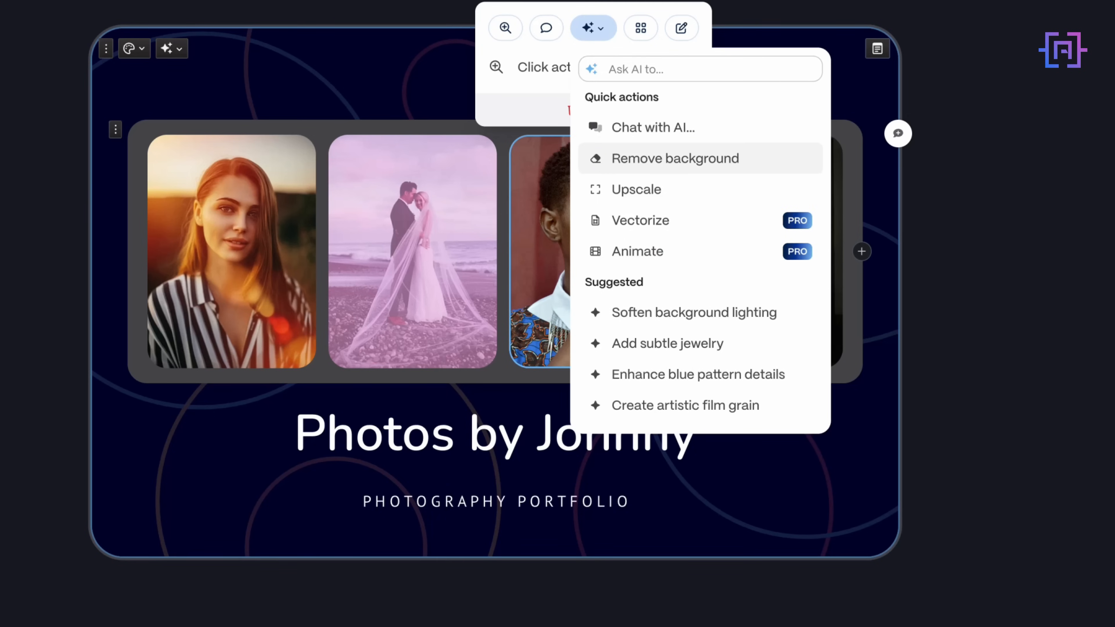
pyautogui.moveTo(667, 342)
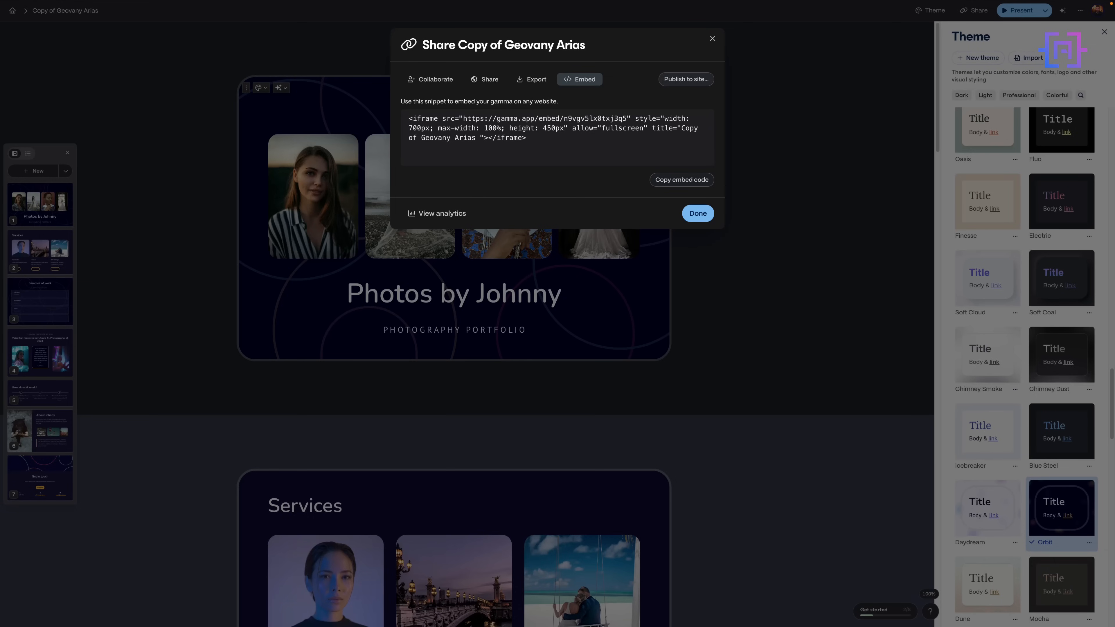
# Review the Export formats, Embed code and public Share link settings, then close sharing
pyautogui.click(697, 213)
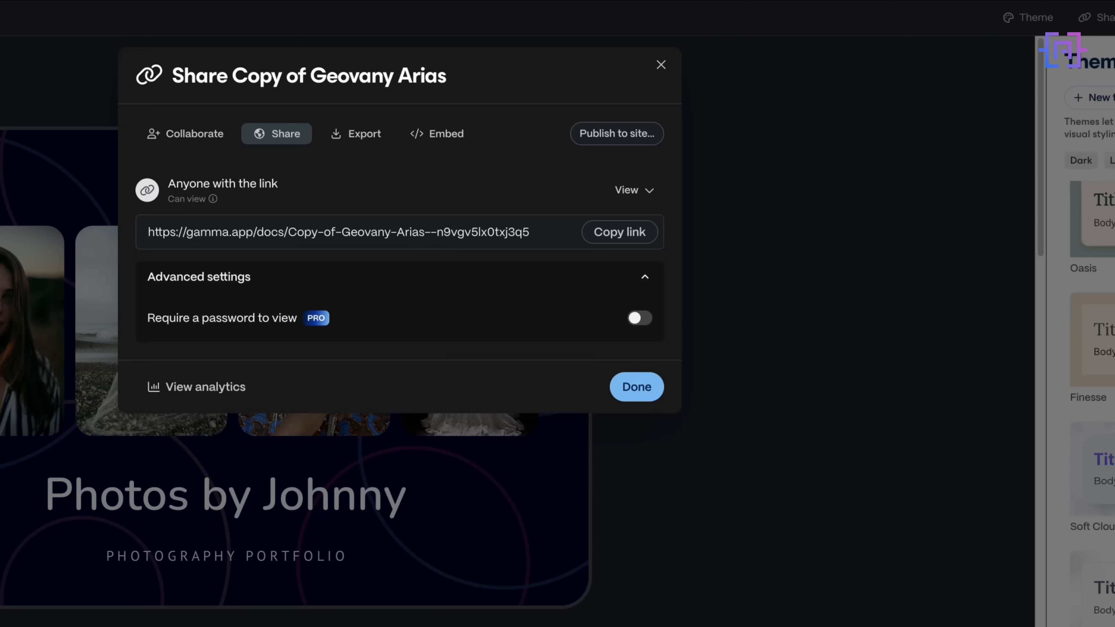
pyautogui.click(355, 134)
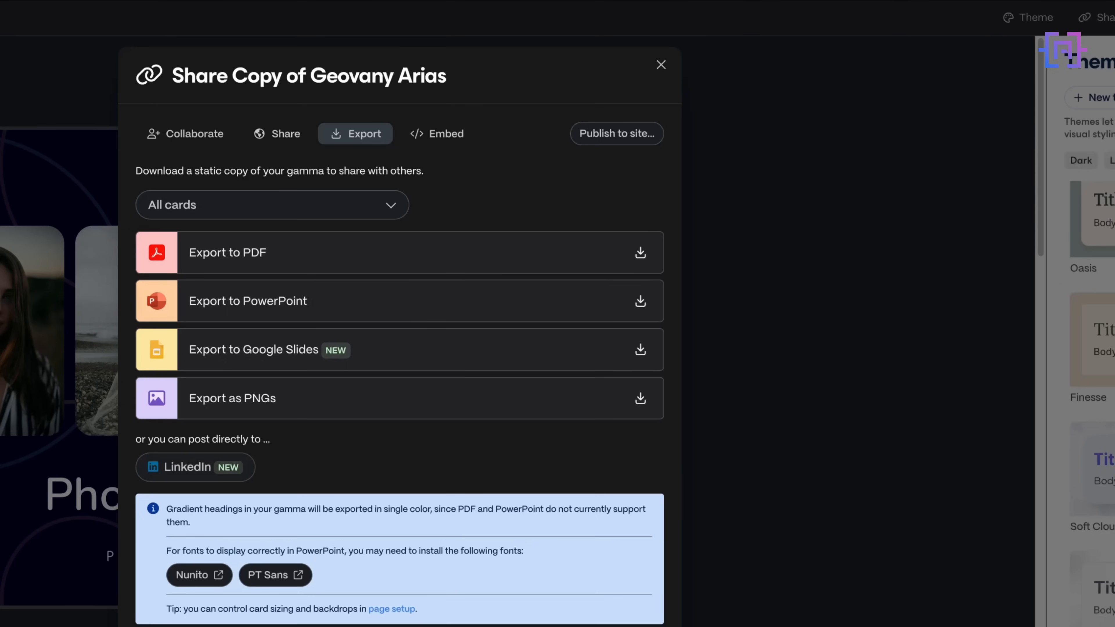
pyautogui.click(437, 133)
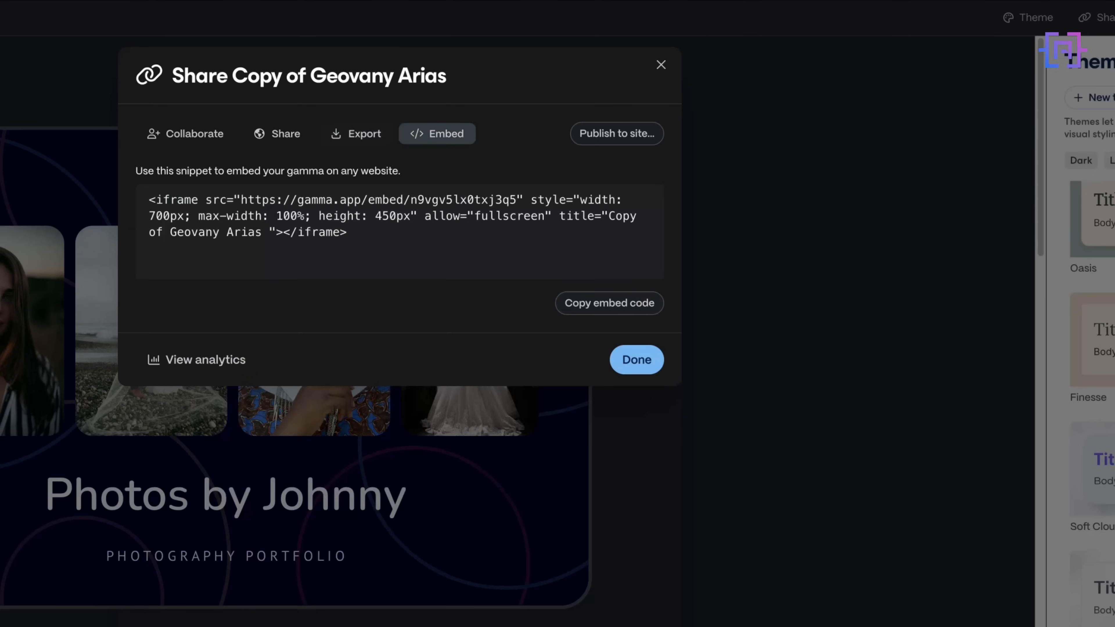
pyautogui.moveTo(530, 161)
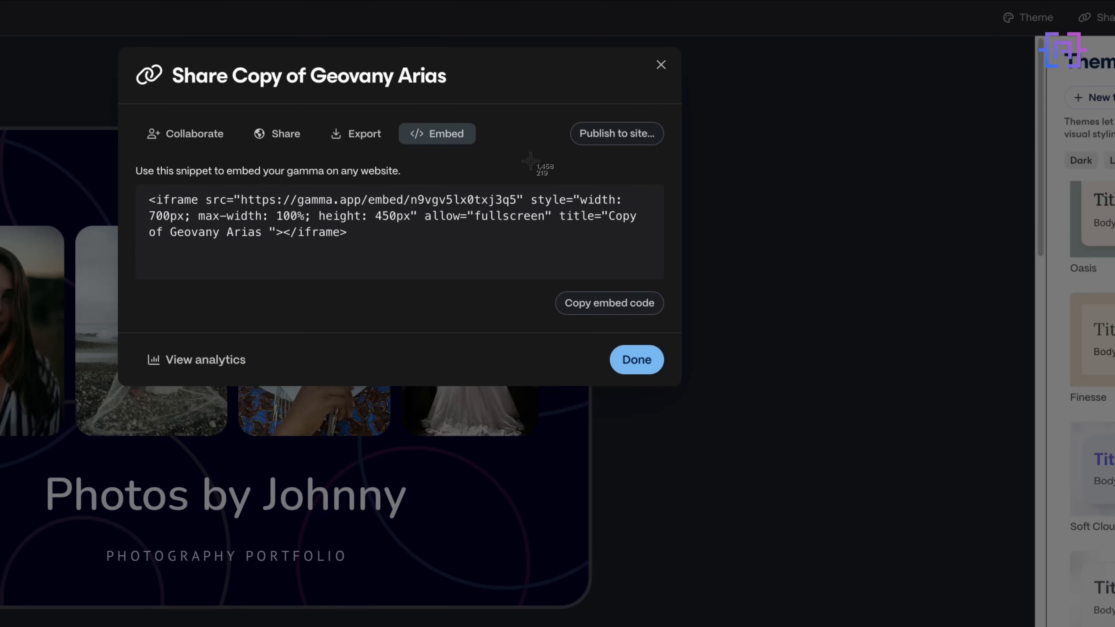
pyautogui.click(276, 134)
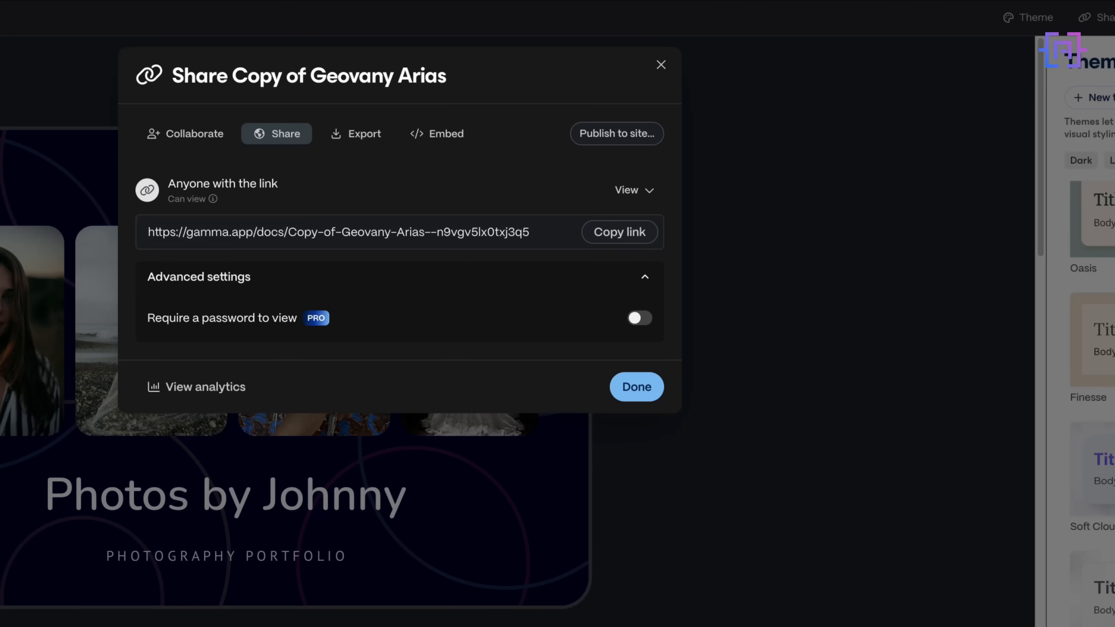
pyautogui.click(635, 387)
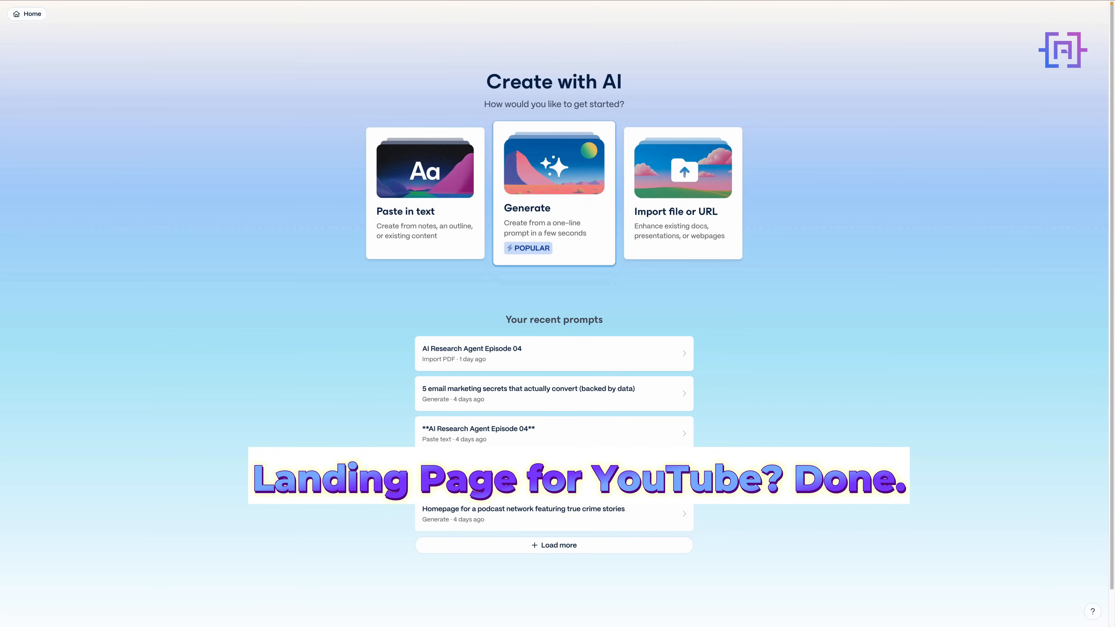
# Generate an outline for the YouTube channel landing webpage from the one-line prompt
pyautogui.click(553, 193)
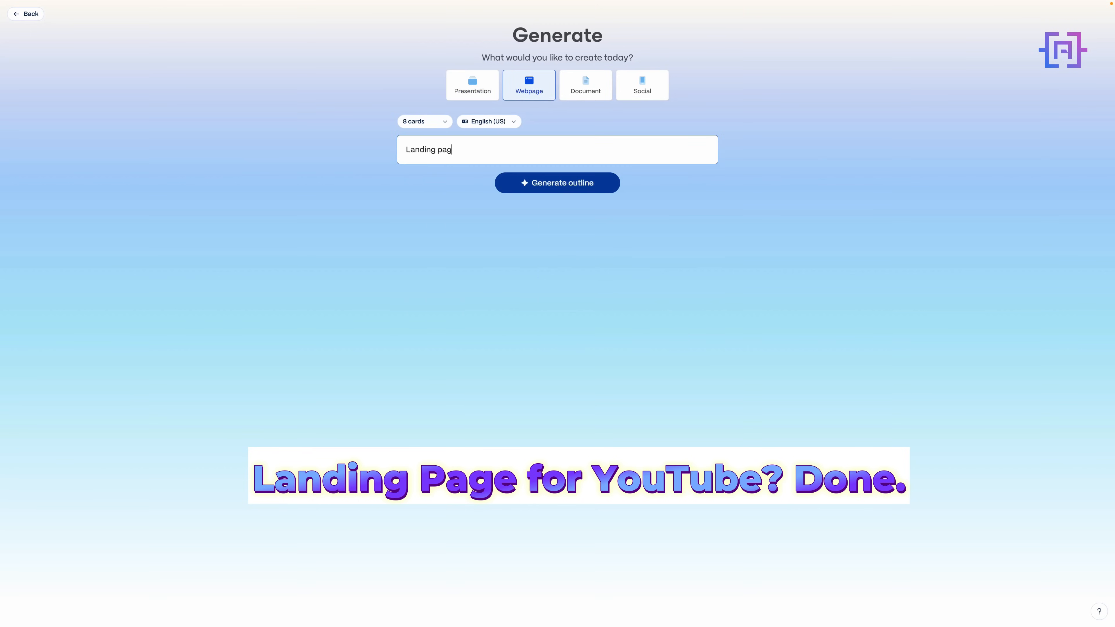
pyautogui.click(557, 183)
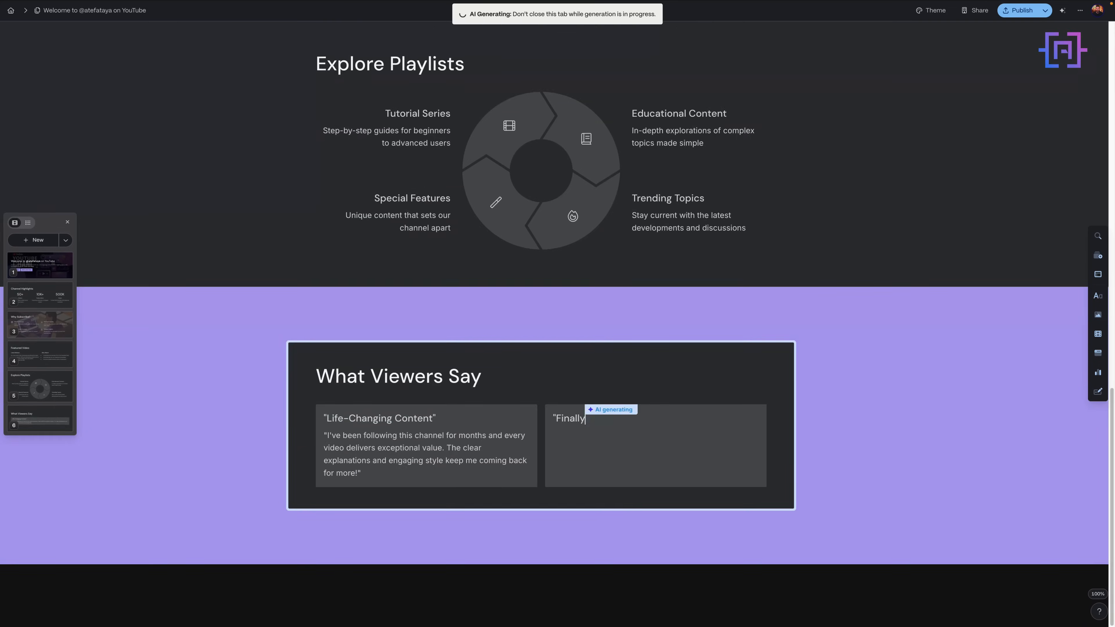
pyautogui.scroll(-3)
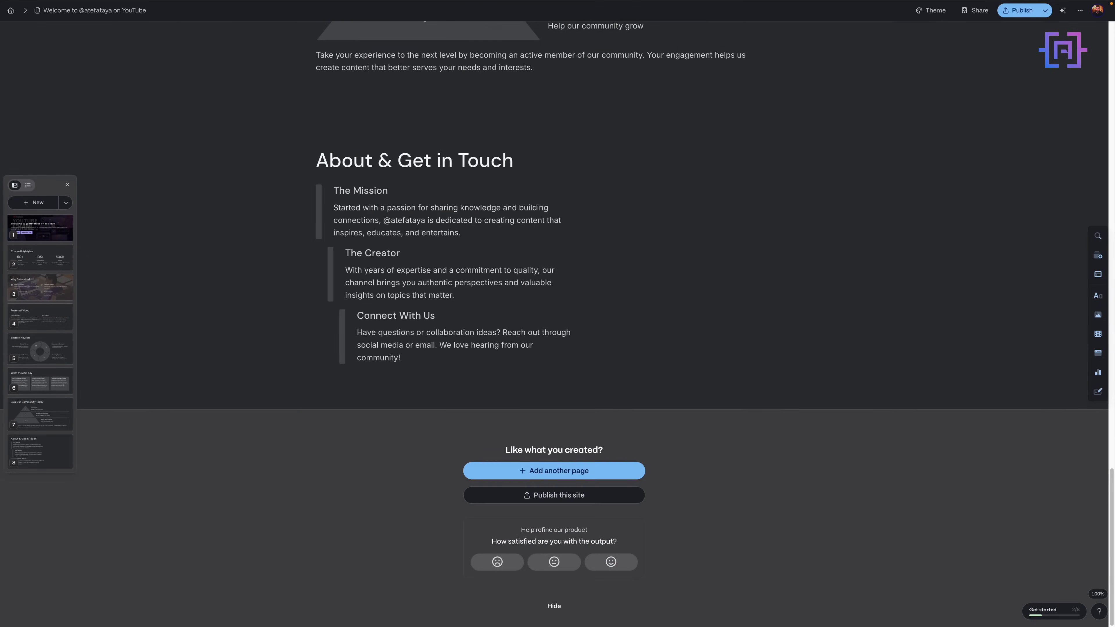
pyautogui.click(1021, 9)
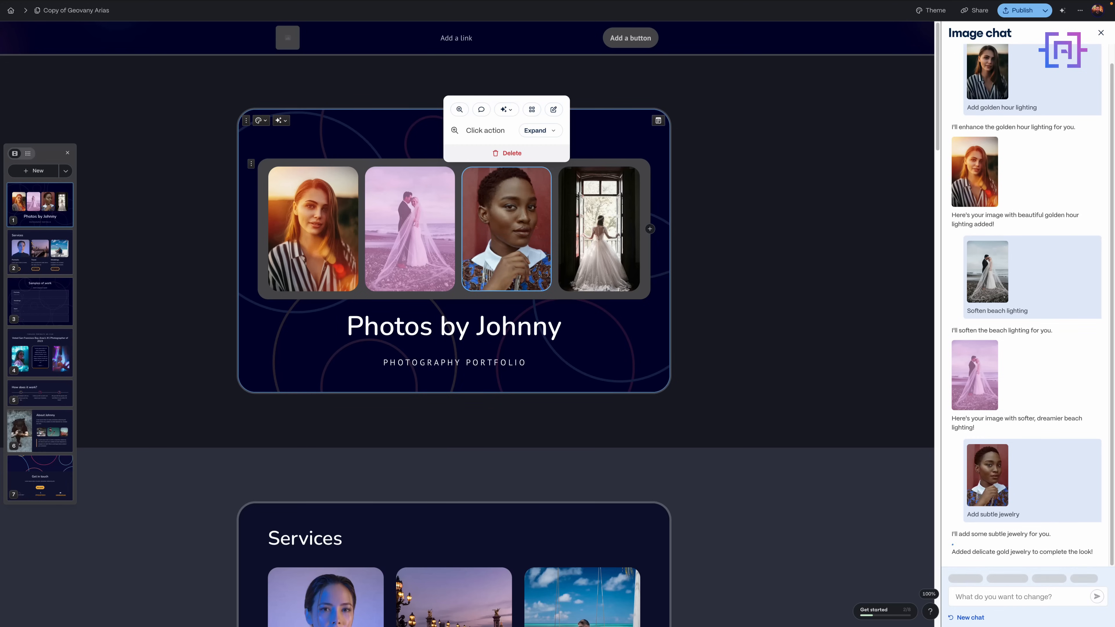
# Upload AI Research Agent.pdf to Import with AI, set to become a presentation
pyautogui.scroll(-3)
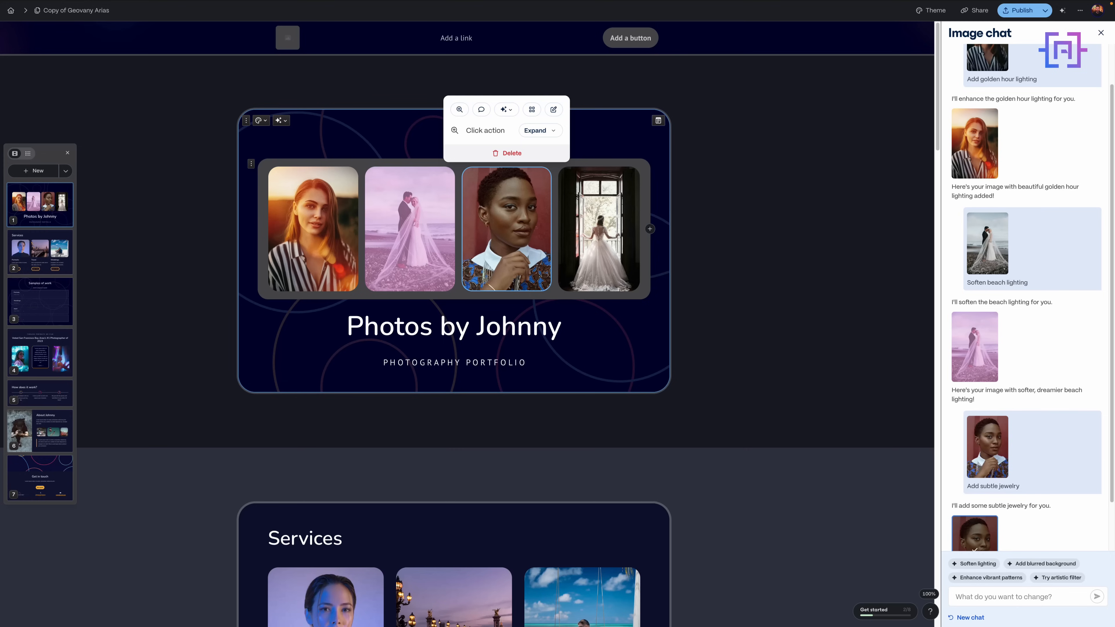
pyautogui.scroll(-3)
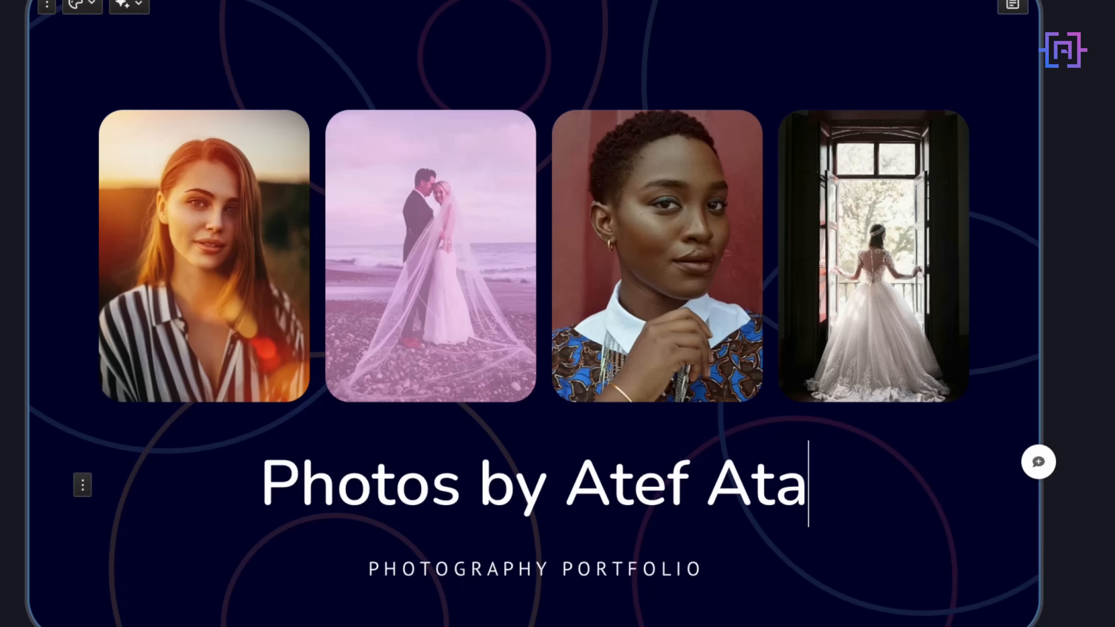
pyautogui.write('ya')
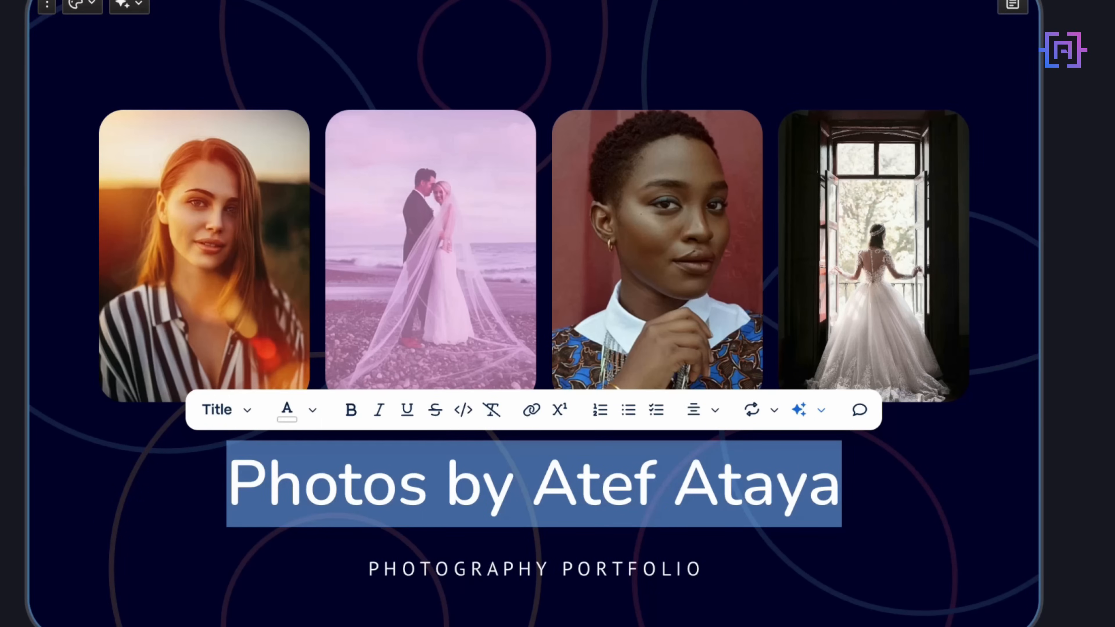
pyautogui.click(226, 409)
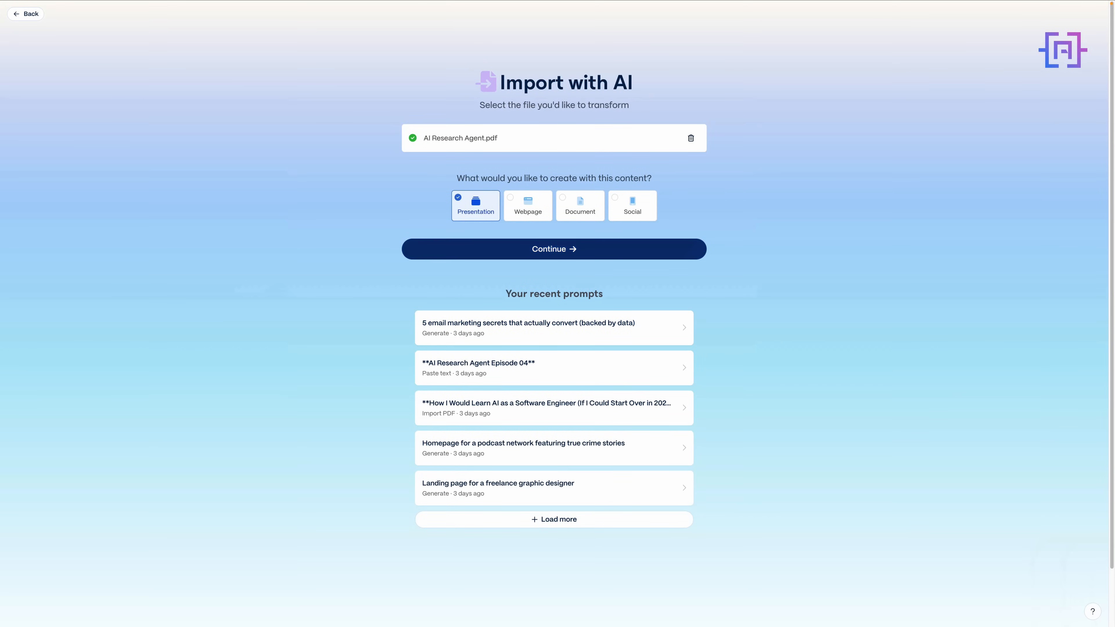
# Accept the imported PDF text as 8 cards, choose the Gamma Dark theme and generate
pyautogui.click(553, 249)
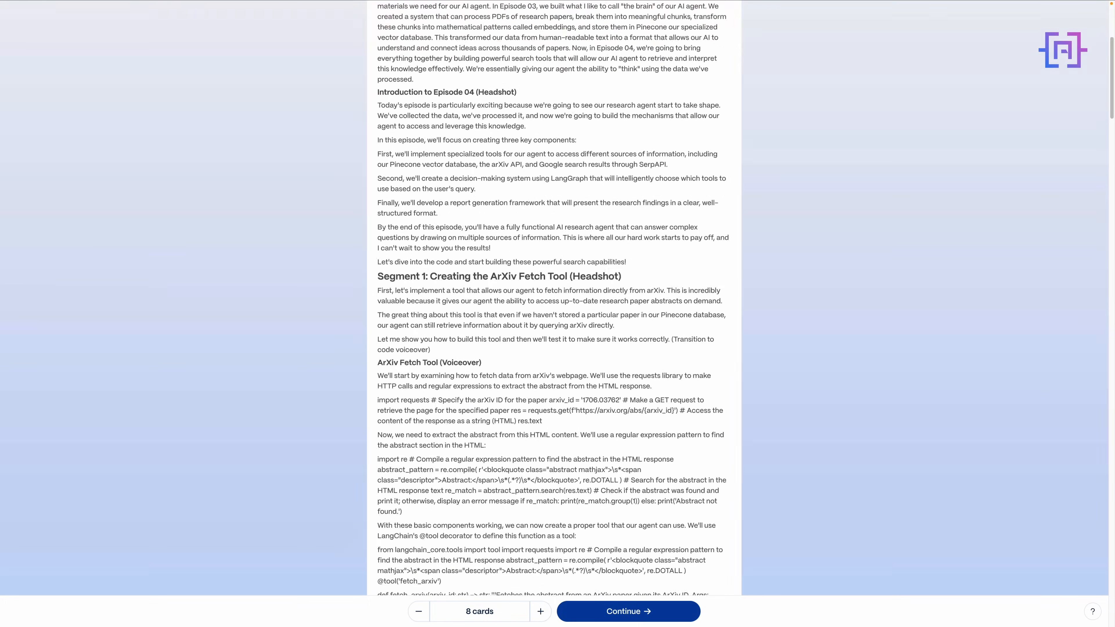
pyautogui.scroll(-3)
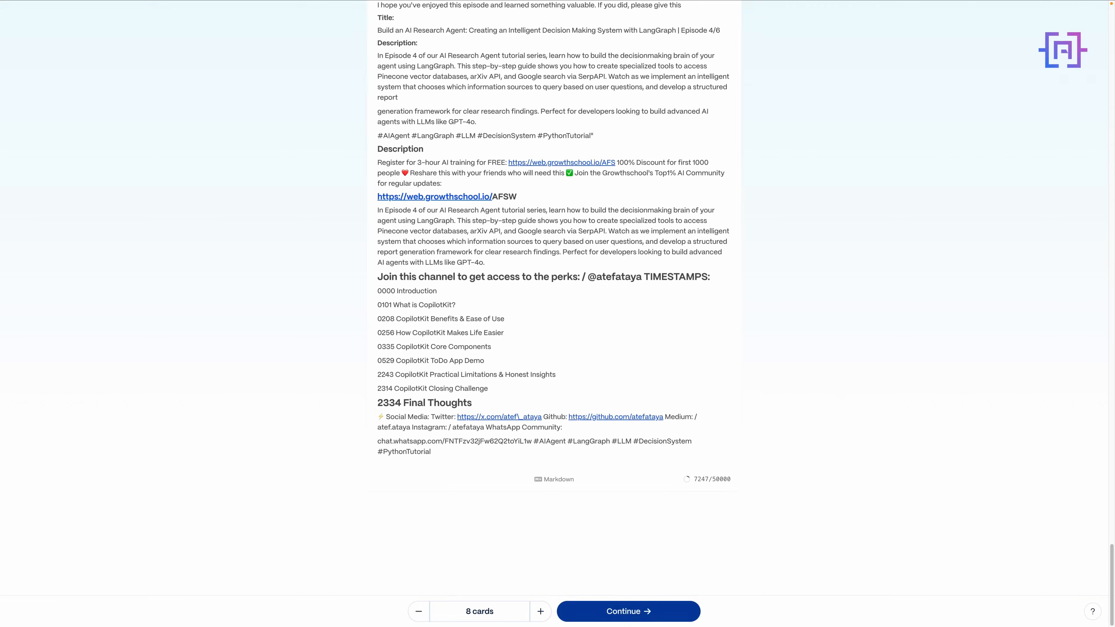
pyautogui.click(627, 612)
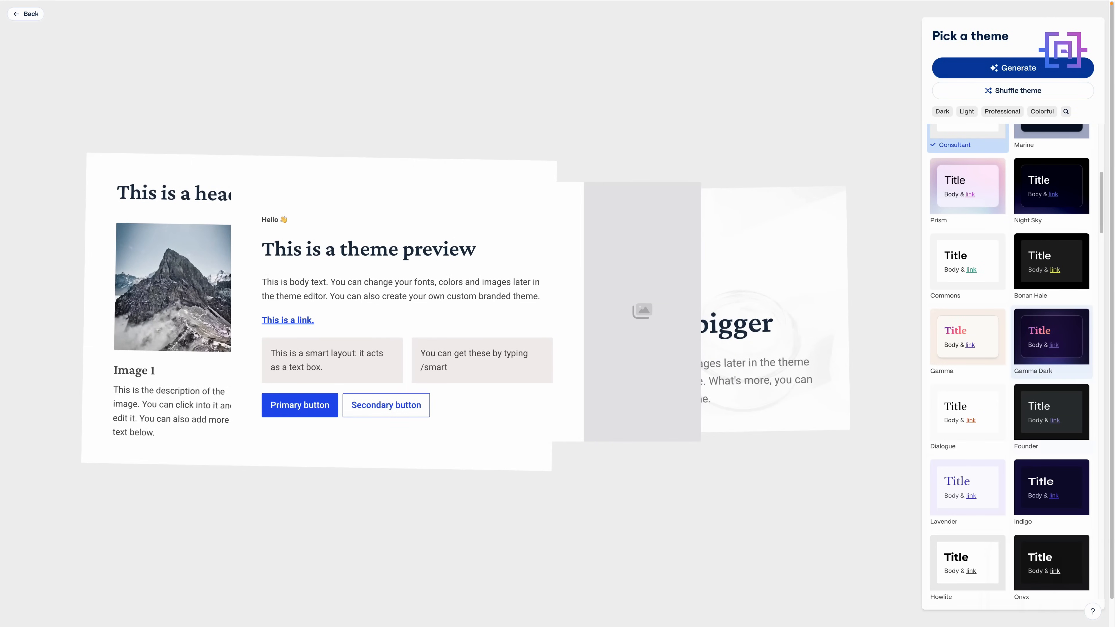
pyautogui.click(1051, 337)
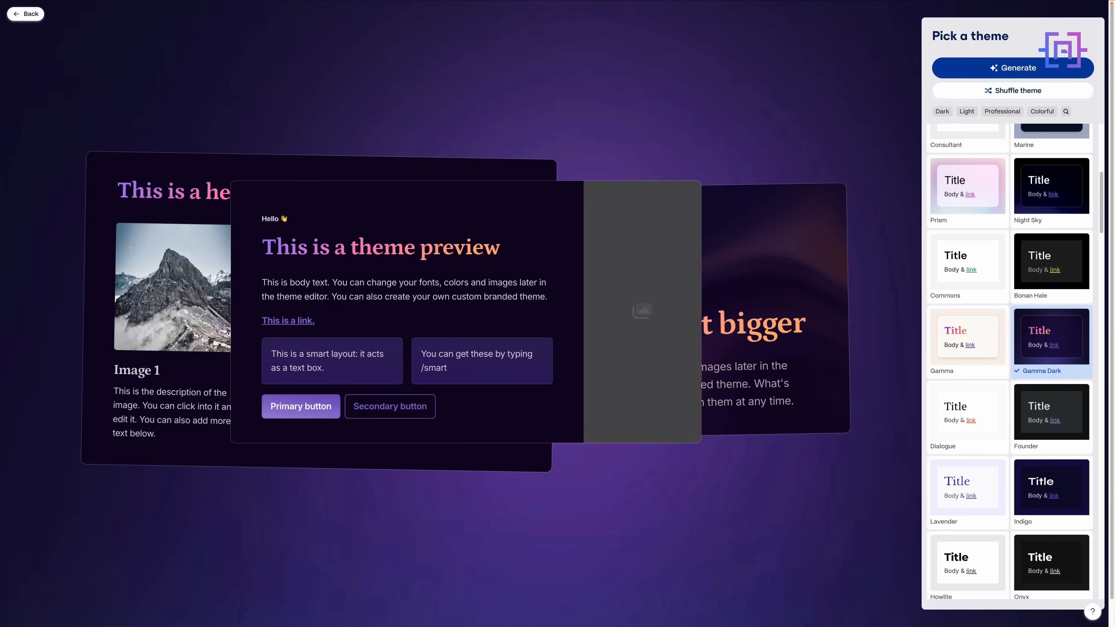
pyautogui.click(1012, 68)
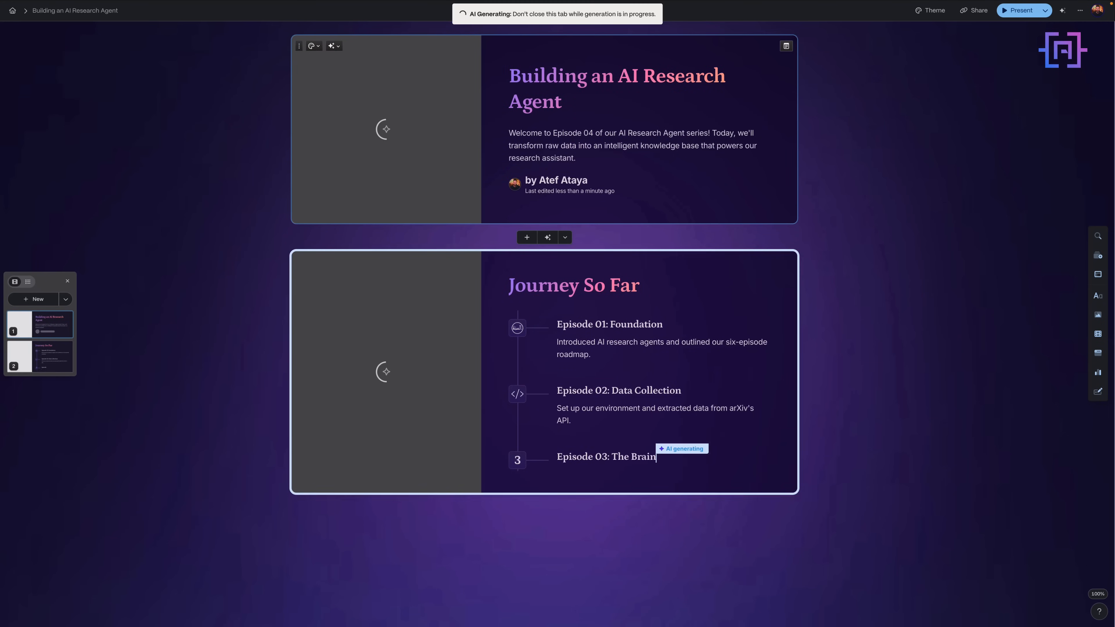
# Scroll through all eight generated cards of the deck and back to review their illustrations
pyautogui.scroll(-3)
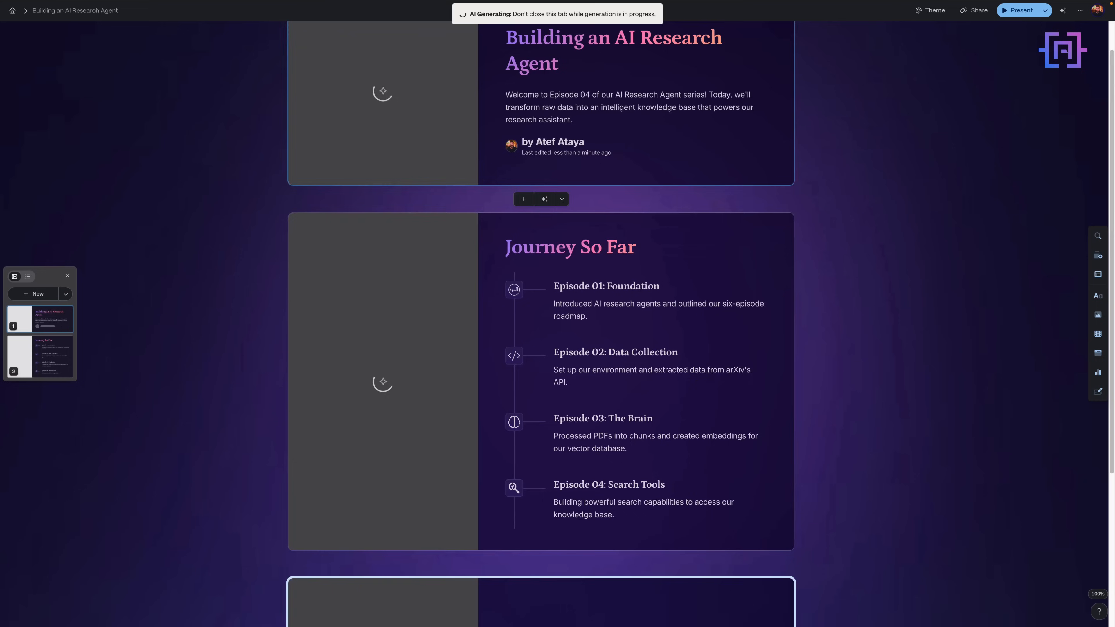
pyautogui.scroll(-3)
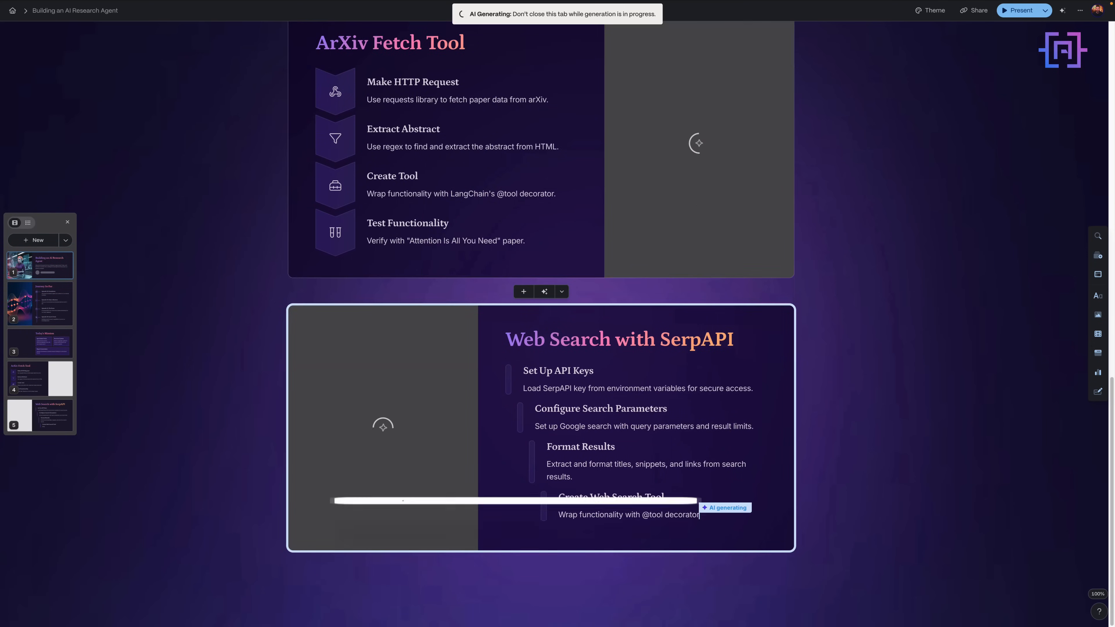
pyautogui.scroll(-3)
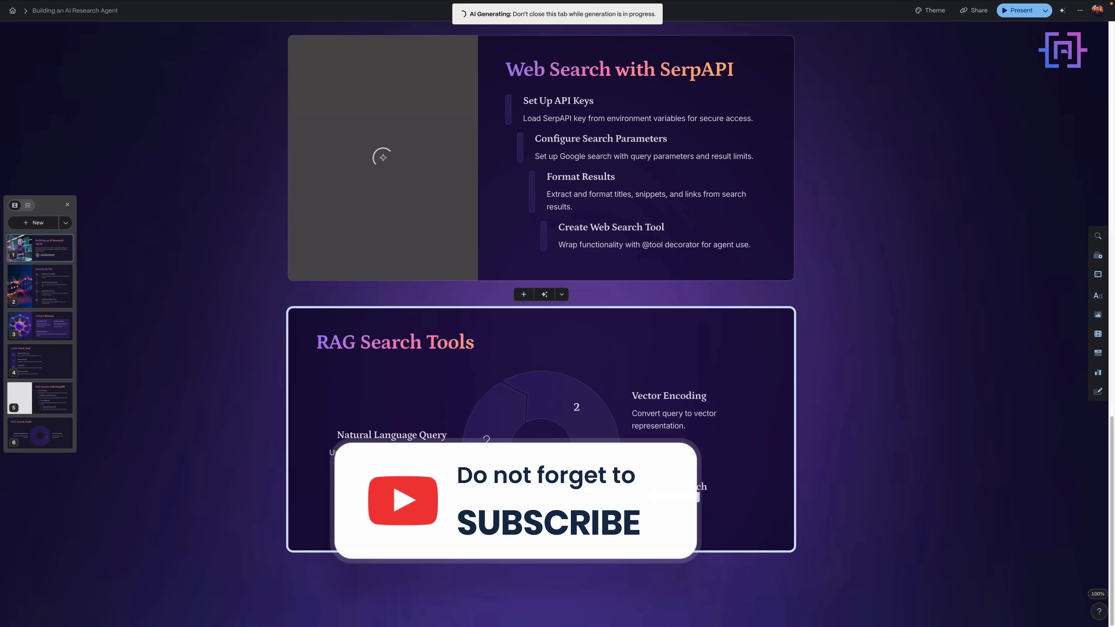
pyautogui.scroll(-3)
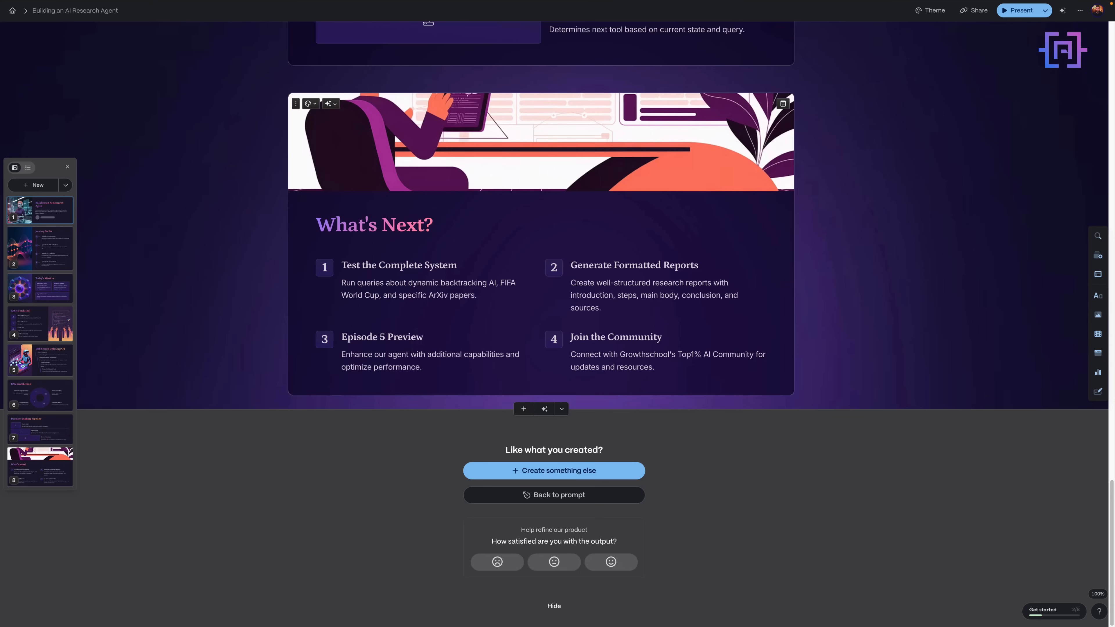
pyautogui.scroll(3)
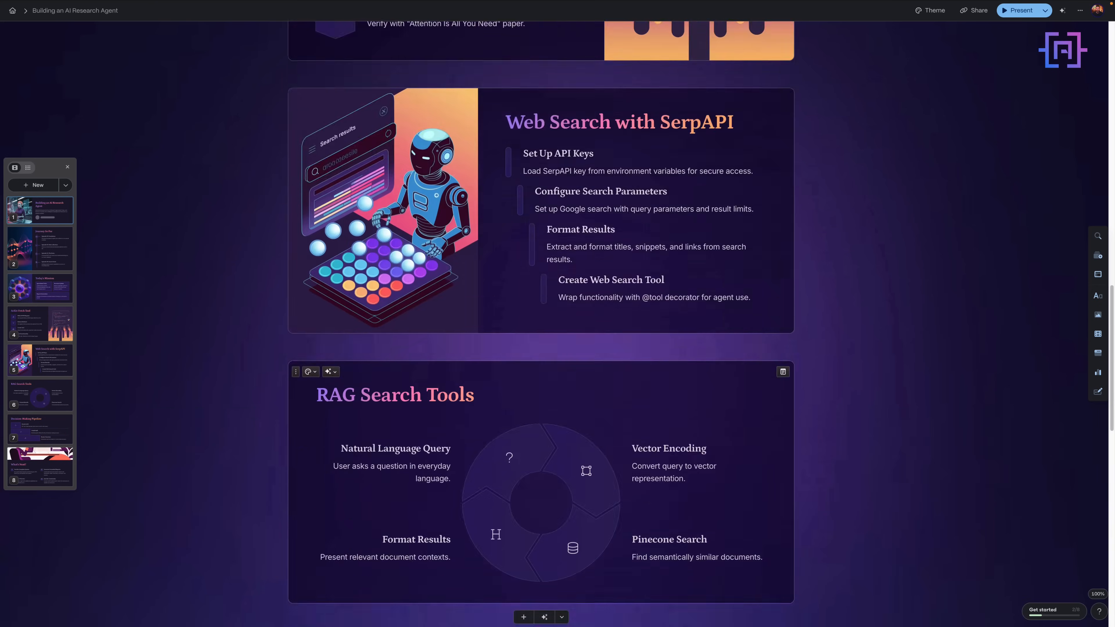
pyautogui.scroll(3)
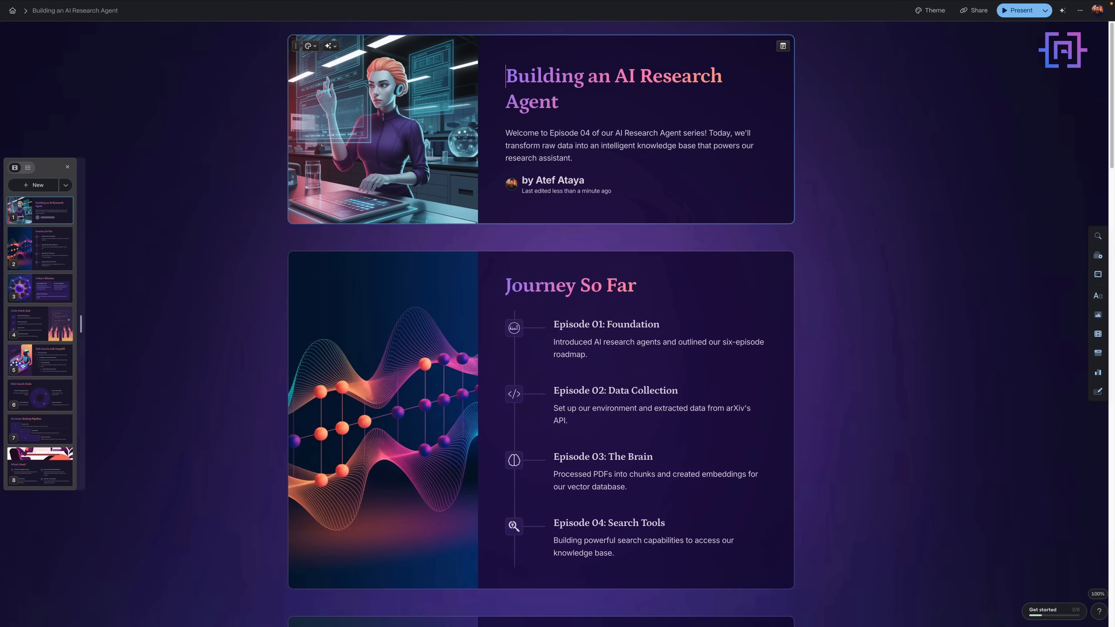
pyautogui.scroll(-3)
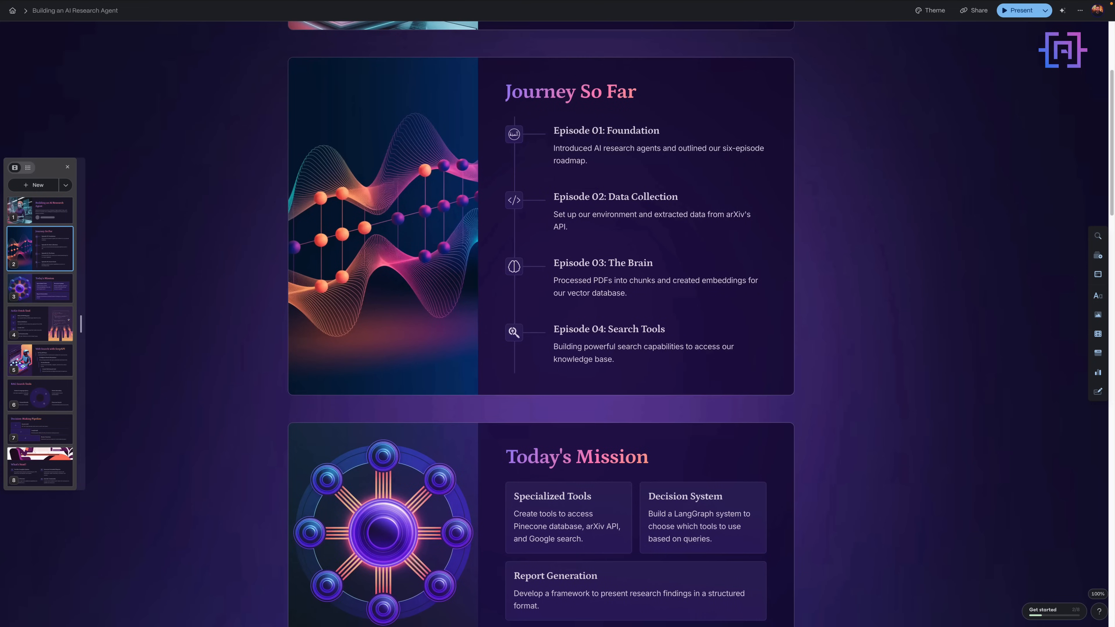
pyautogui.scroll(-3)
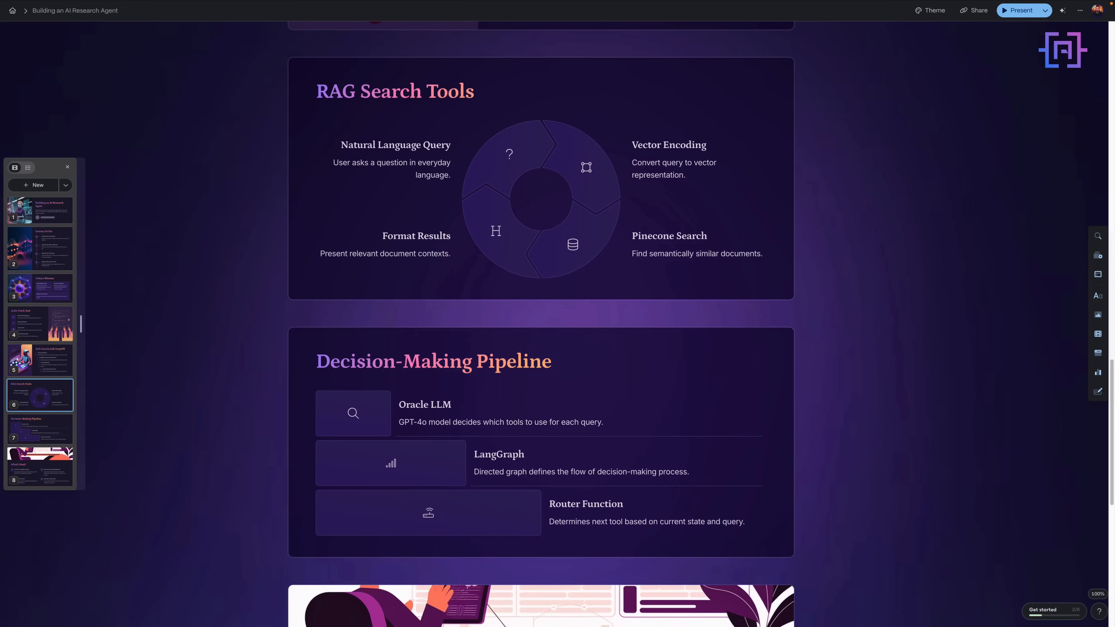
pyautogui.scroll(-3)
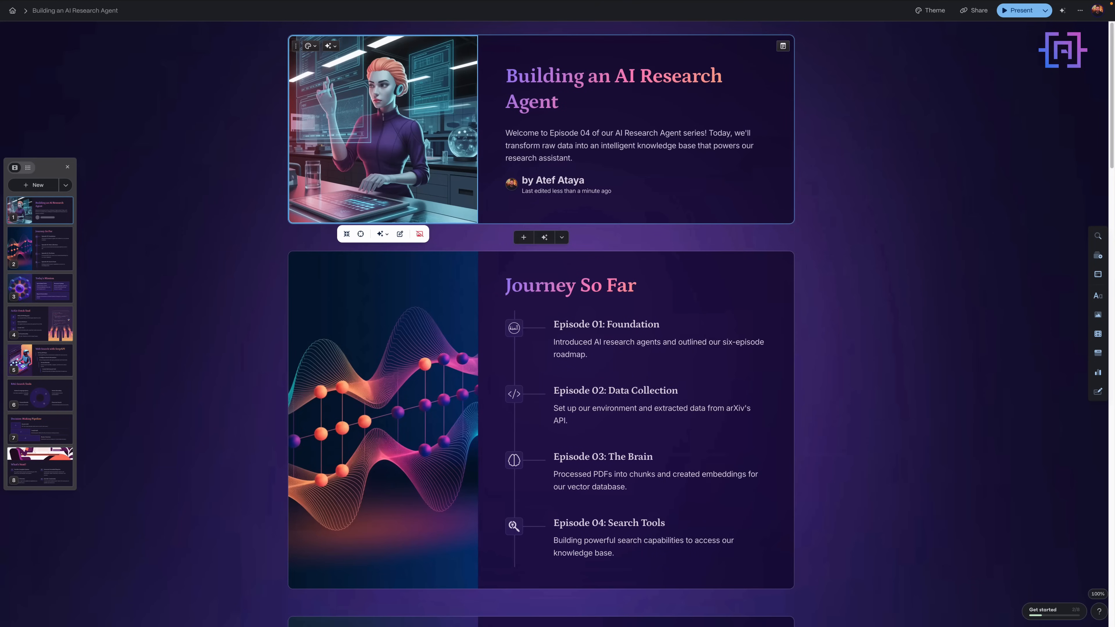
# Add floating data particles to the title card illustration via AI image chat, then reach the speaker notes
pyautogui.click(380, 233)
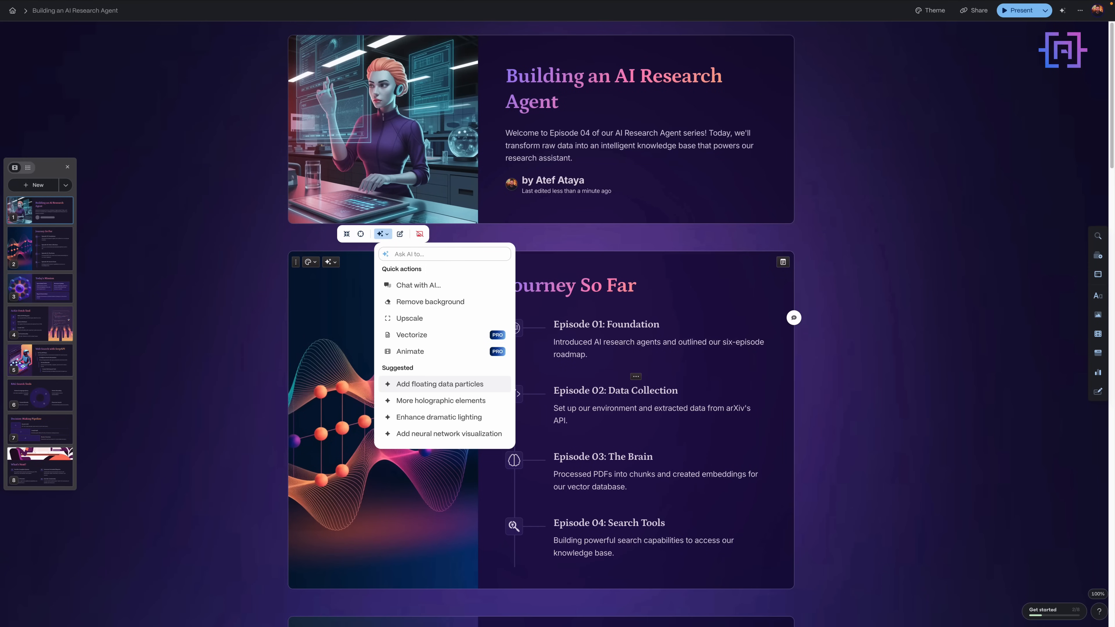
pyautogui.click(441, 384)
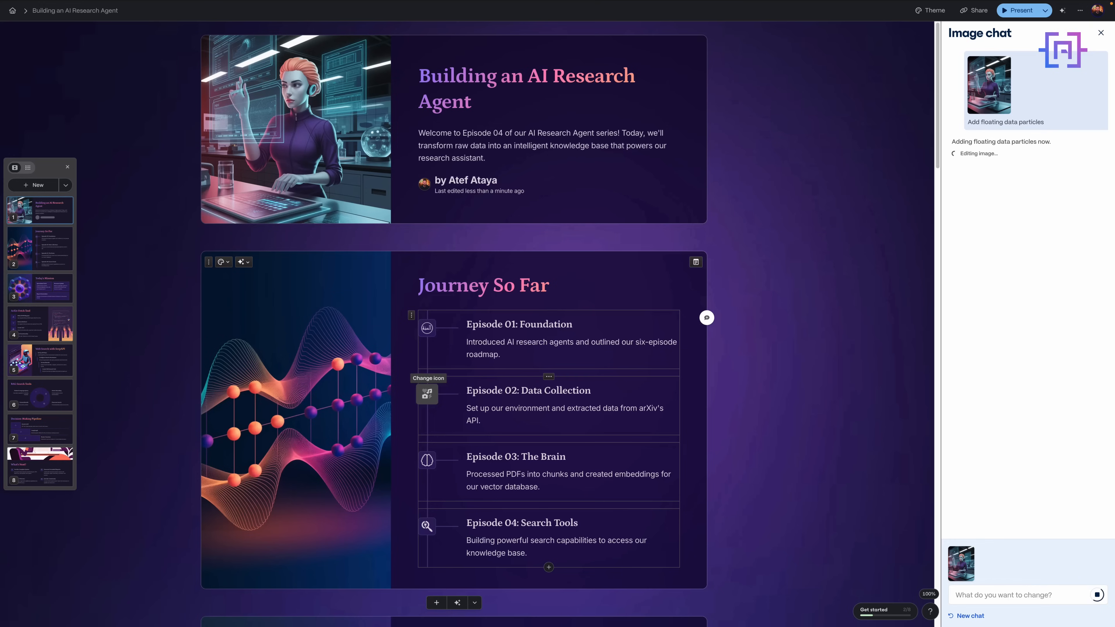
pyautogui.click(295, 128)
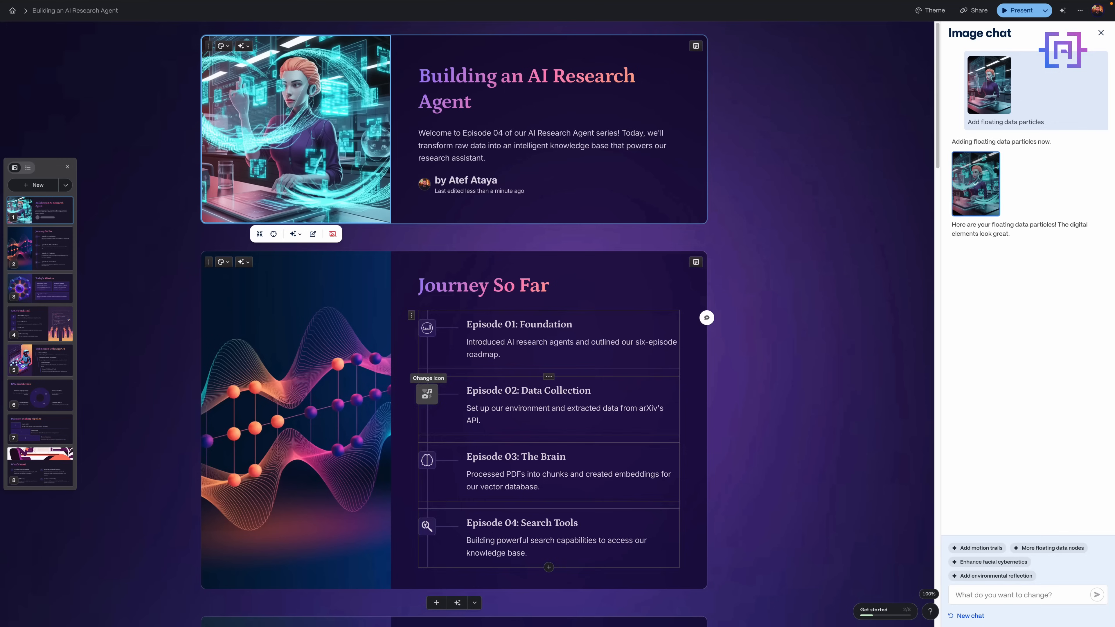
pyautogui.click(427, 394)
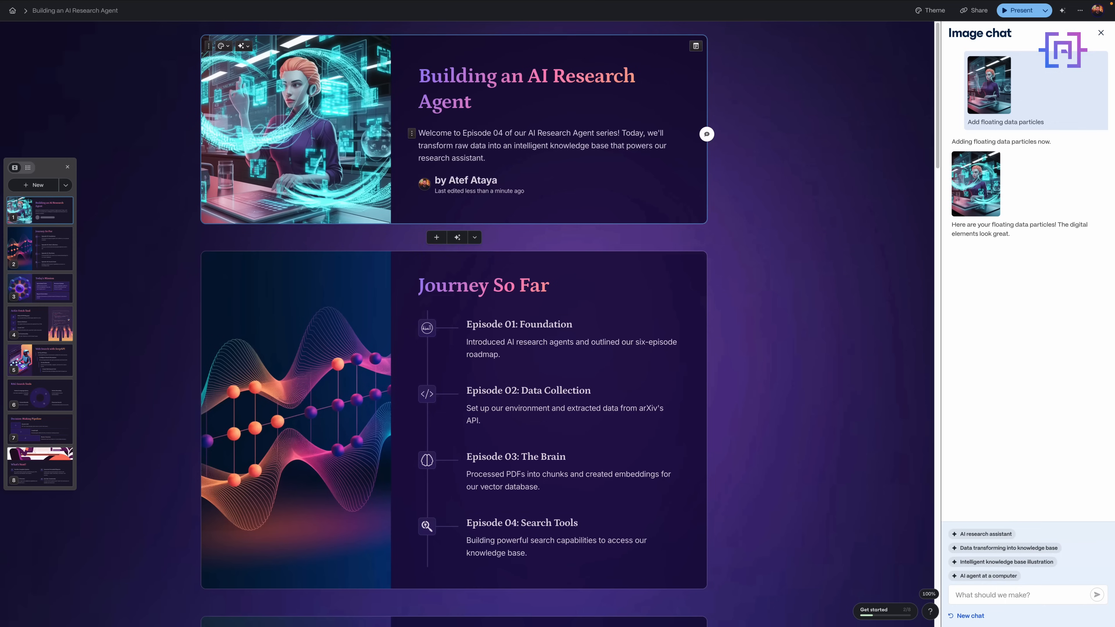
pyautogui.tripleClick(542, 145)
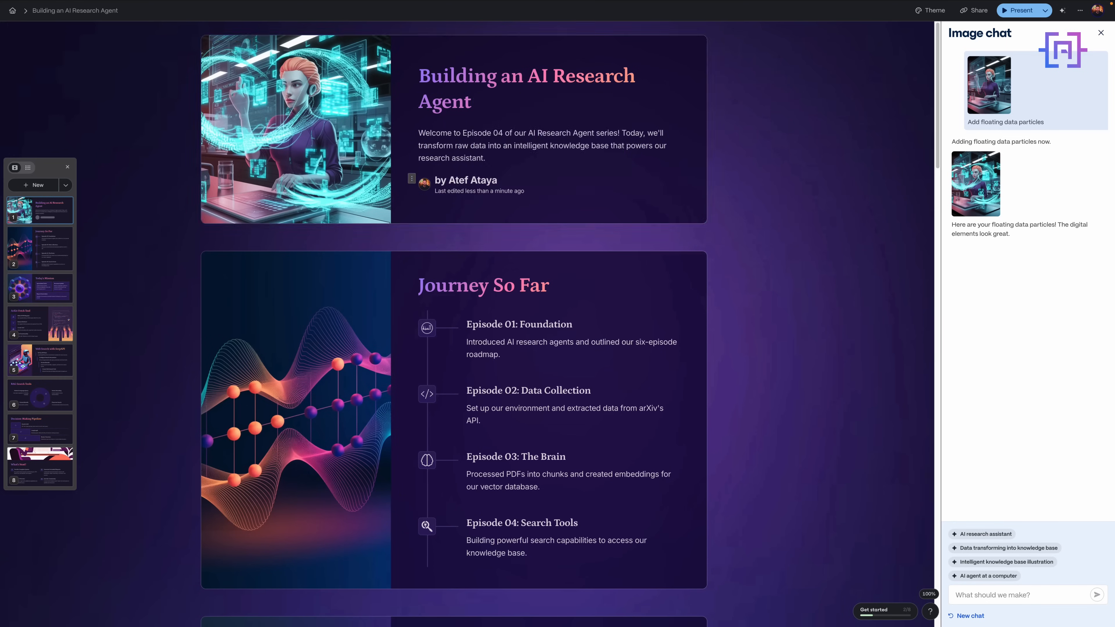
pyautogui.click(411, 178)
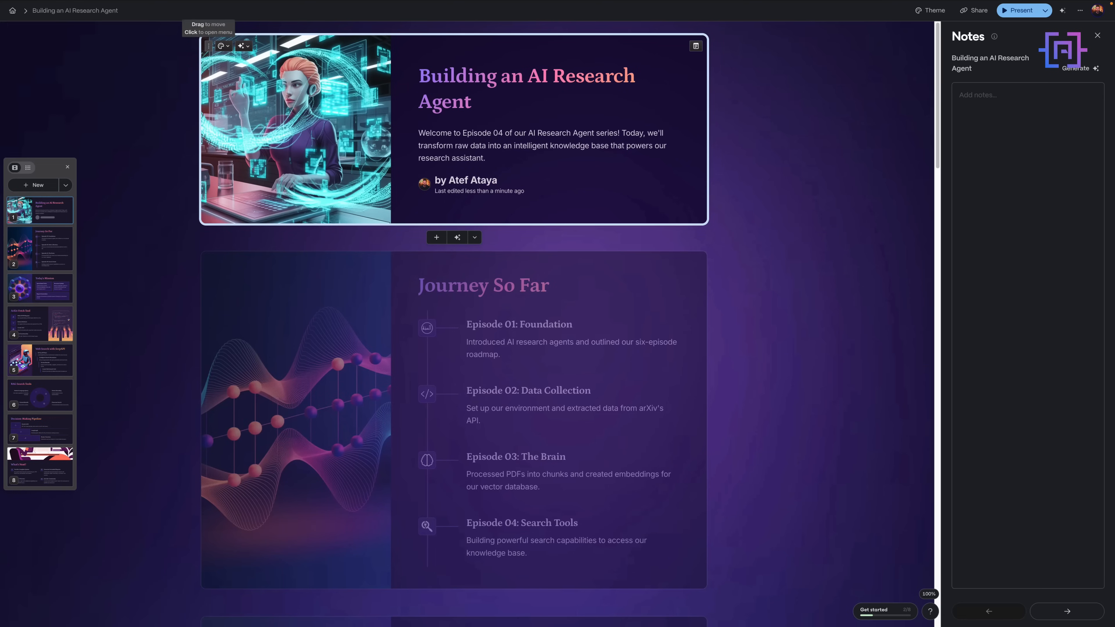
# Try an AI translation of the title card, keep the original English, and reopen Edit card with AI
pyautogui.click(208, 47)
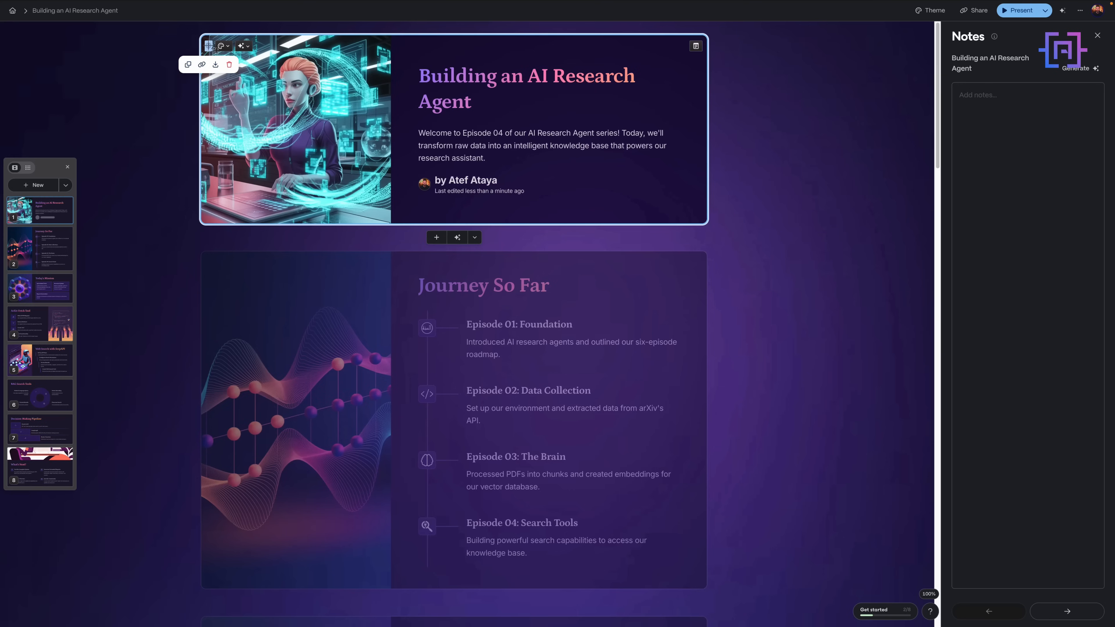
pyautogui.moveTo(215, 64)
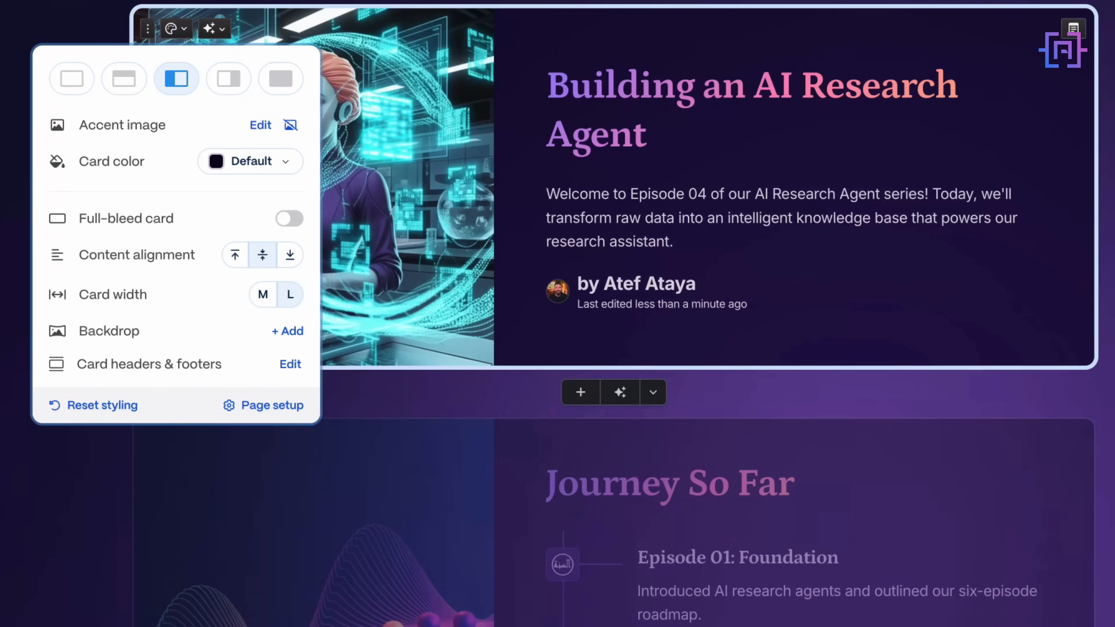
pyautogui.click(213, 28)
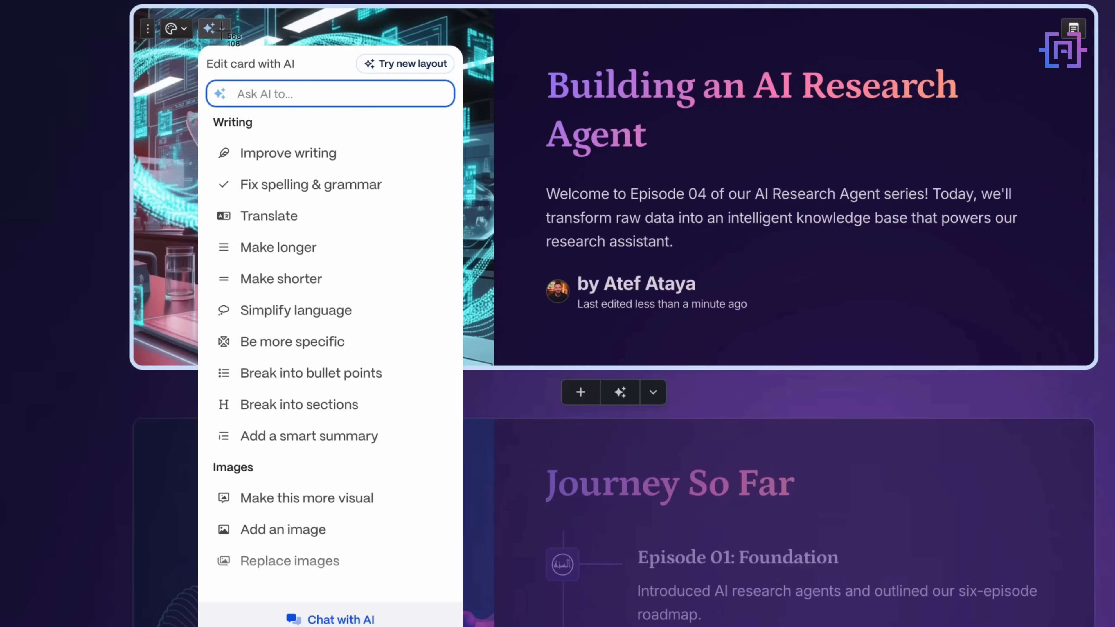
pyautogui.click(269, 215)
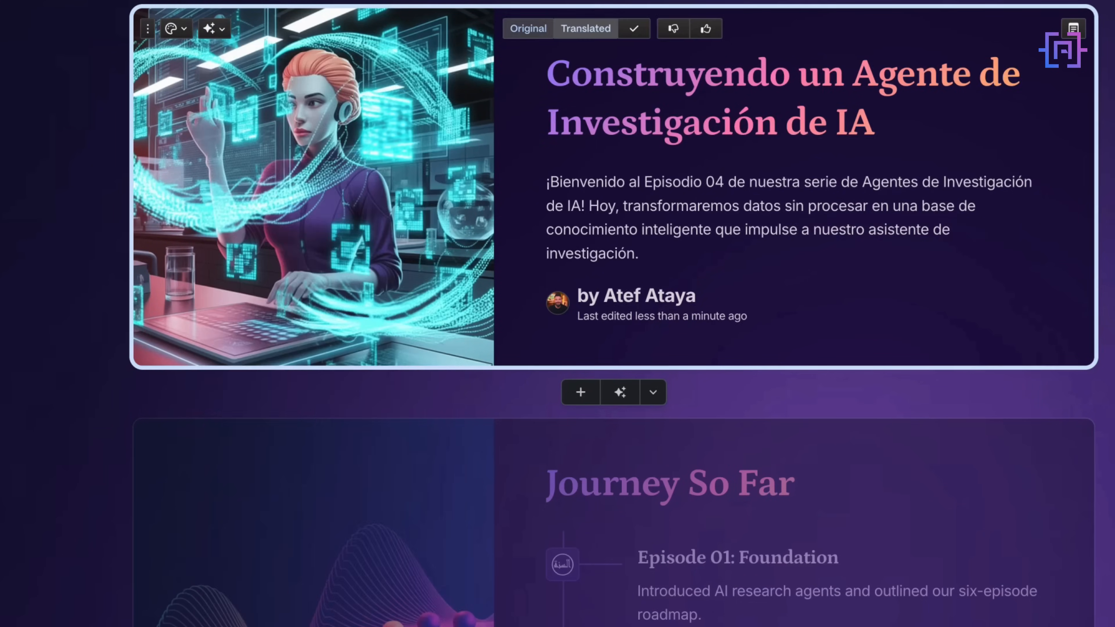
pyautogui.click(528, 29)
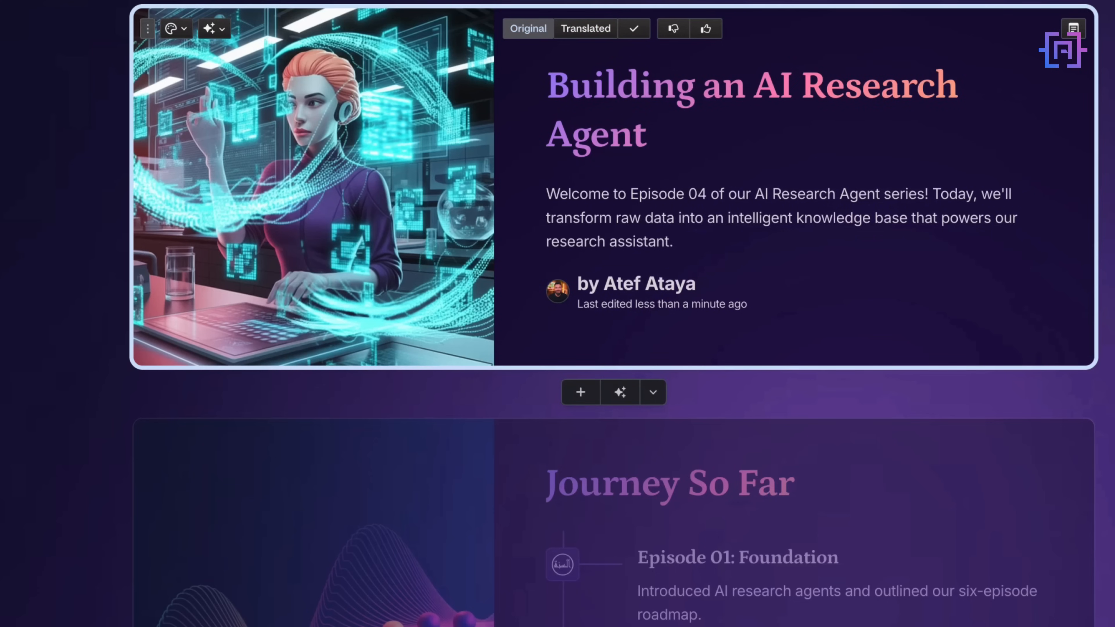
pyautogui.click(209, 29)
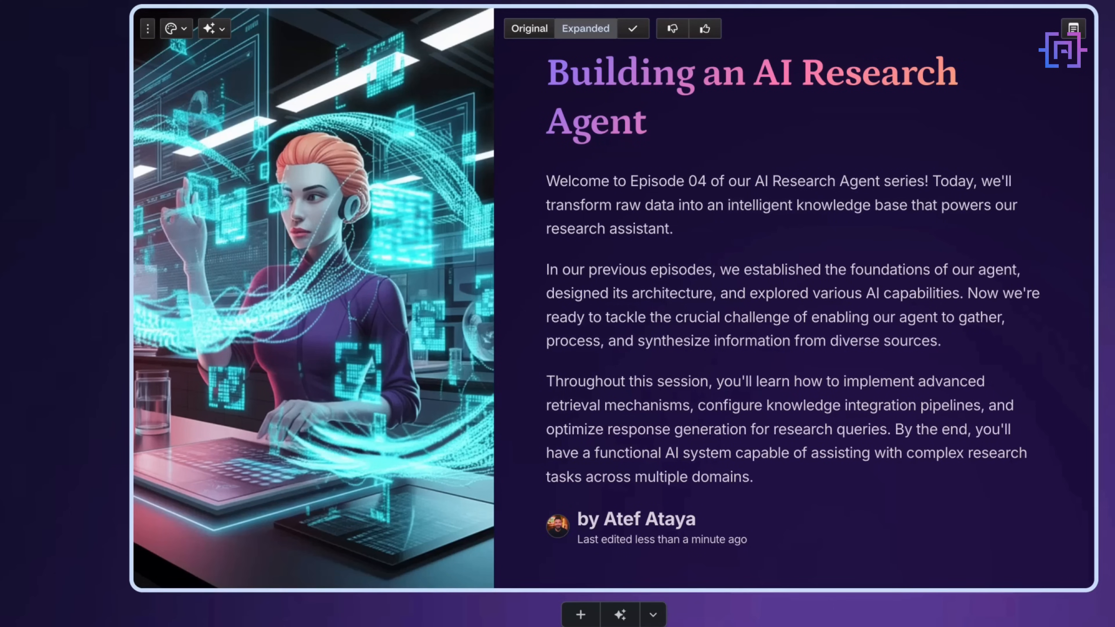
pyautogui.moveTo(291, 256)
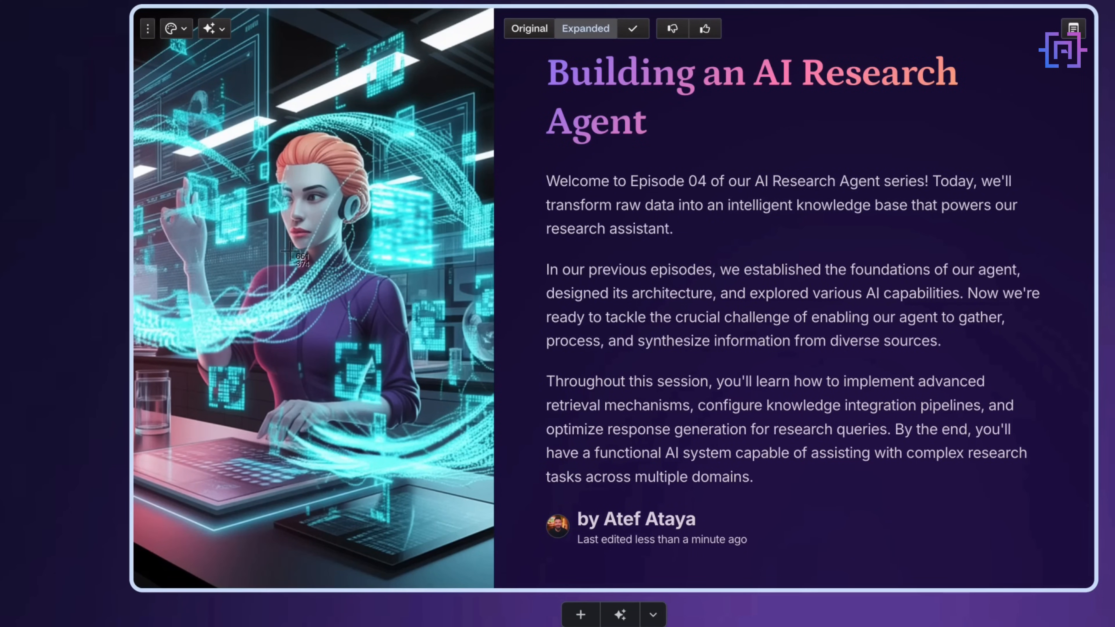
pyautogui.click(208, 29)
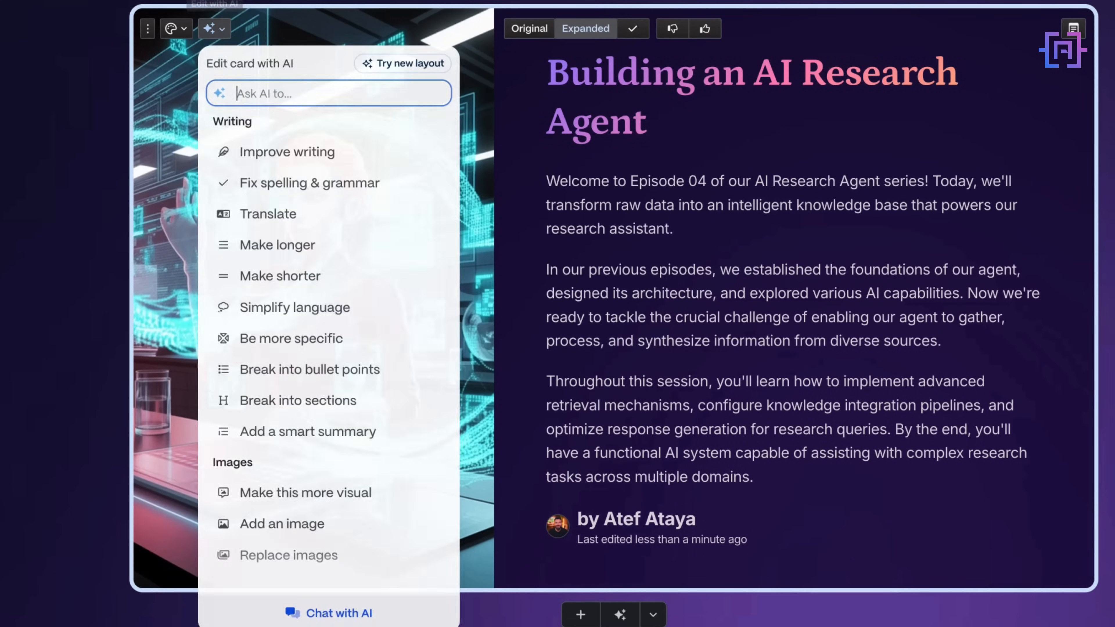
pyautogui.scroll(-3)
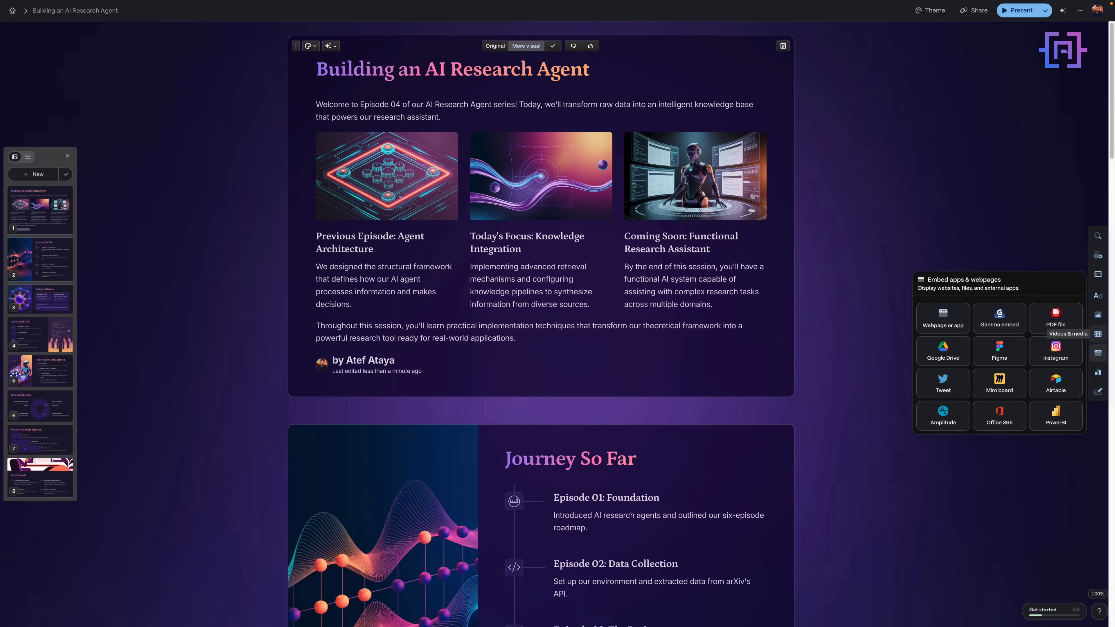
# Browse the Videos & media, Images and Basic blocks panels, then bring up Translate card
pyautogui.click(1098, 335)
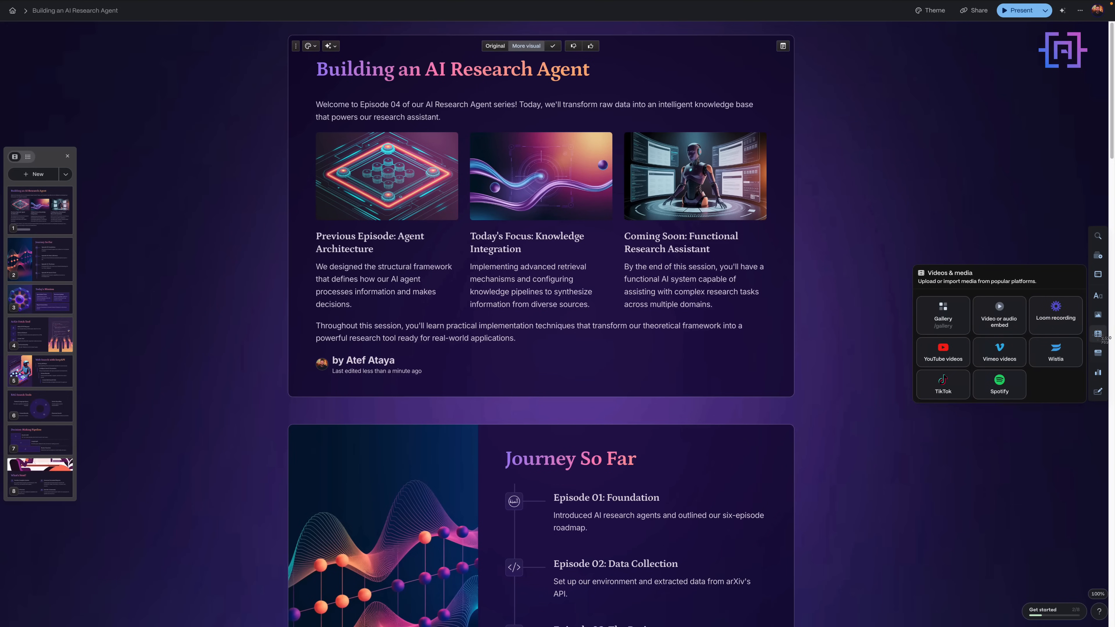
pyautogui.click(1097, 315)
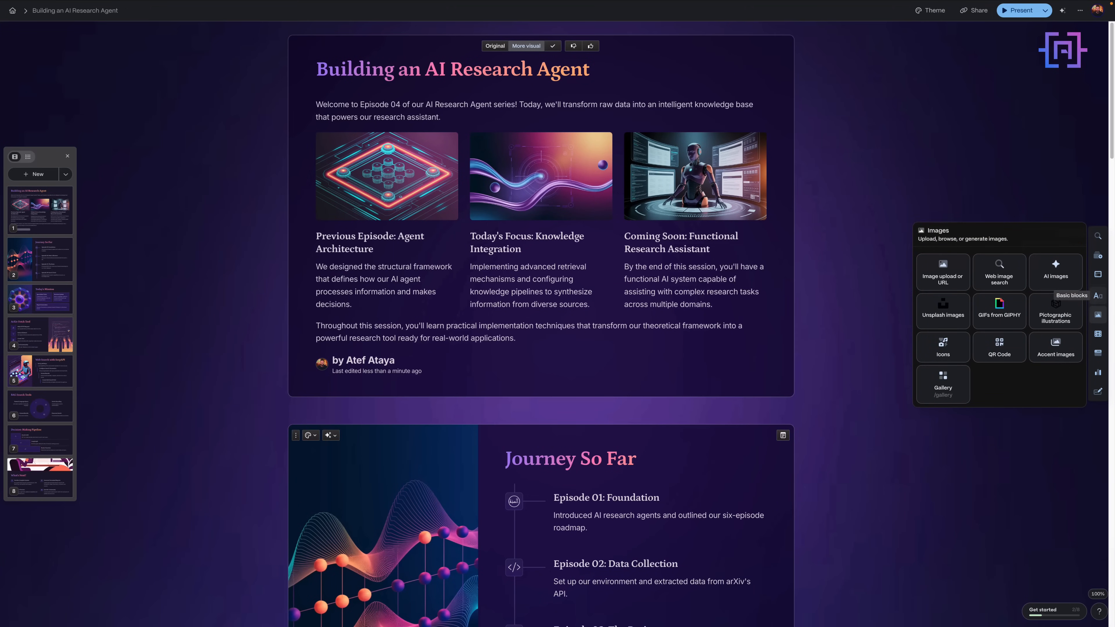
pyautogui.click(1097, 295)
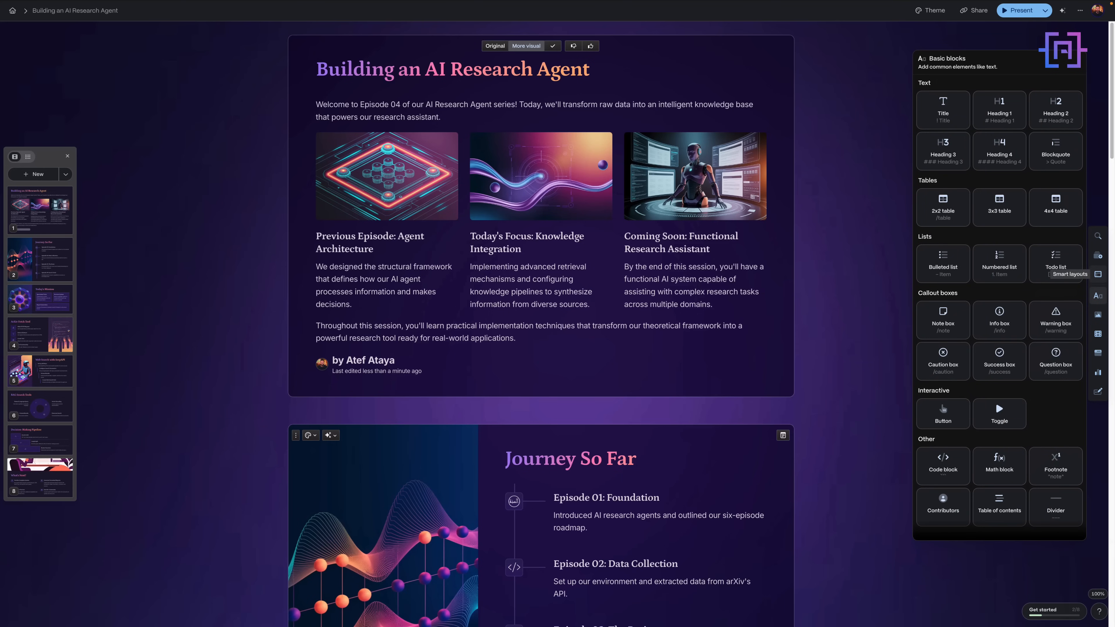
pyautogui.click(1055, 264)
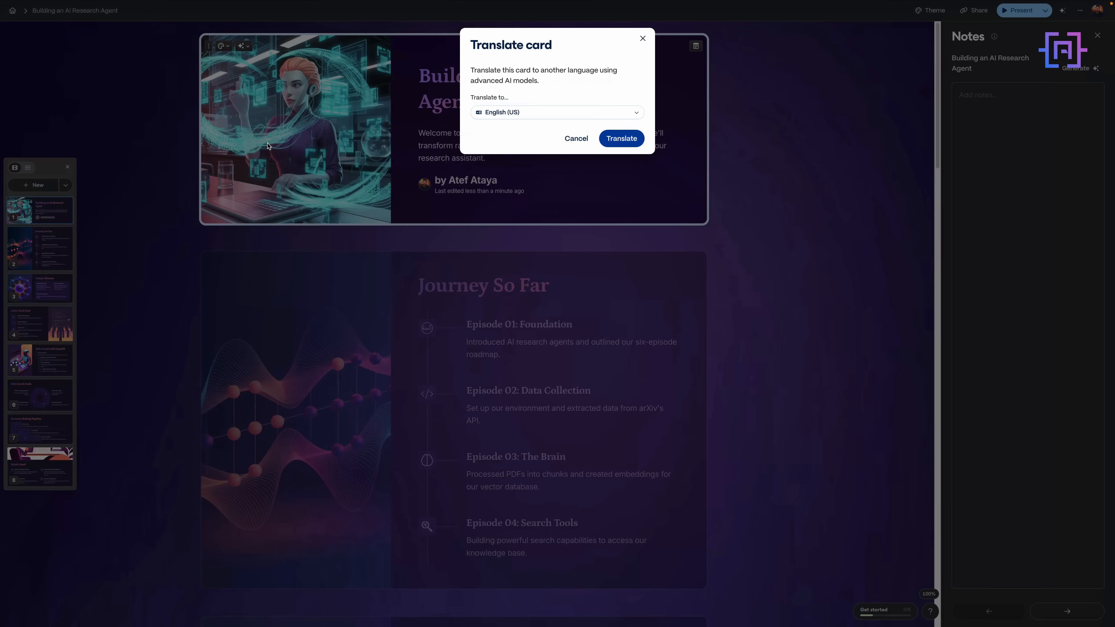
# Pick Español as the target language, then back out without translating the card
pyautogui.click(557, 112)
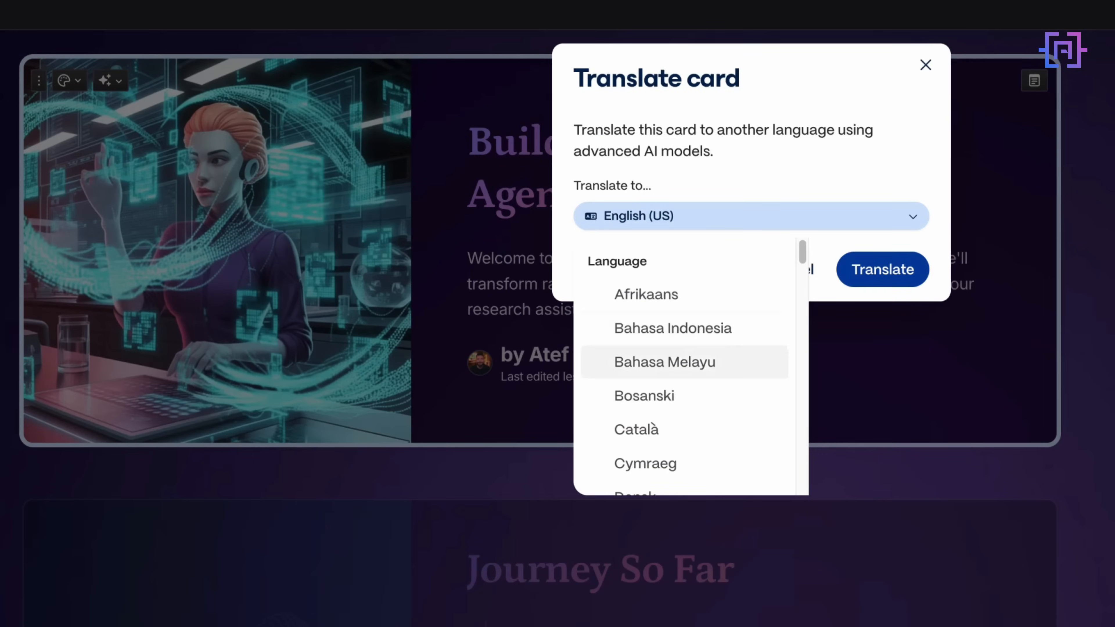
pyautogui.scroll(-3)
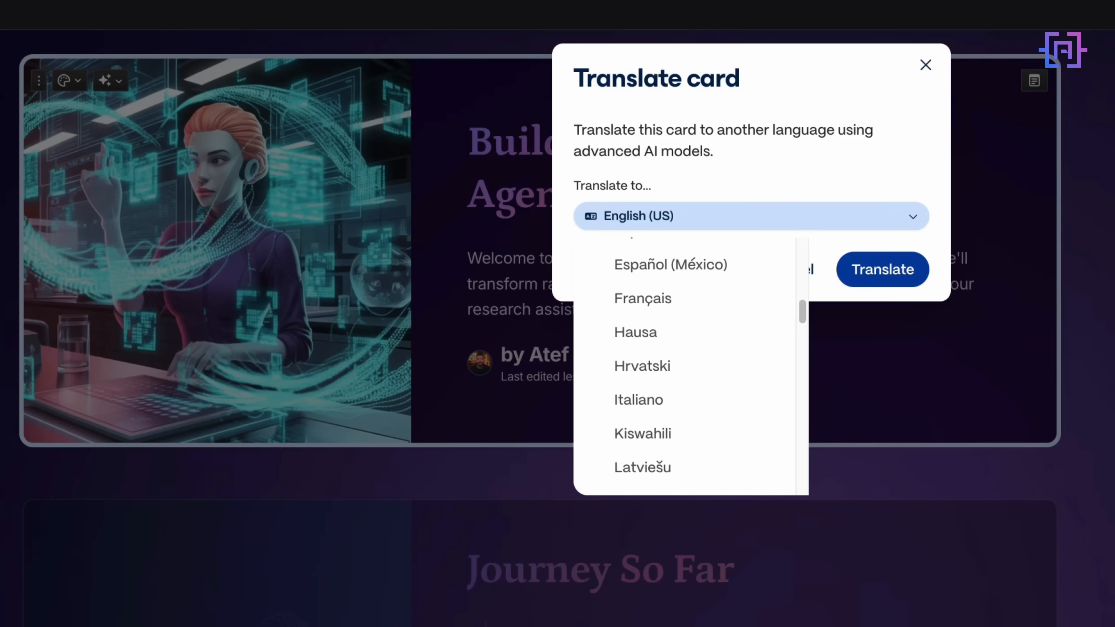
pyautogui.scroll(3)
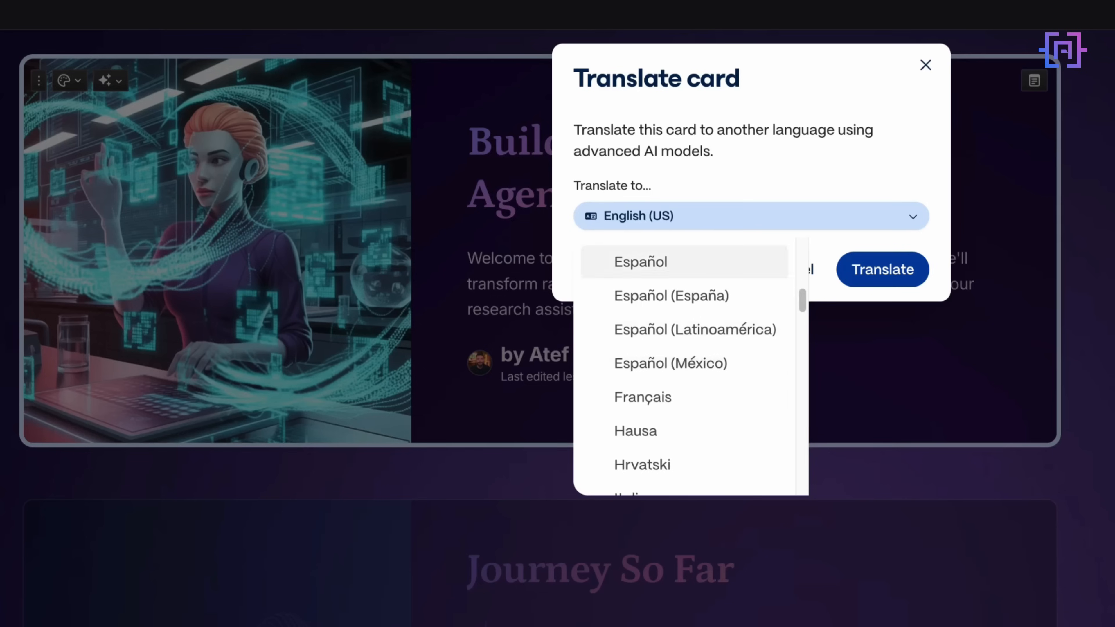
pyautogui.click(639, 262)
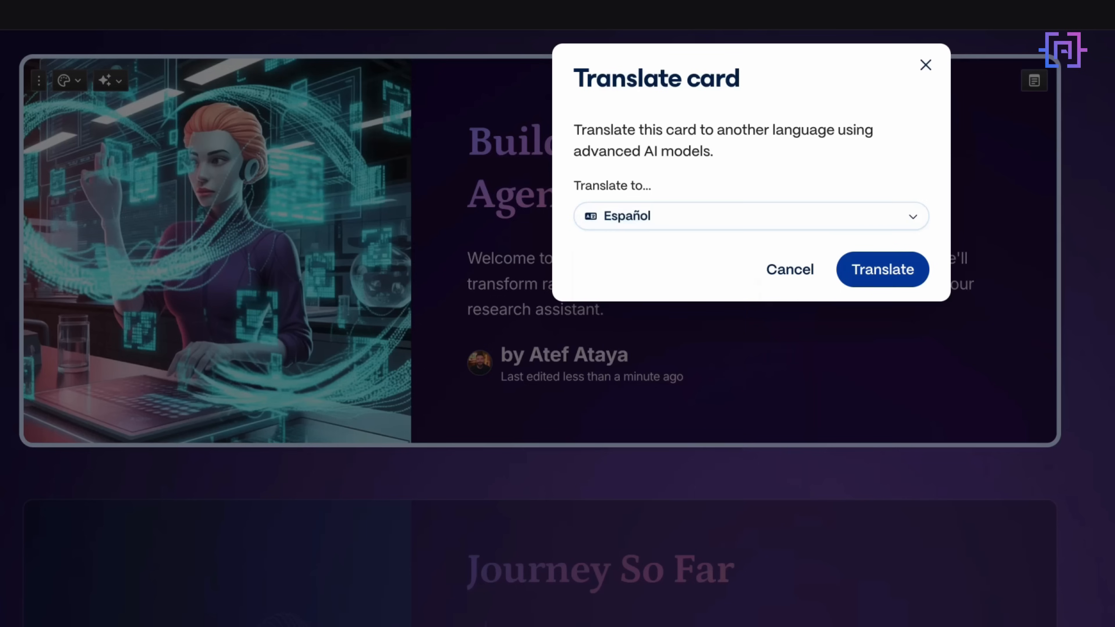
pyautogui.click(882, 270)
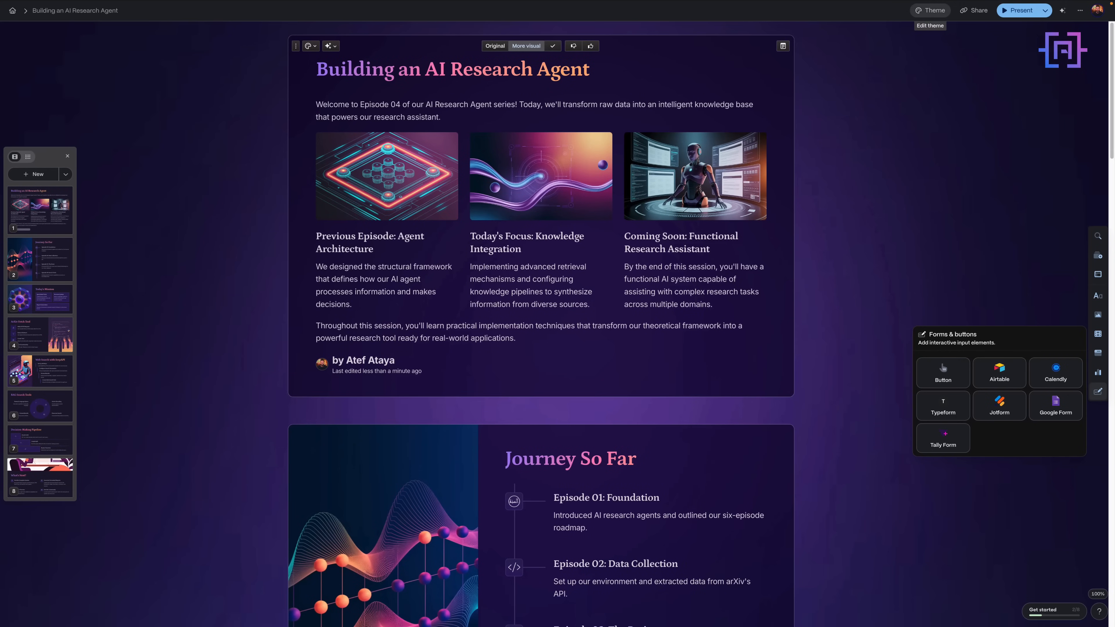
pyautogui.click(930, 10)
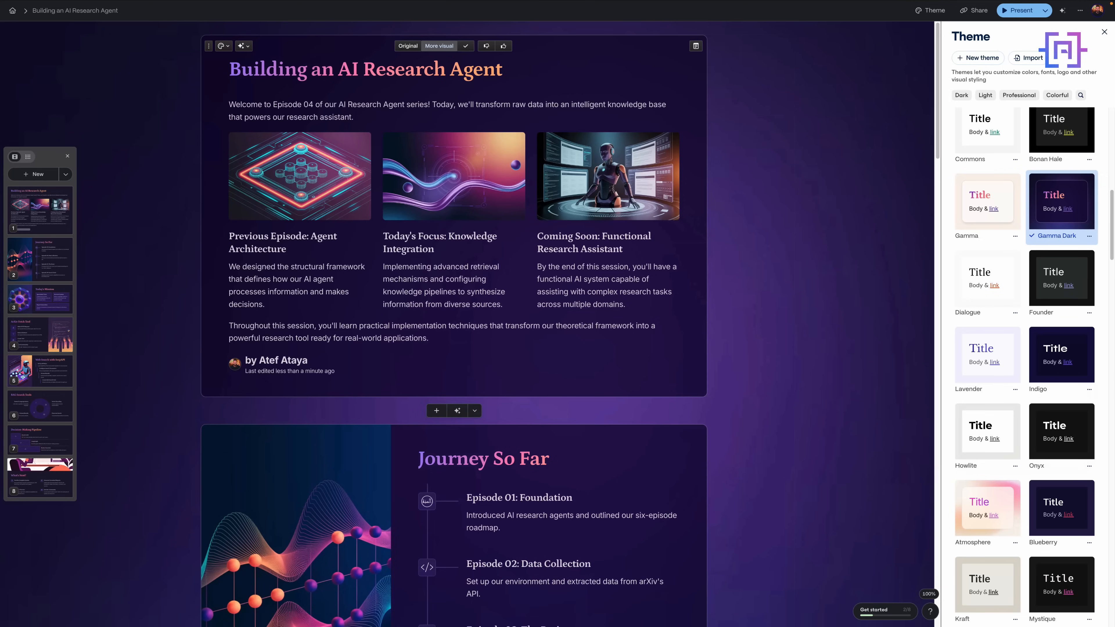
pyautogui.click(975, 10)
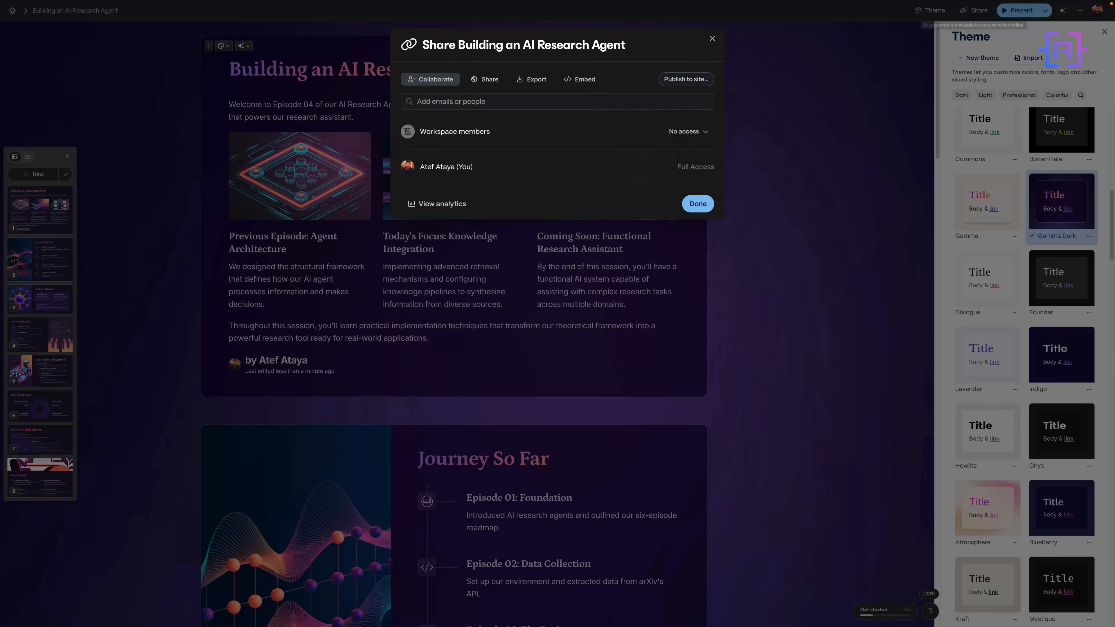
pyautogui.click(489, 79)
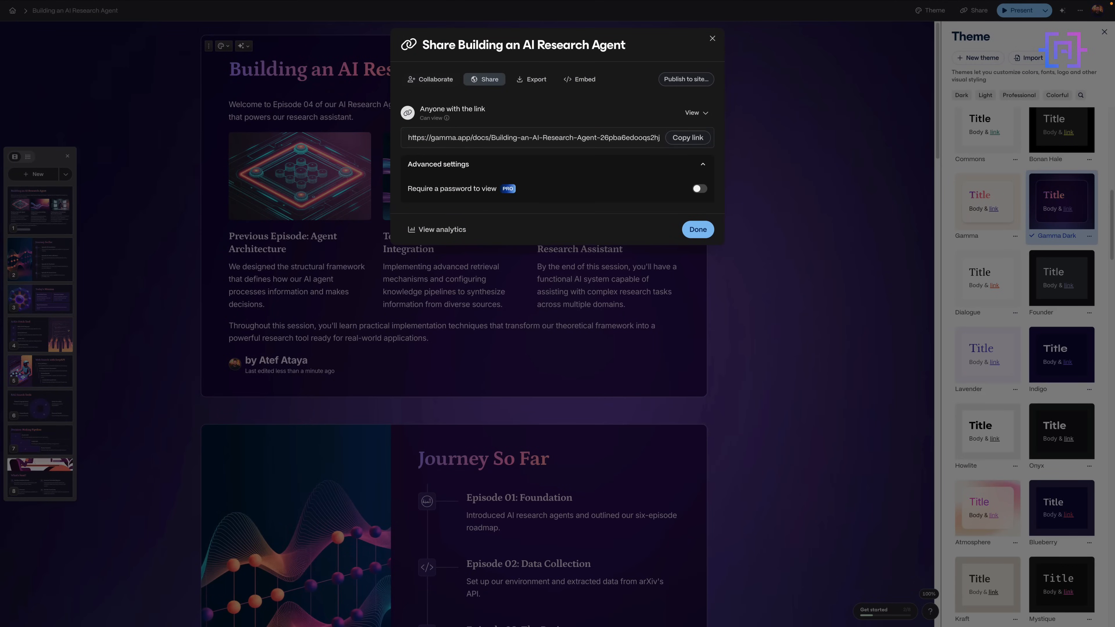
pyautogui.click(434, 79)
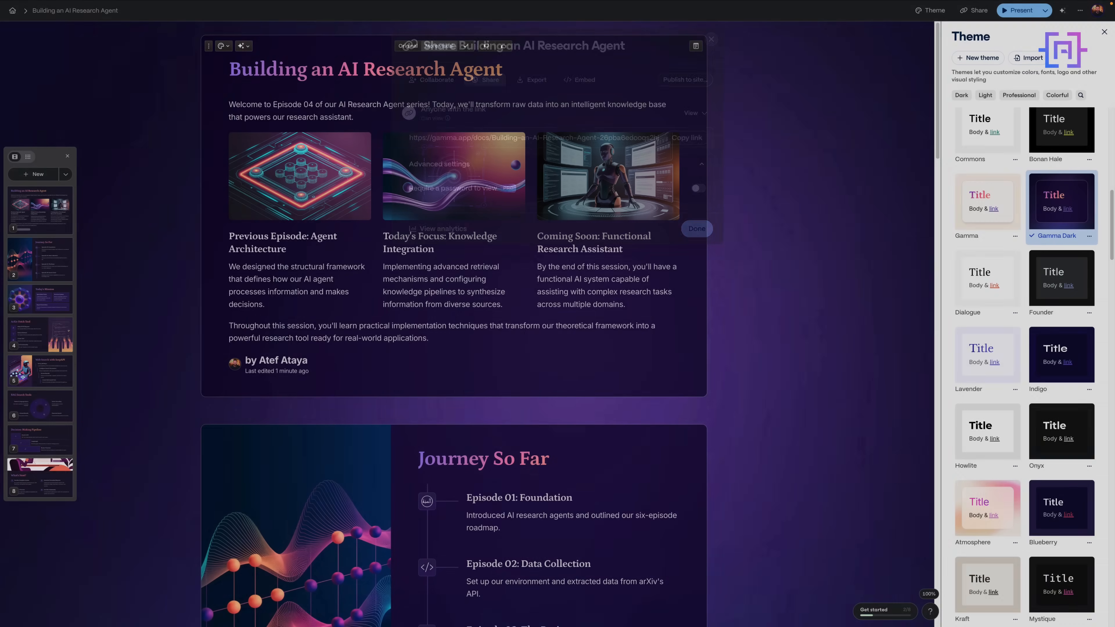
pyautogui.click(1020, 10)
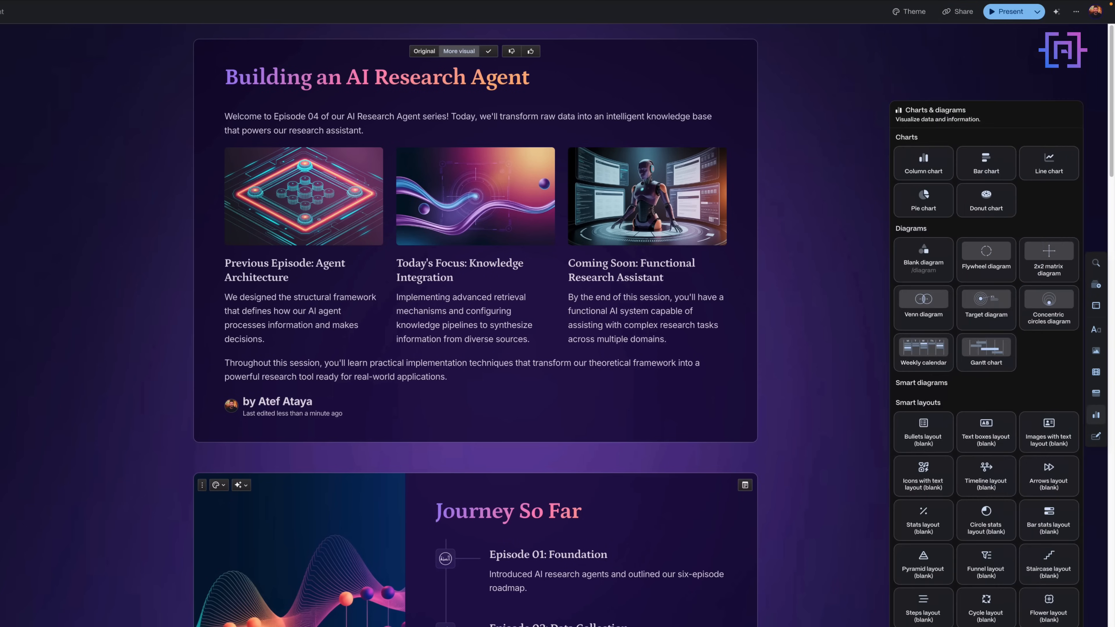
pyautogui.click(1095, 436)
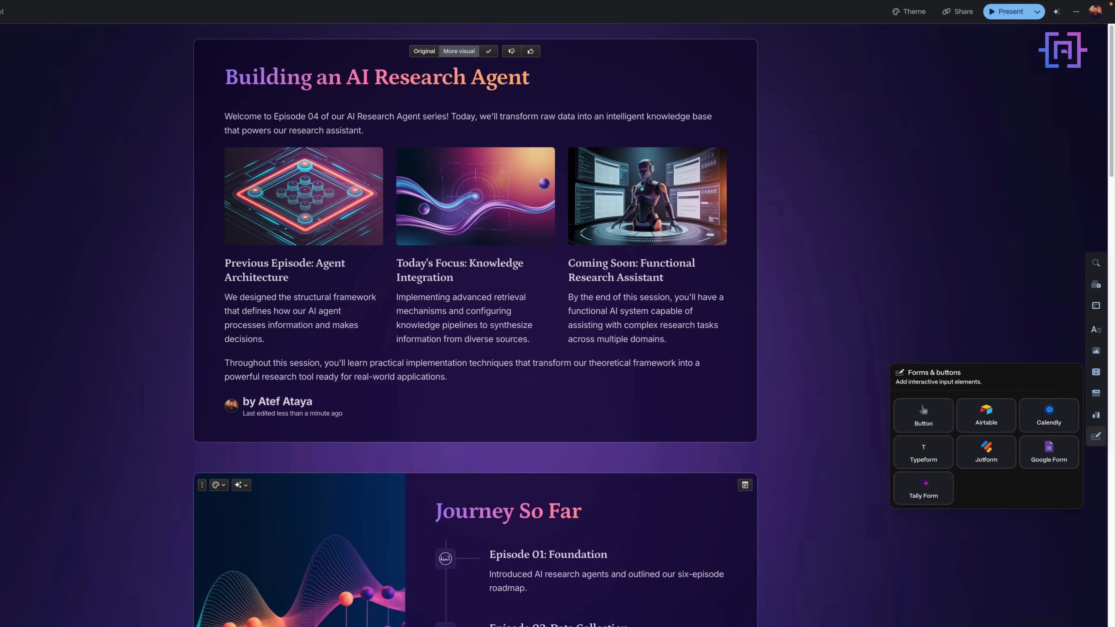
pyautogui.click(1036, 11)
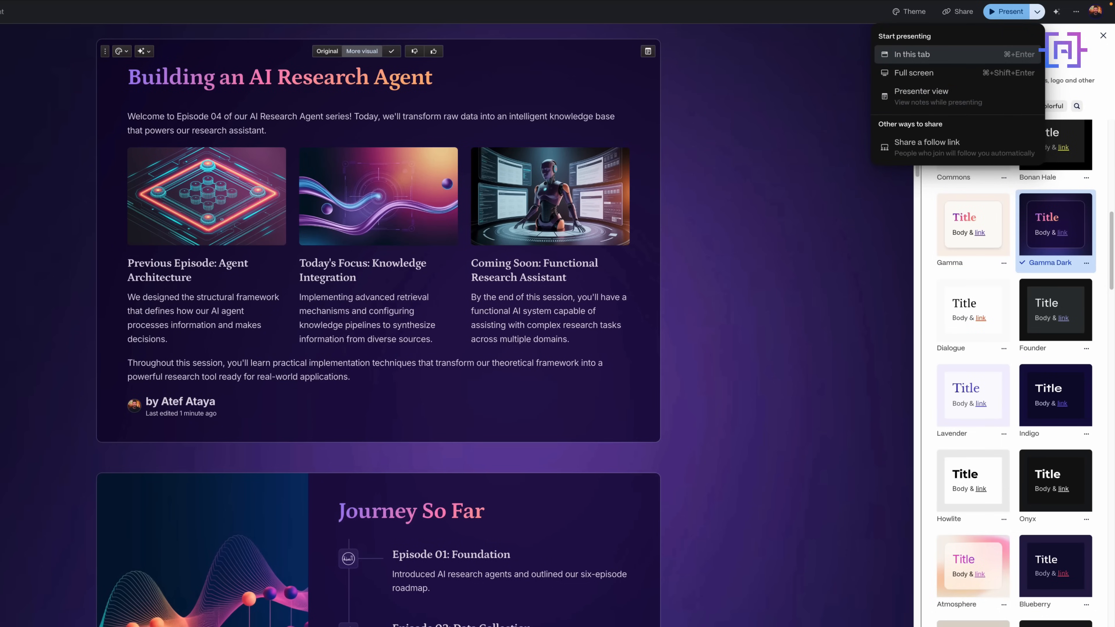
pyautogui.click(912, 54)
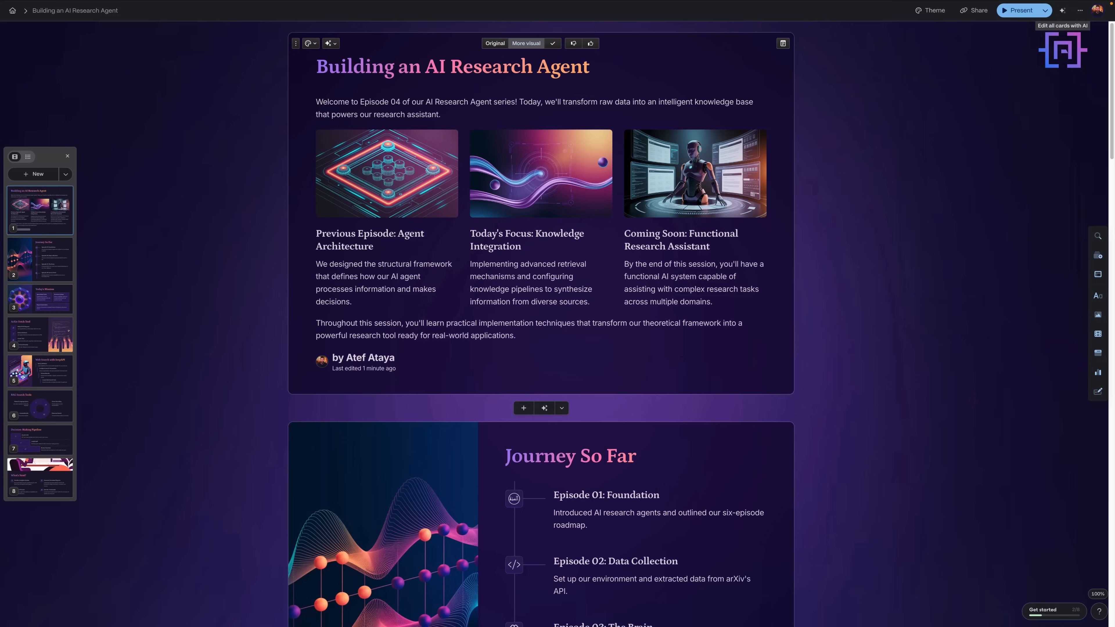
# Export all cards of the deck as a PDF from the extra-options menu
pyautogui.click(1080, 11)
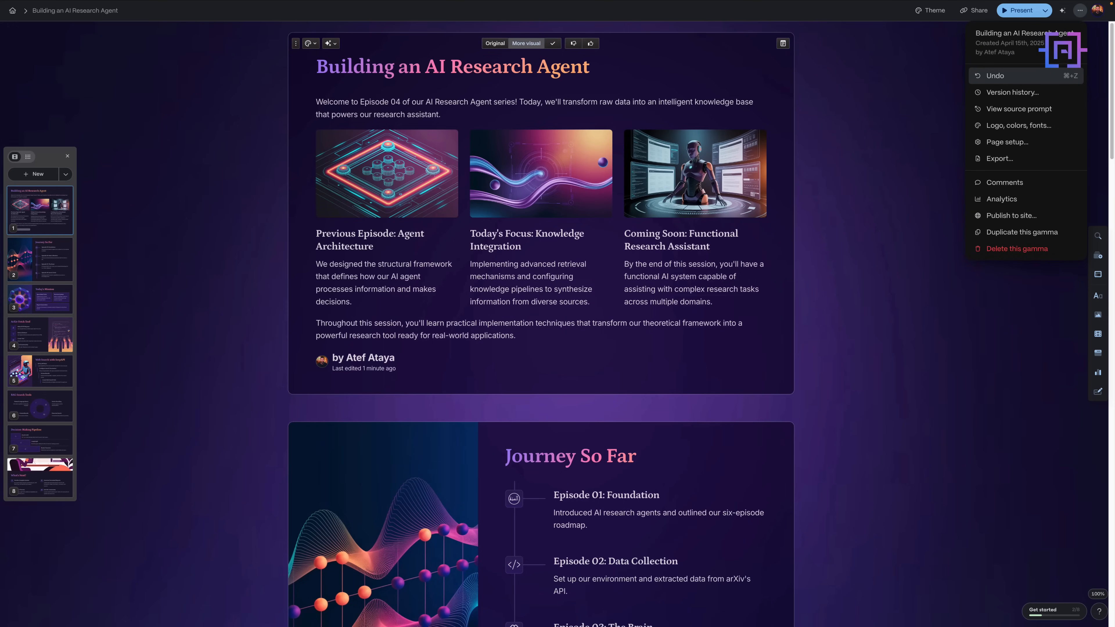
pyautogui.moveTo(978, 11)
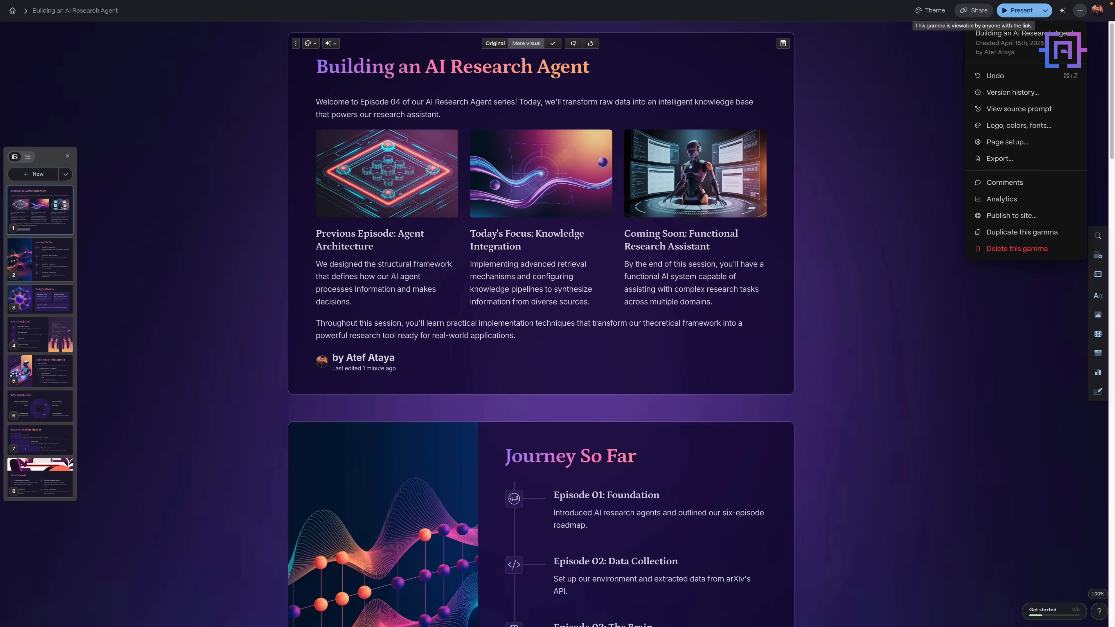
pyautogui.click(1000, 158)
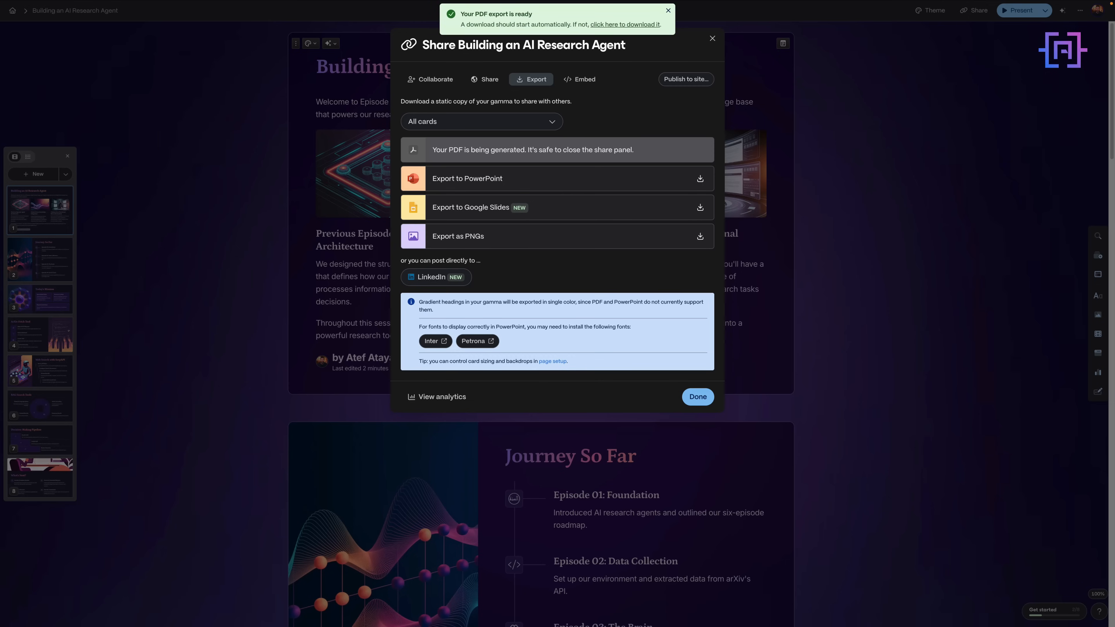
pyautogui.click(697, 397)
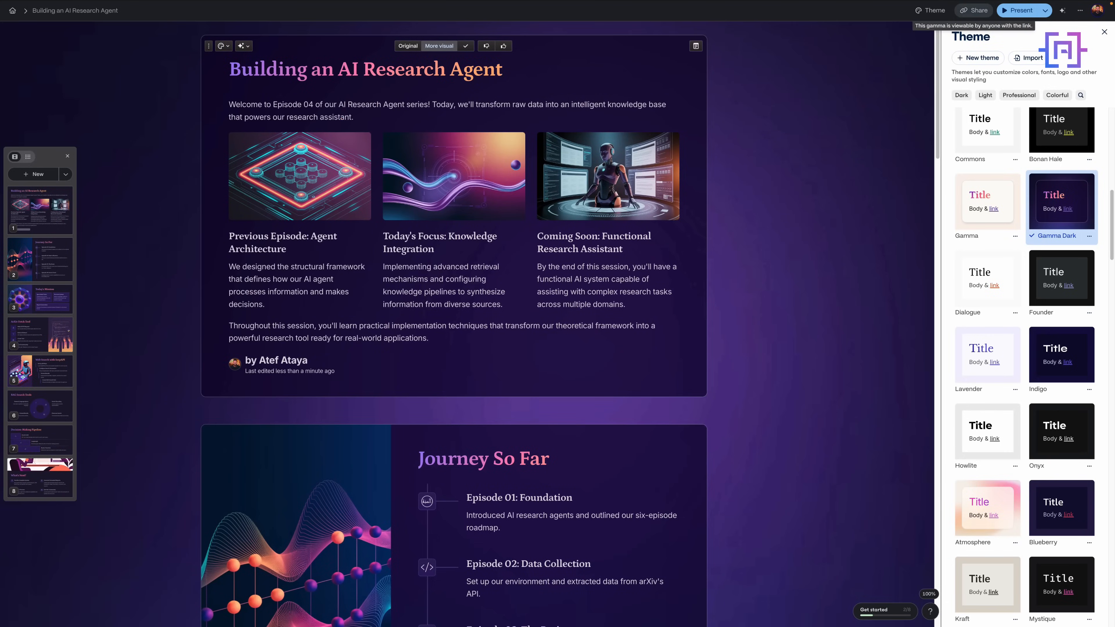
# Reopen Share and toggle between Collaborate and public link Share settings, ending on Share
pyautogui.click(973, 10)
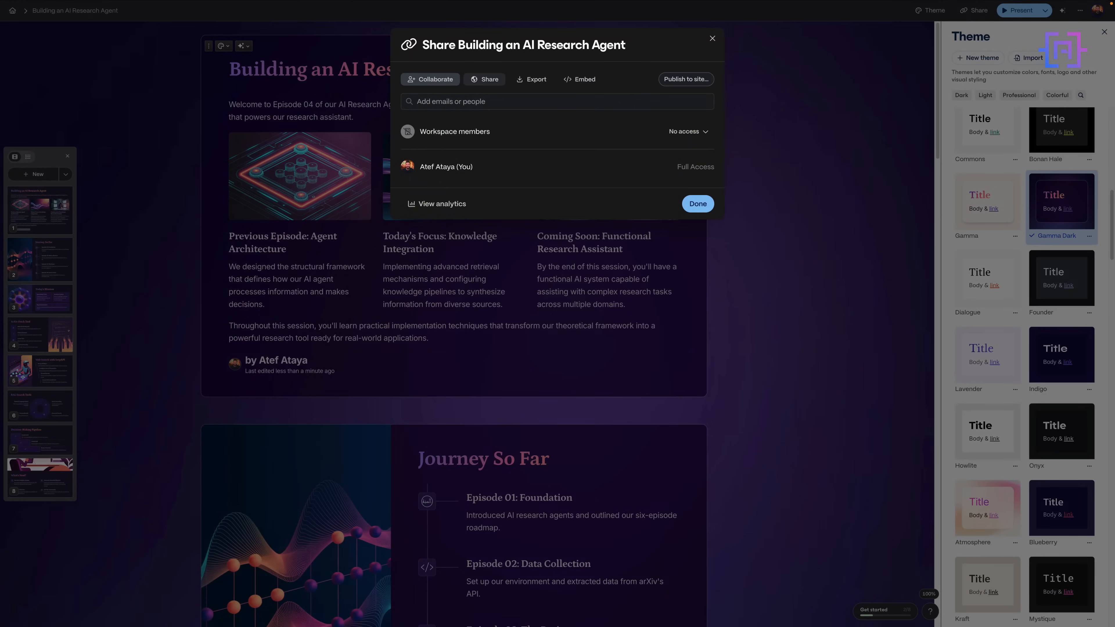
pyautogui.click(488, 79)
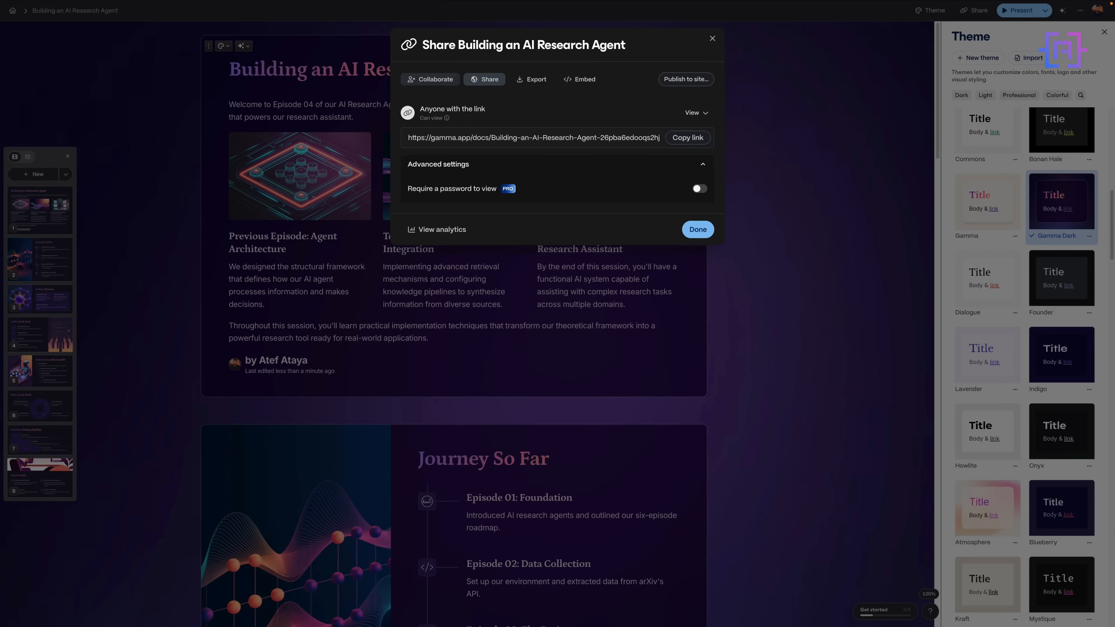
pyautogui.click(430, 79)
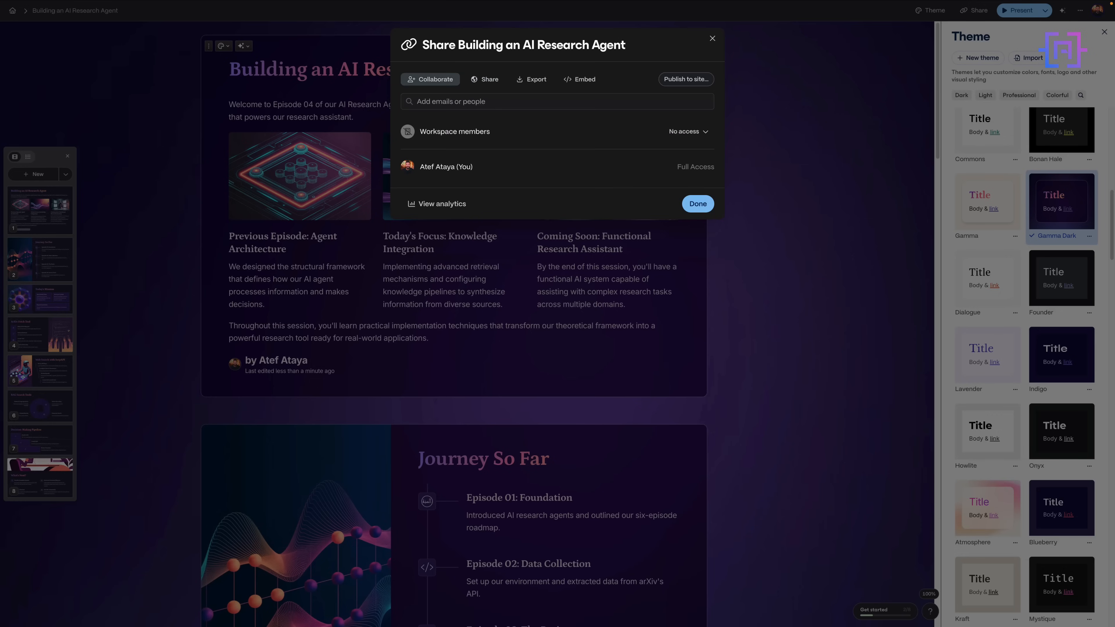
pyautogui.click(489, 79)
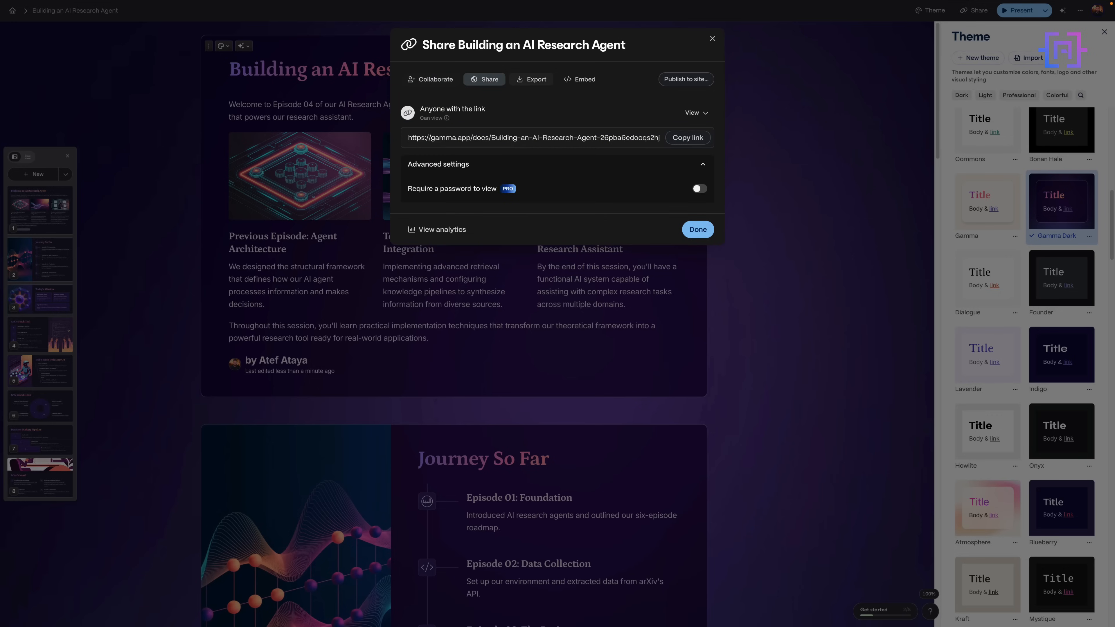